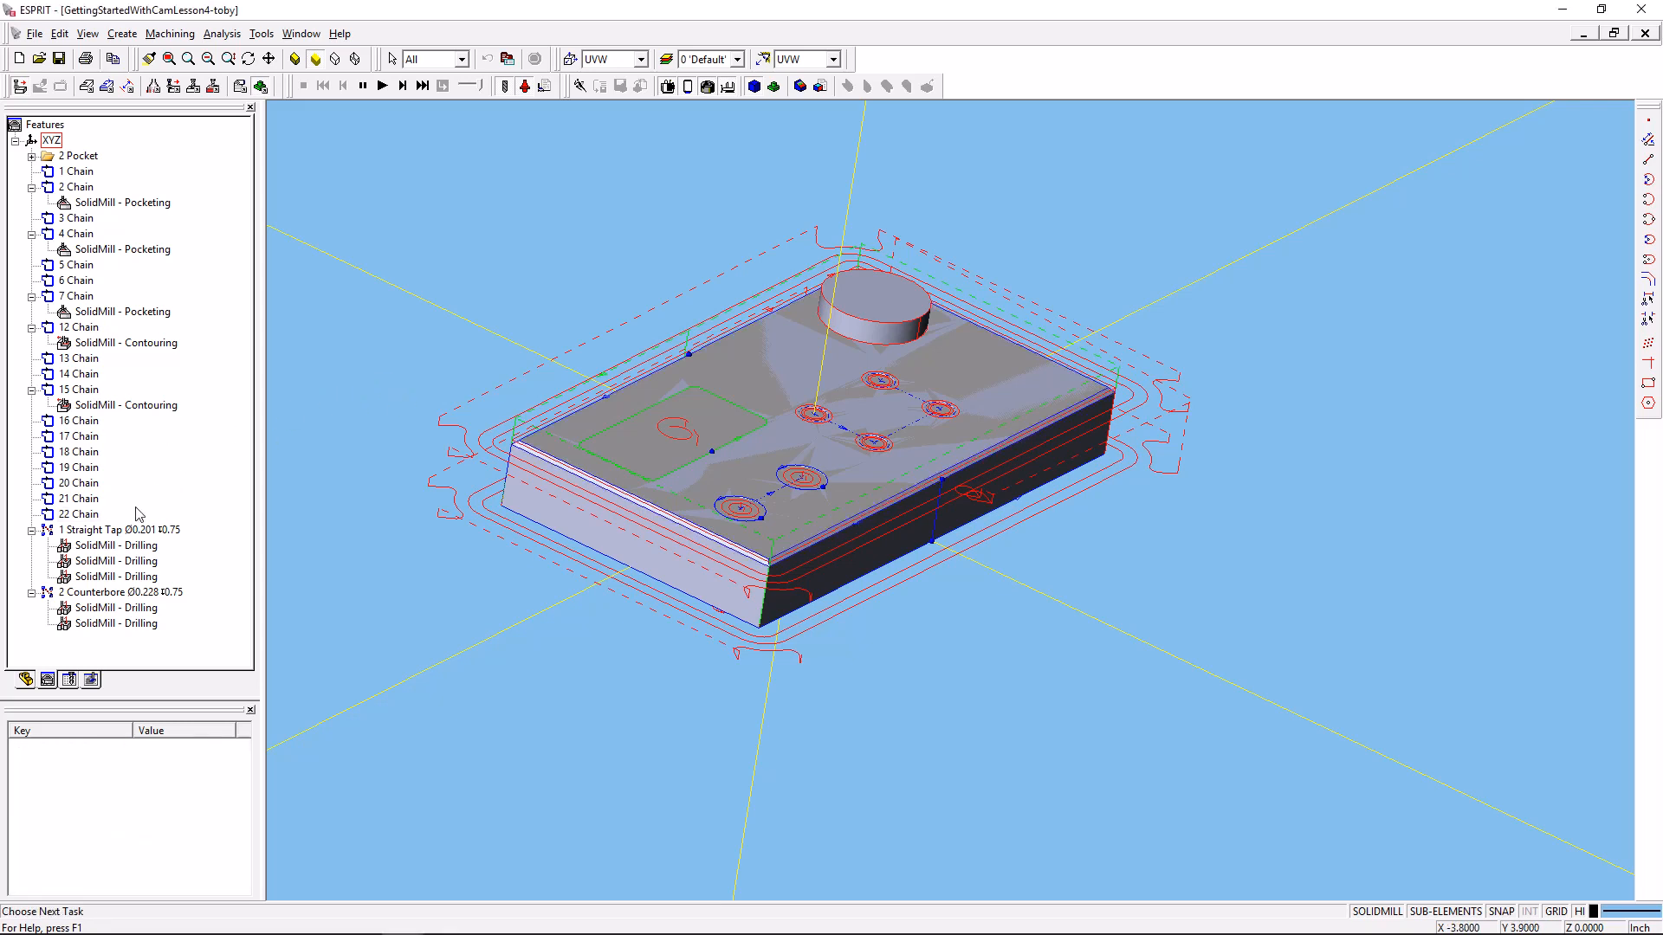
Select the chain feature along the part's chamfered top edge in the Features tree.
{"action": "left_click", "coordinate": [81, 499]}
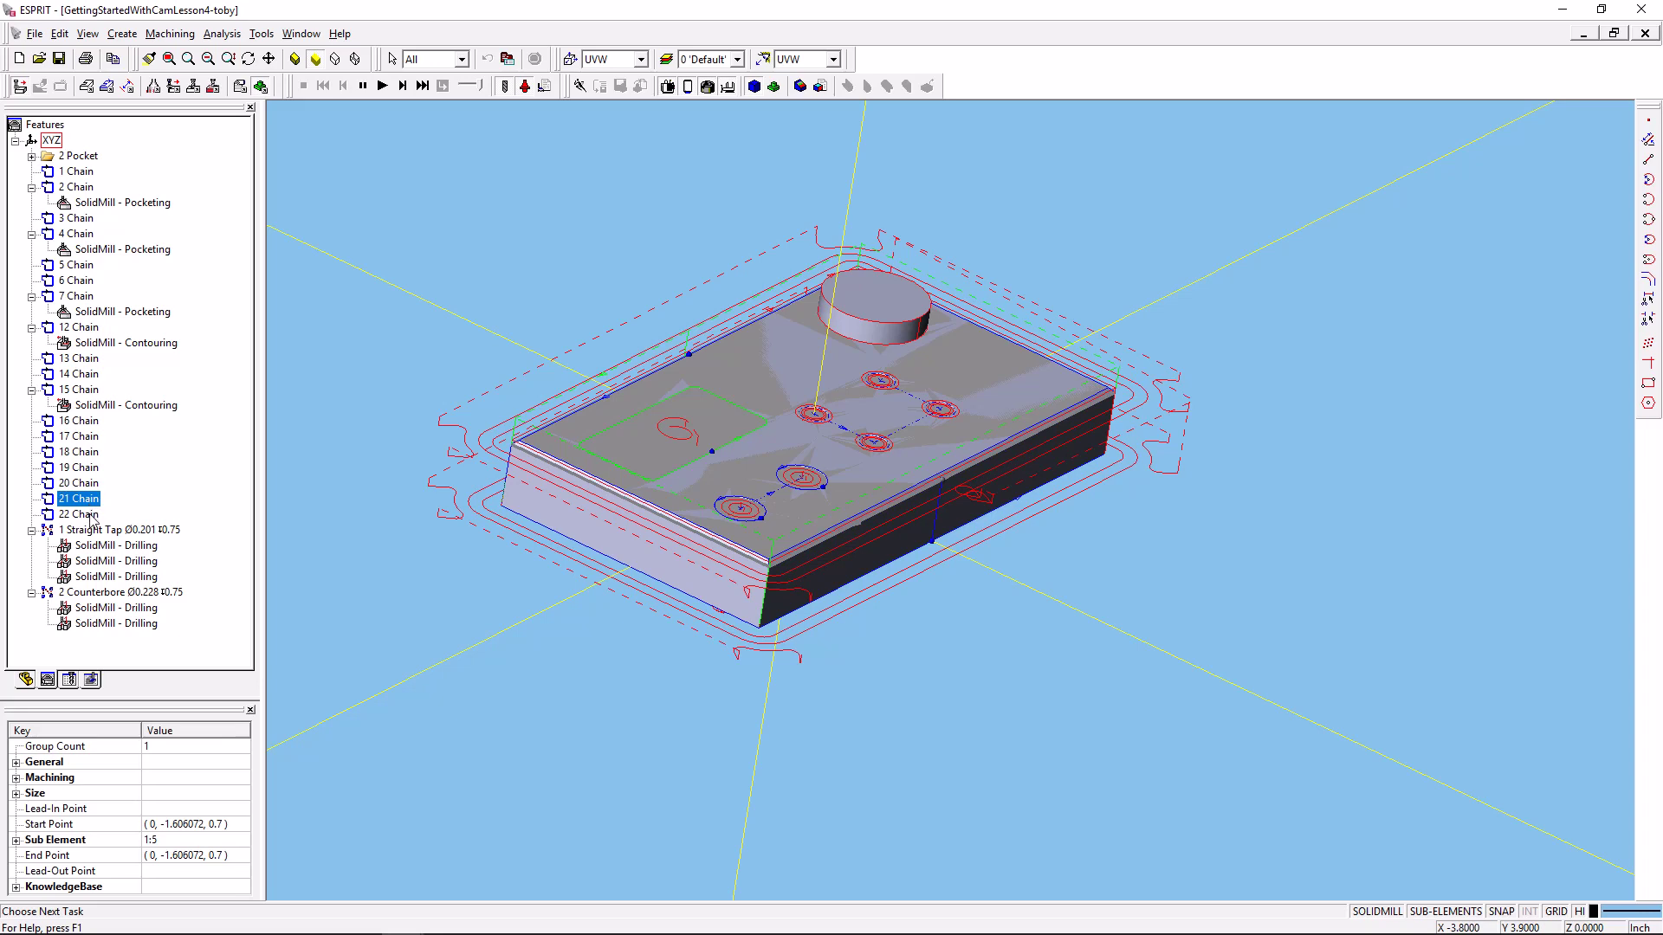
{"action": "mouse_move", "coordinate": [587, 384]}
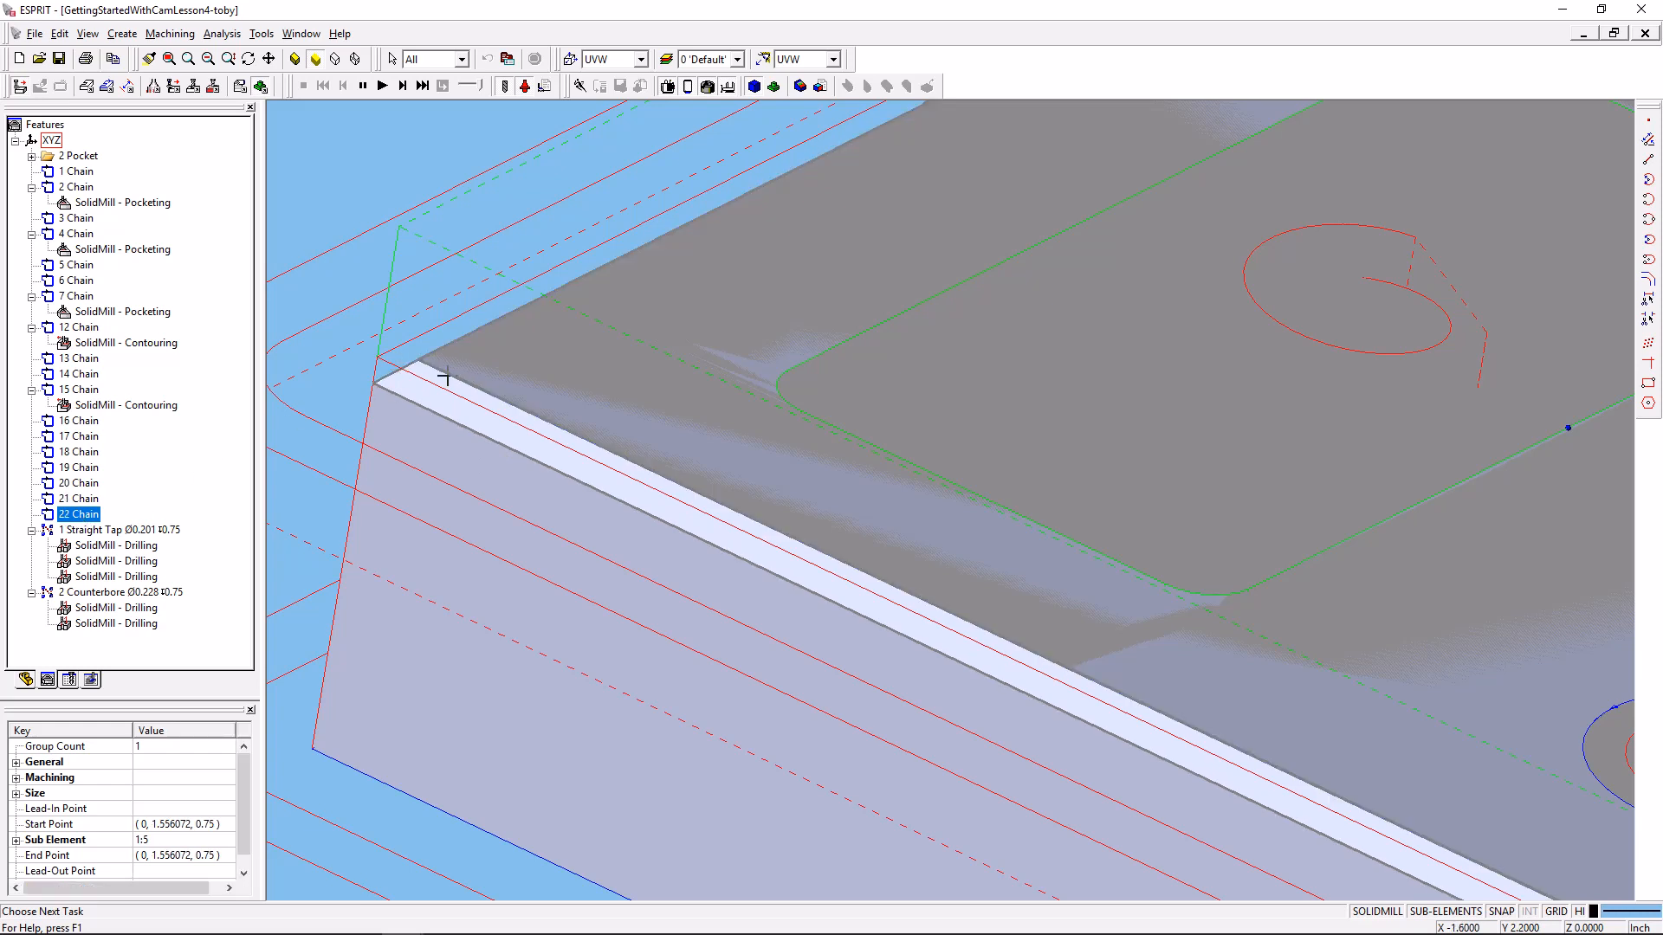
{"action": "mouse_move", "coordinate": [90, 514]}
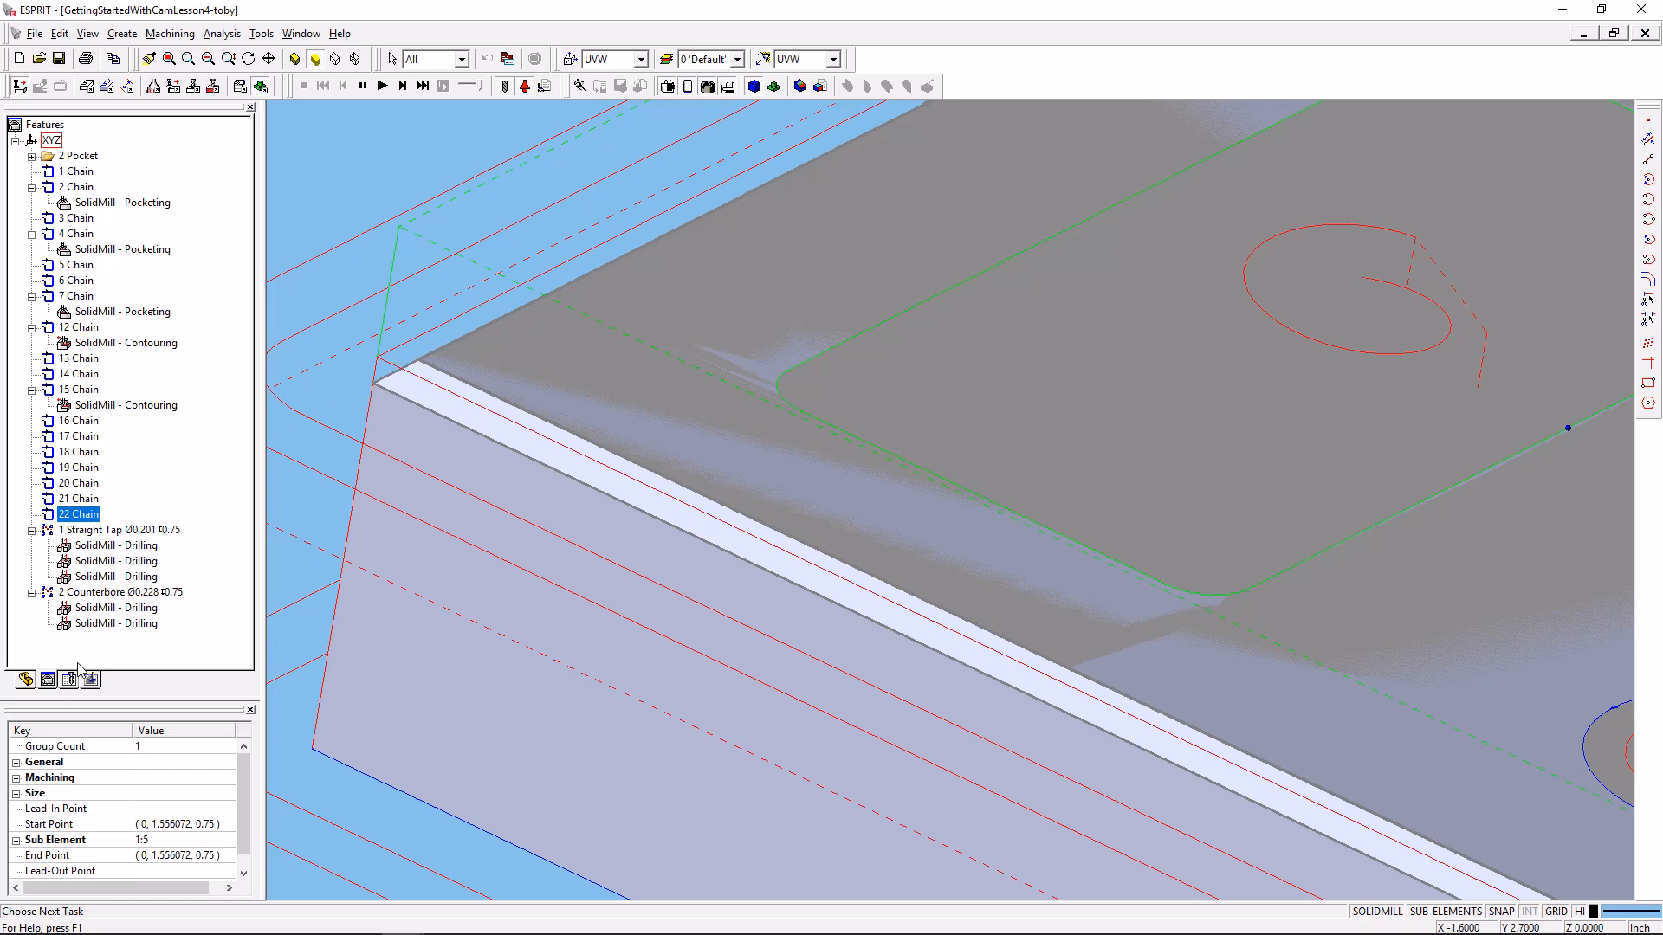
{"action": "mouse_move", "coordinate": [194, 438]}
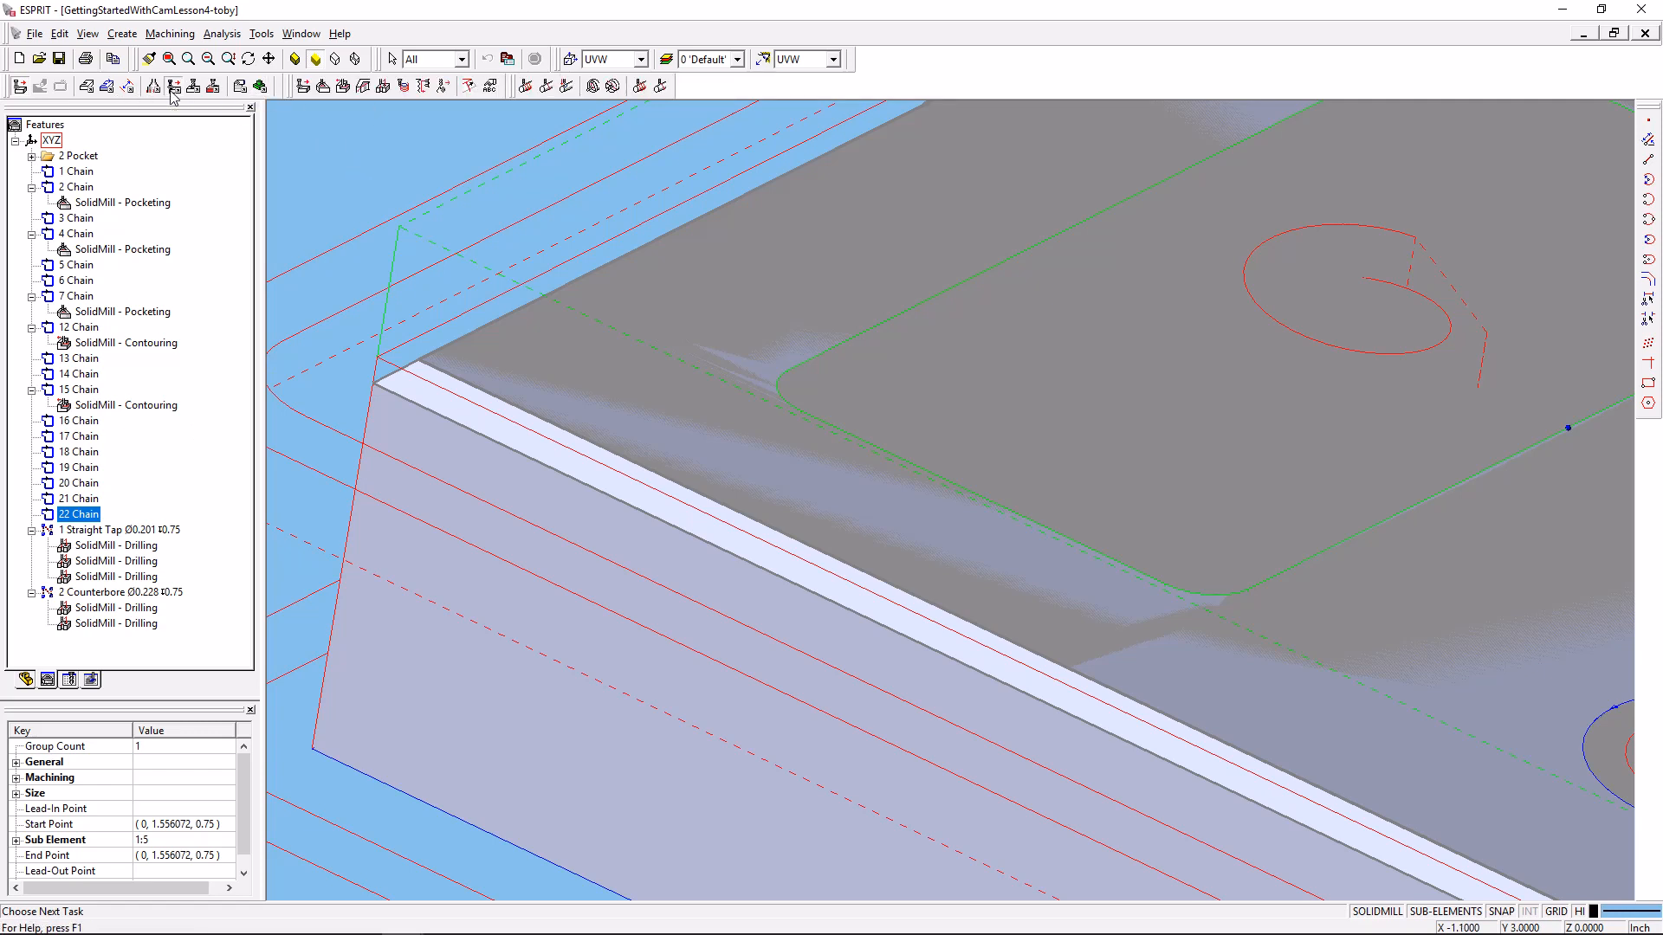
{"action": "mouse_move", "coordinate": [319, 87]}
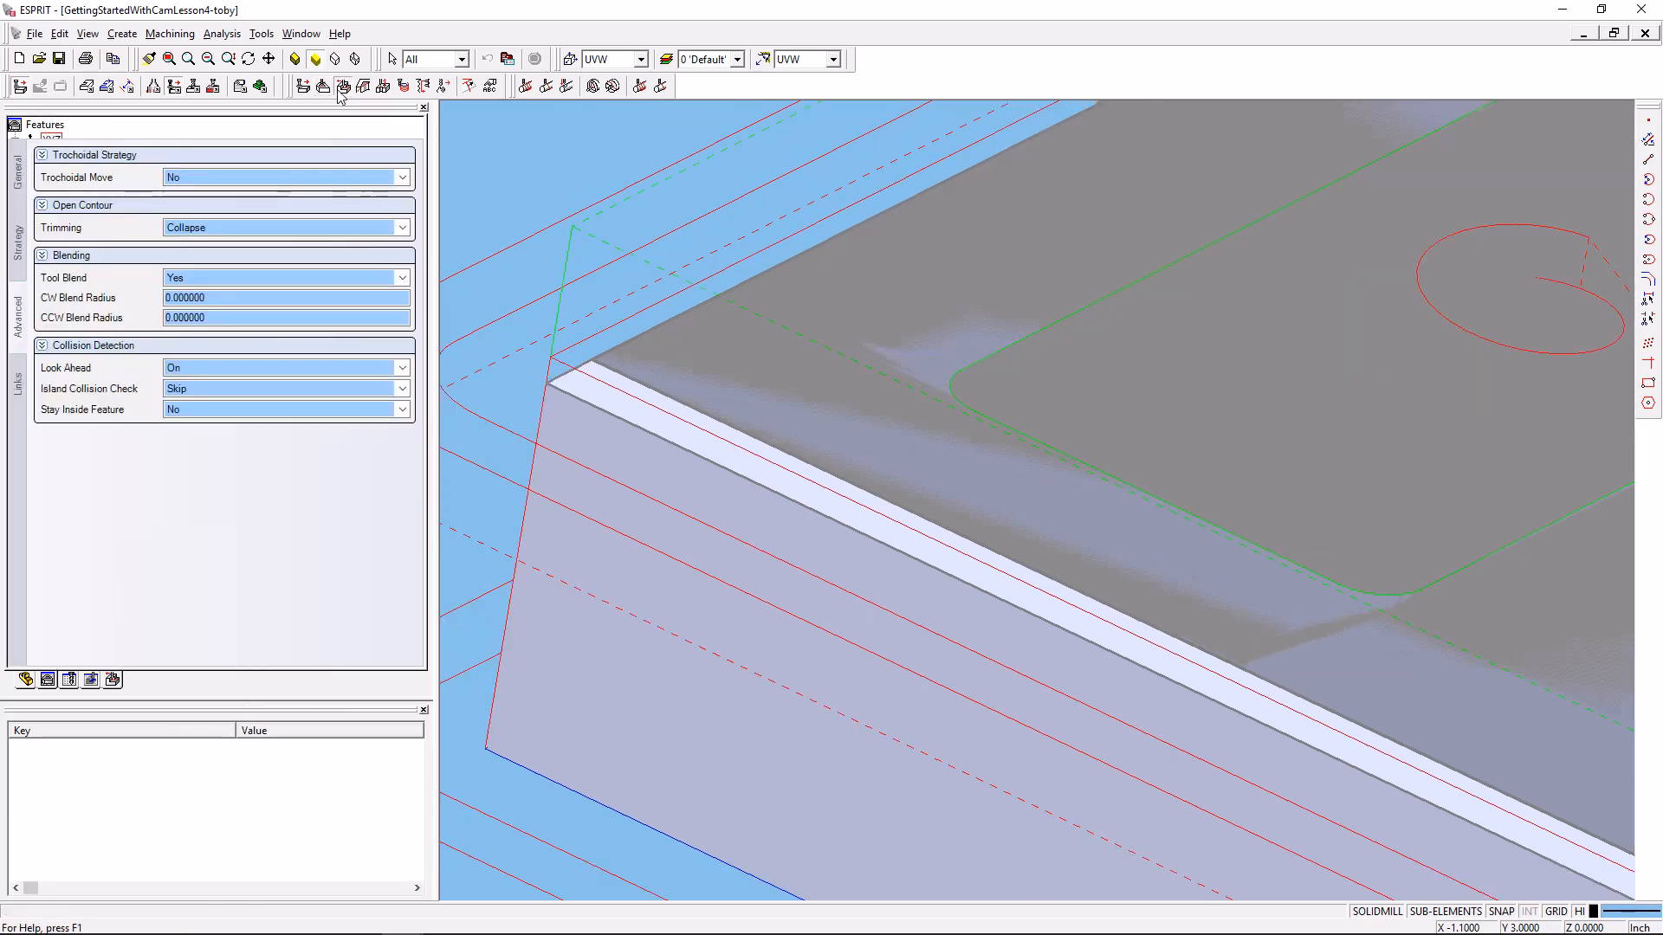
Try the 3/8 EM tool, then keep CM 0.375 in at 6000 RPM for the contouring operation.
{"action": "left_click", "coordinate": [16, 165]}
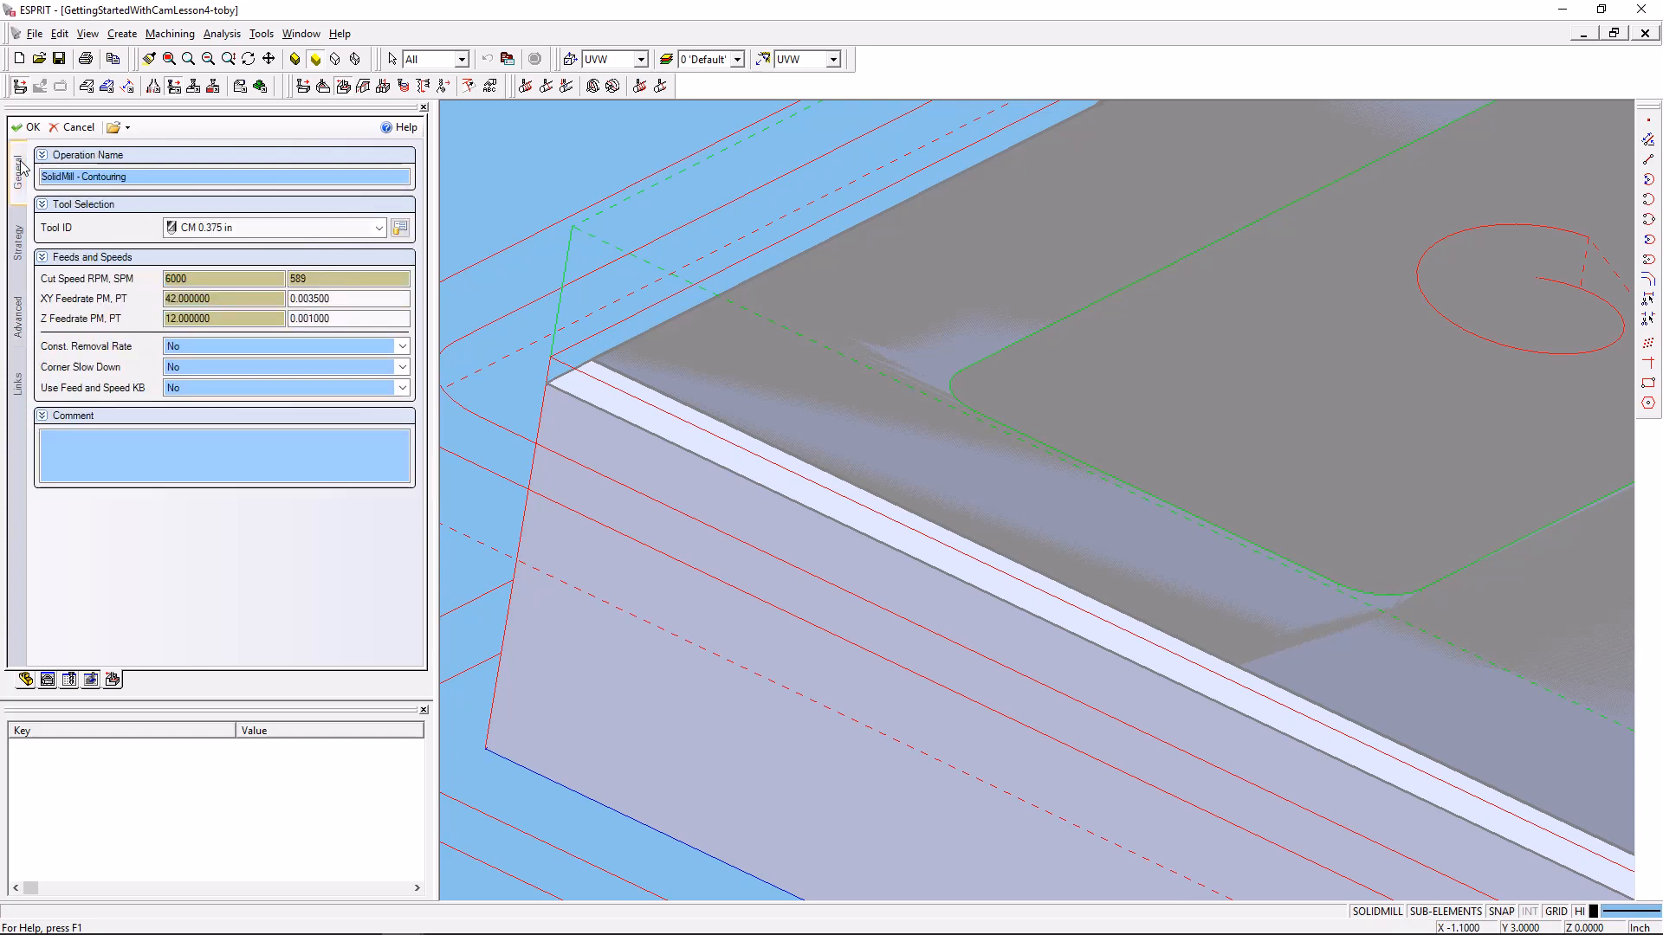
{"action": "left_click", "coordinate": [378, 227]}
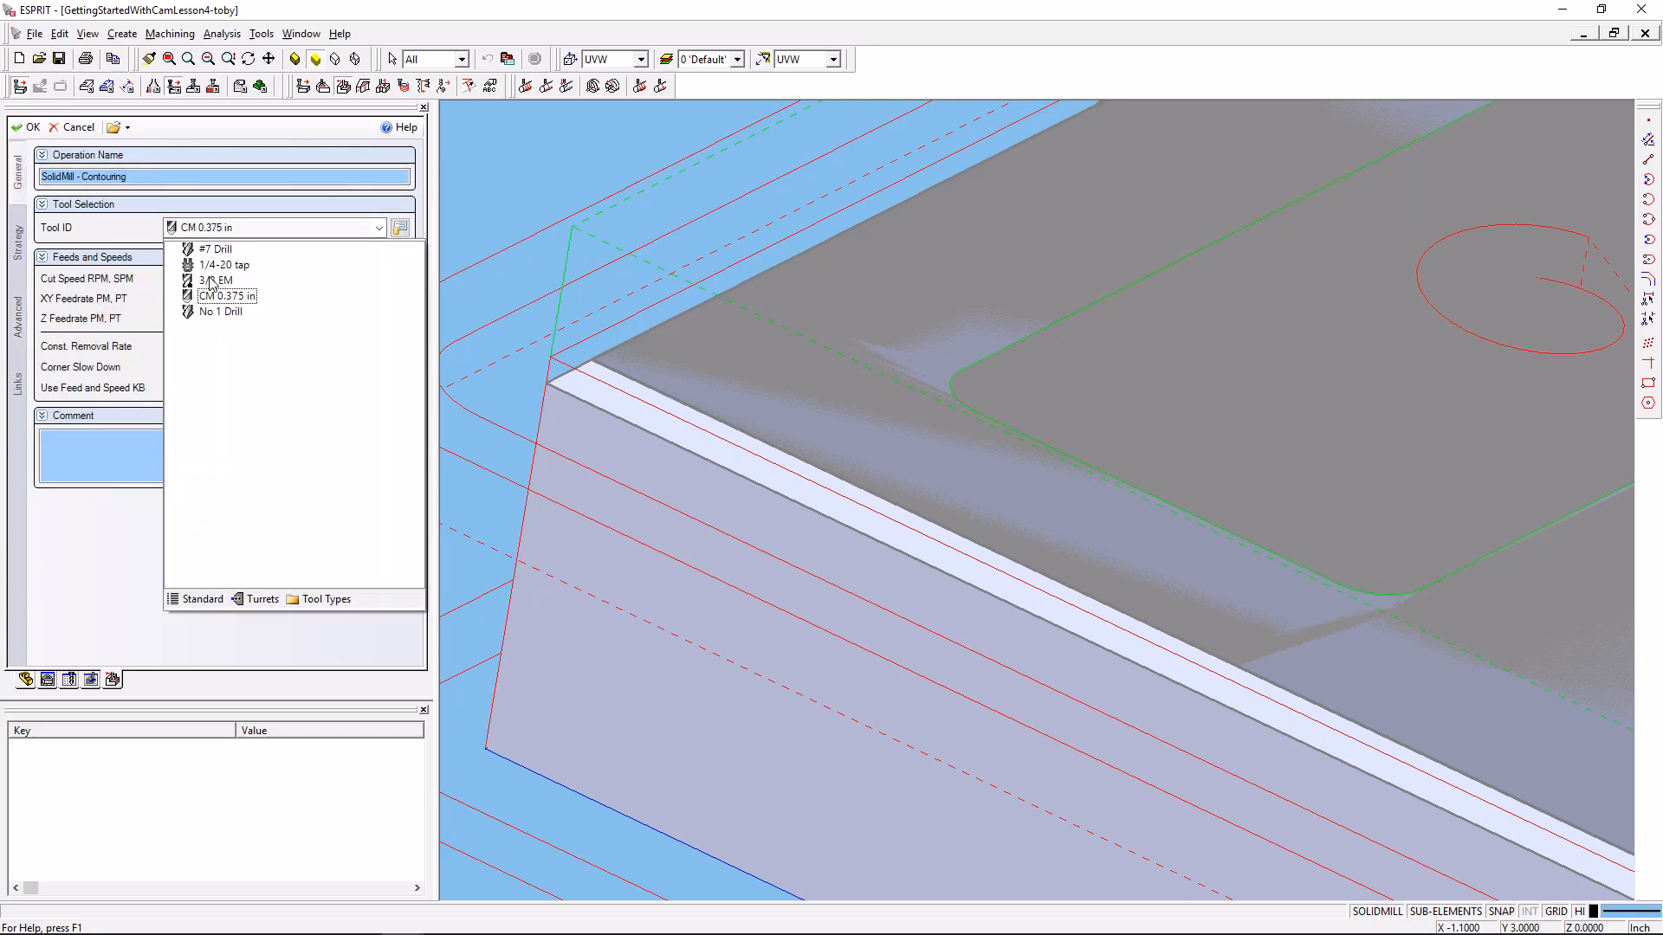
{"action": "left_click", "coordinate": [227, 296]}
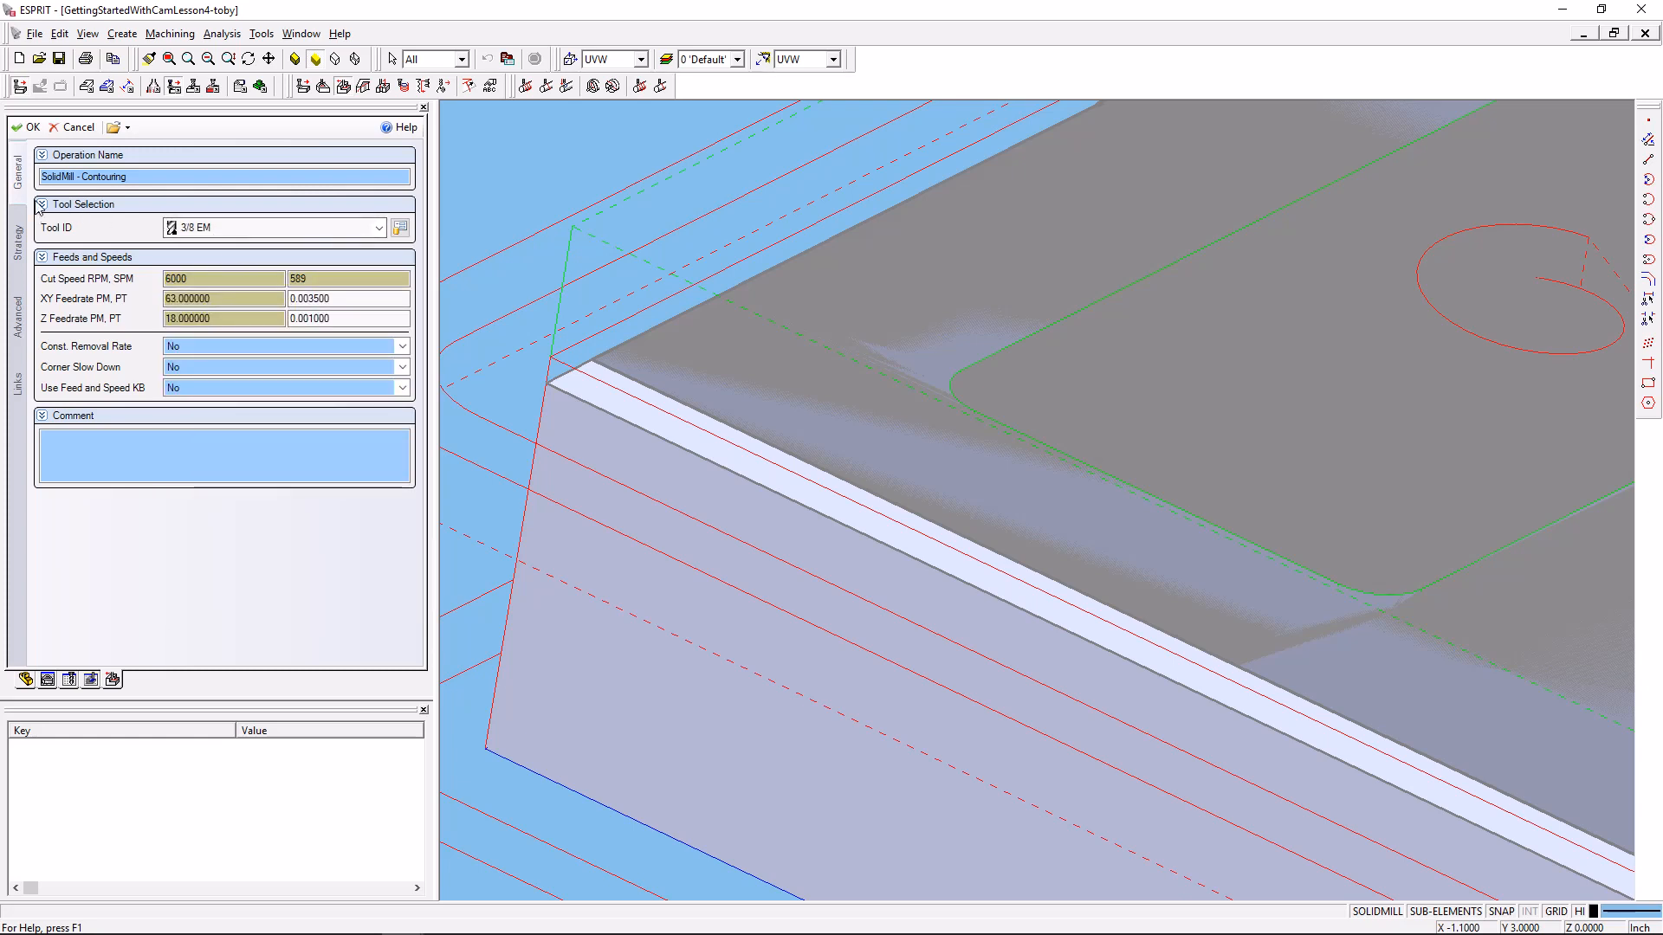
{"action": "left_click", "coordinate": [379, 227]}
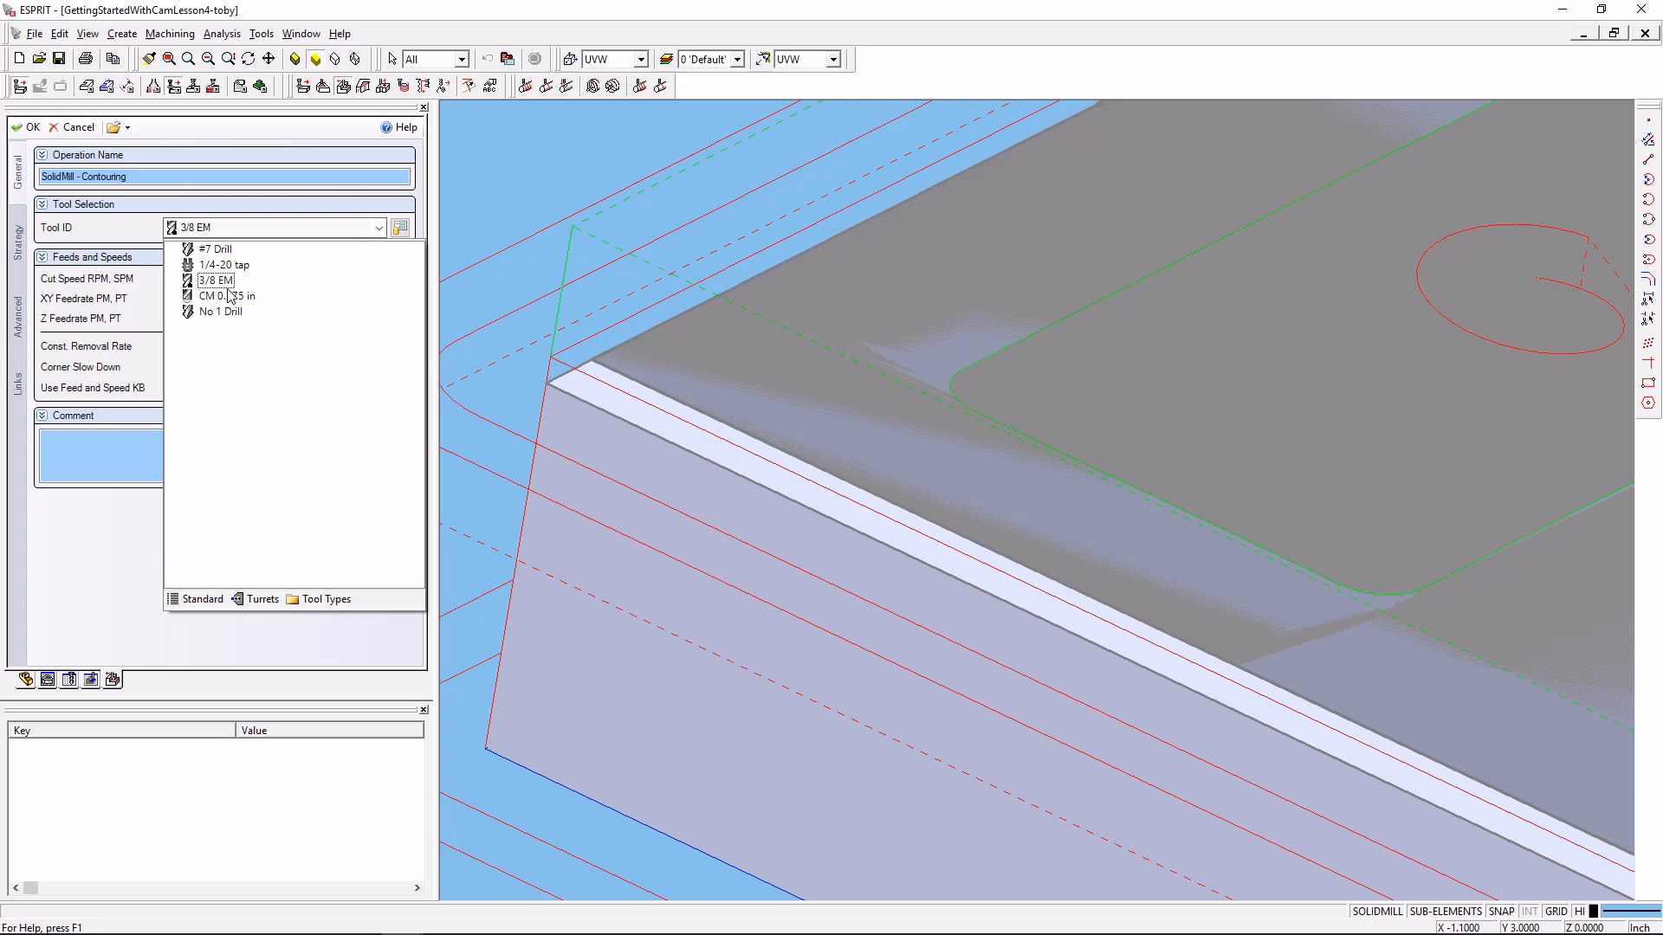
{"action": "left_click", "coordinate": [225, 296]}
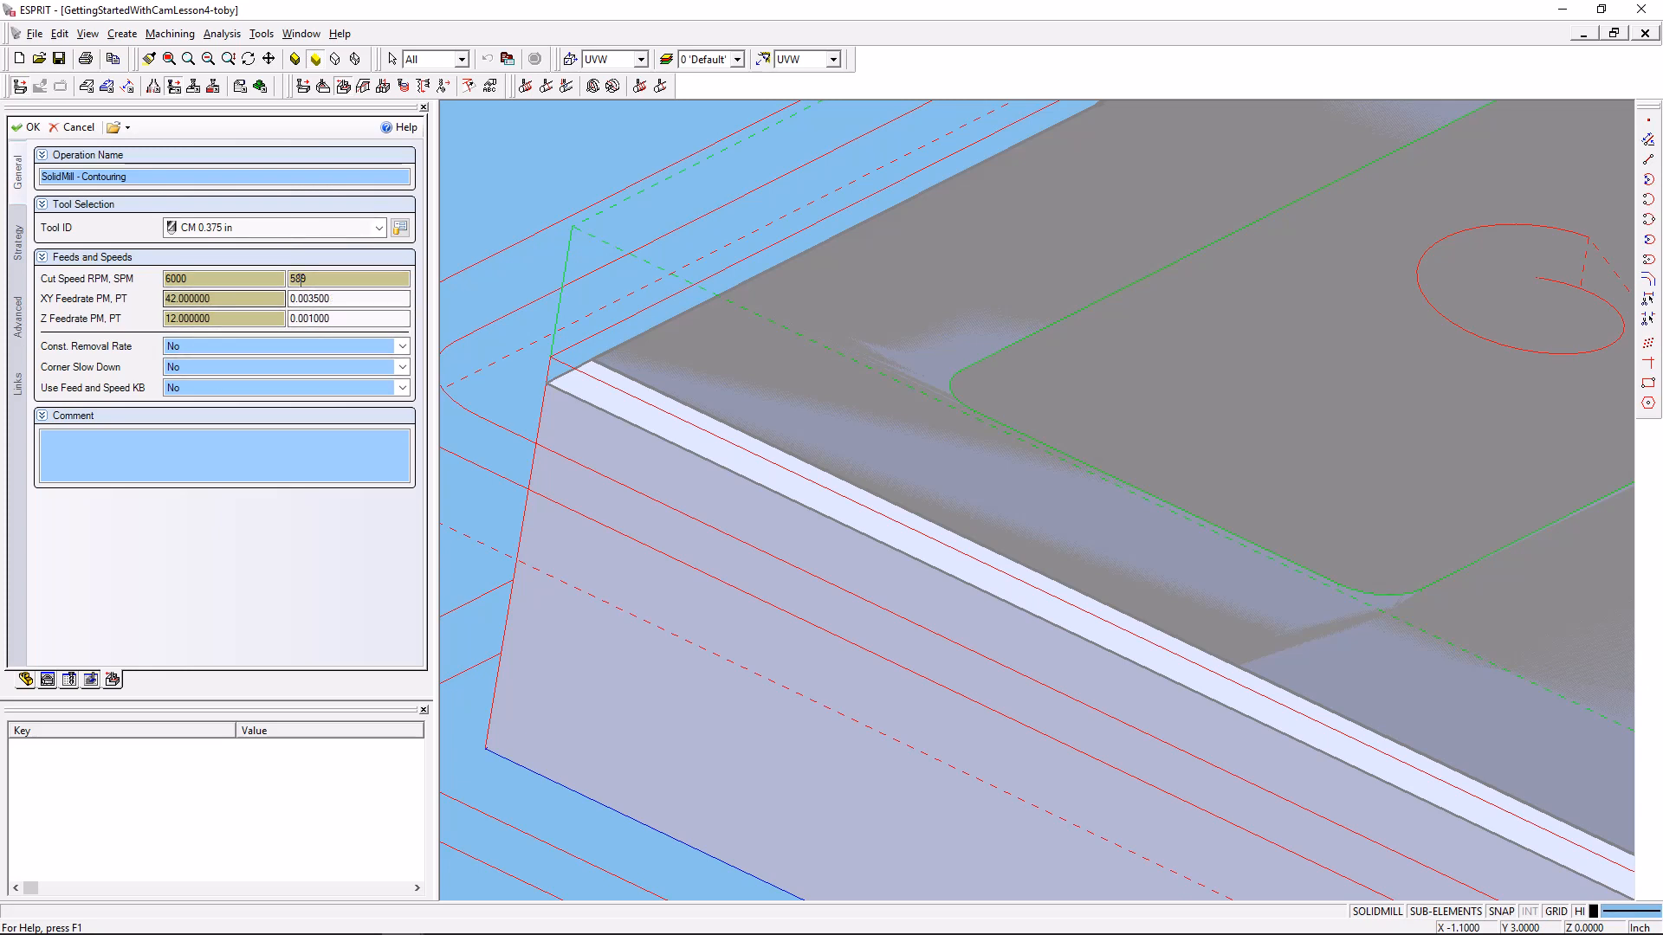
{"action": "left_click", "coordinate": [348, 277]}
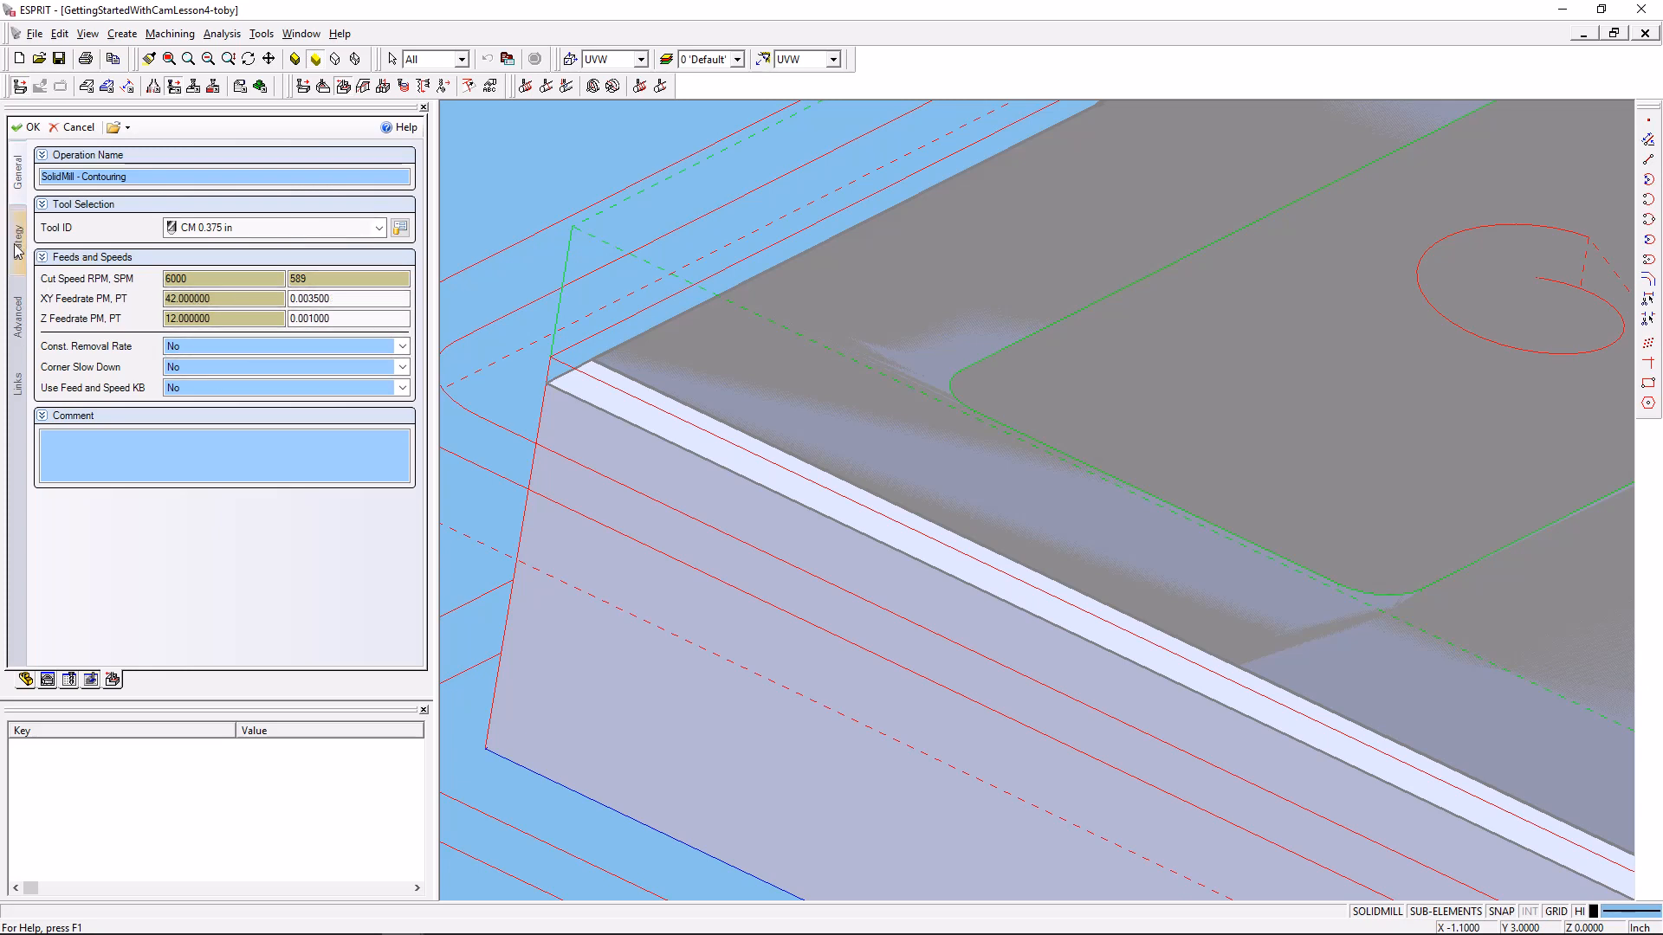
Review the strategy: 1 rough pass, climb cutting, process order, 0.05 in total depth and tool radius offset.
{"action": "left_click", "coordinate": [15, 223]}
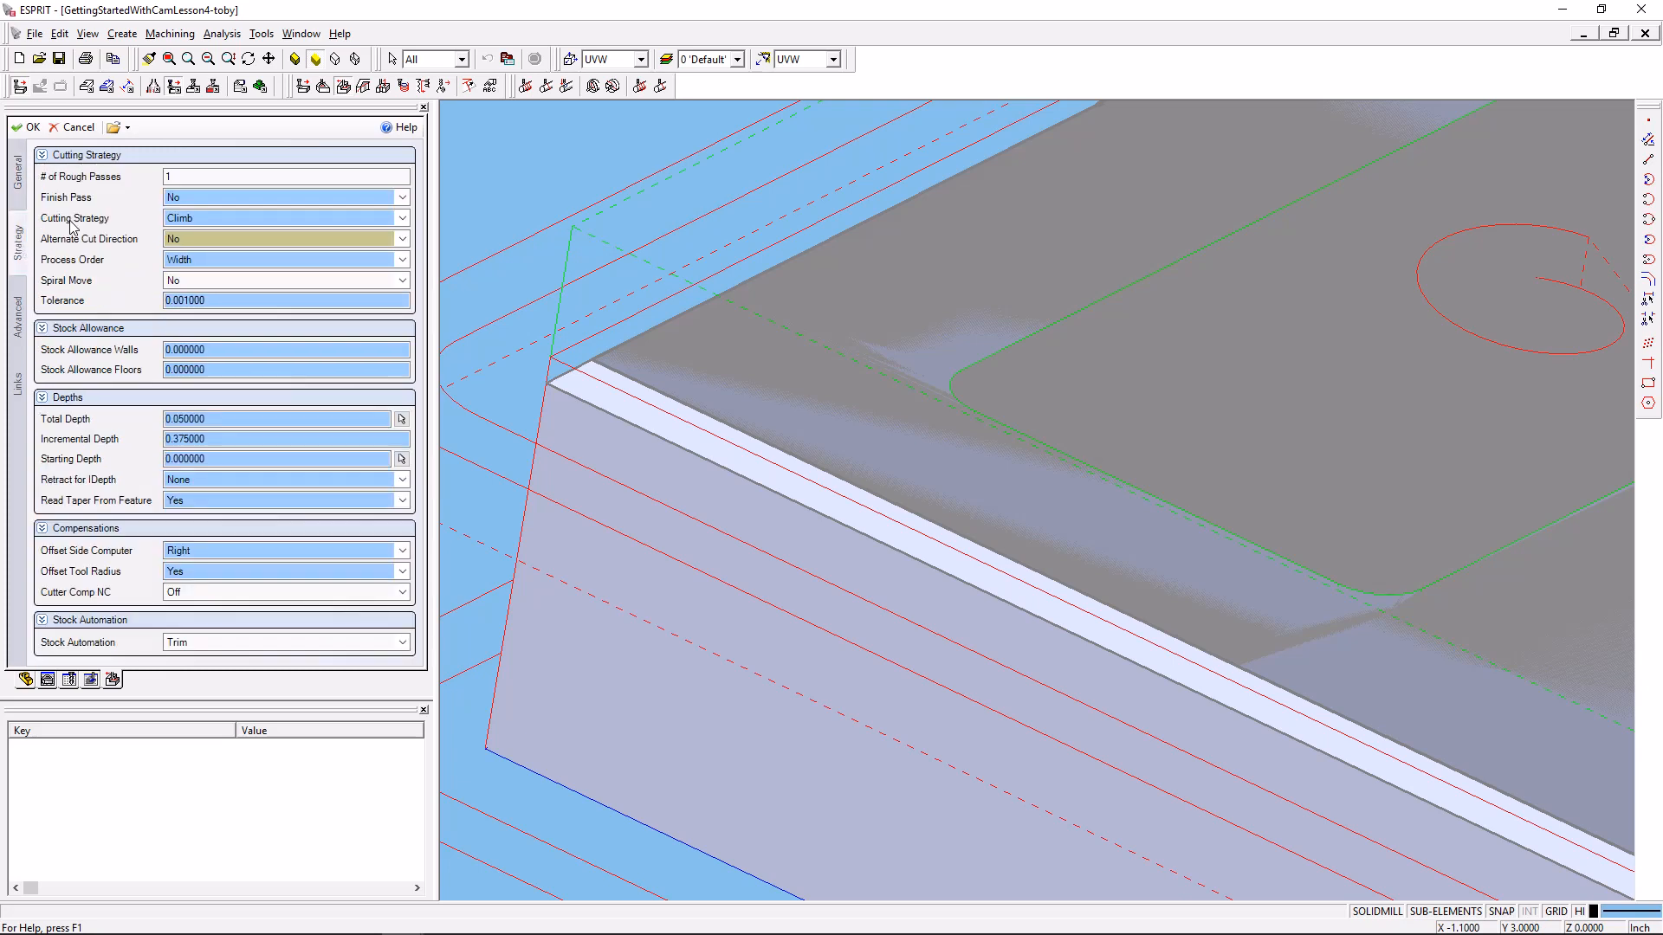
{"action": "left_click", "coordinate": [286, 176]}
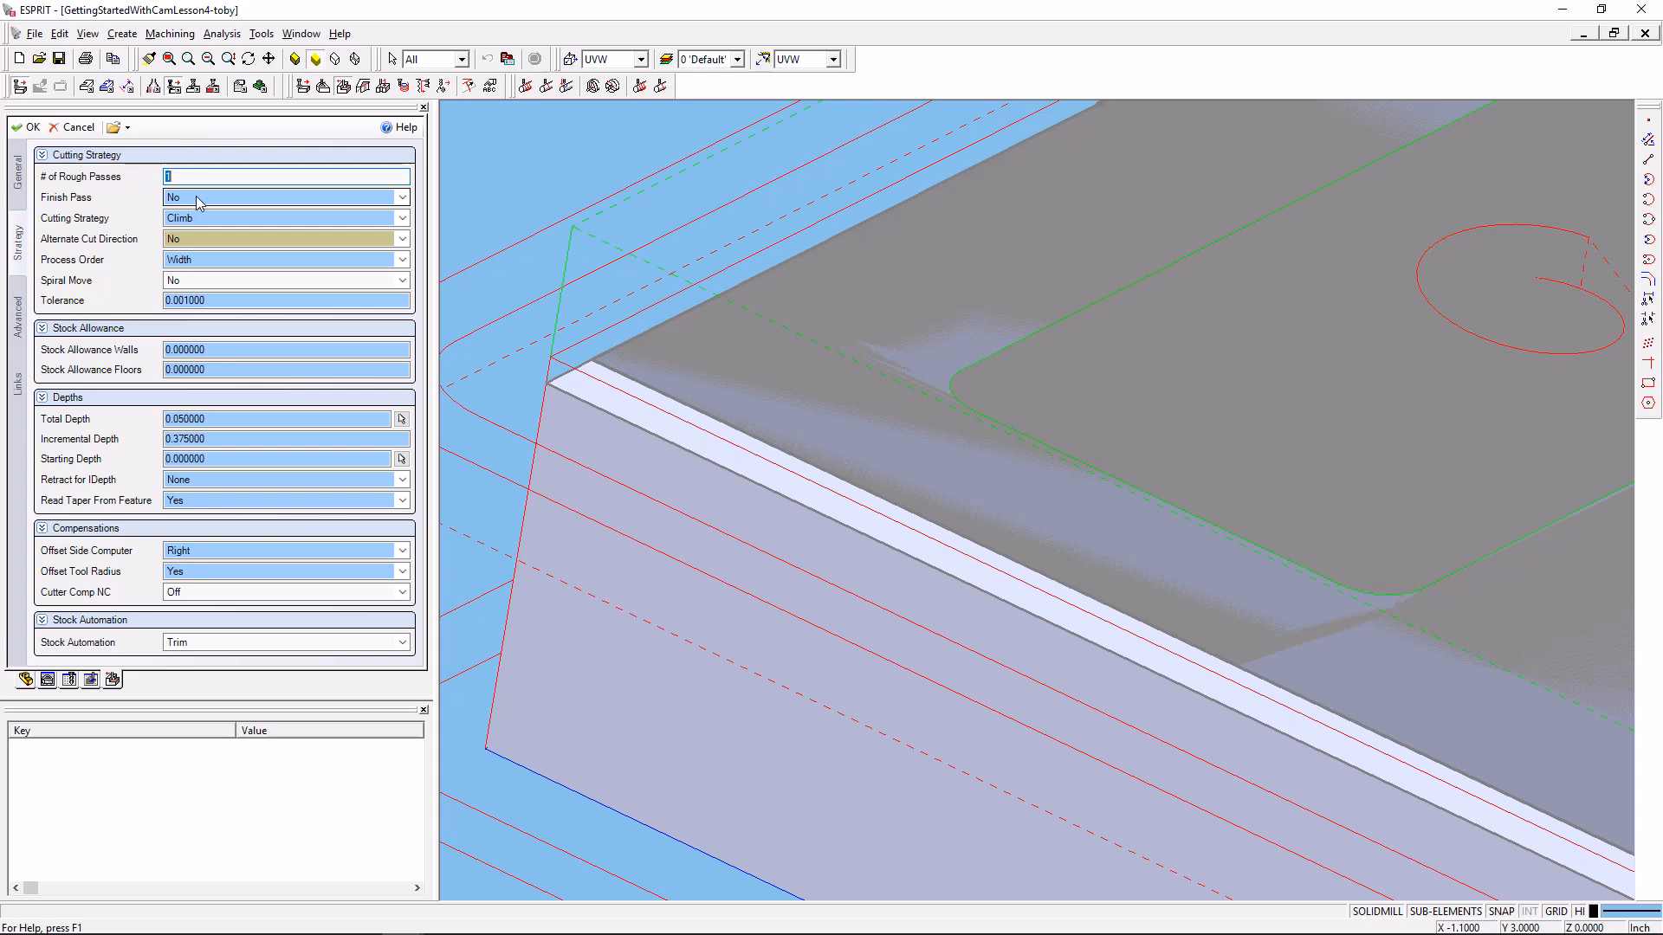
{"action": "mouse_move", "coordinate": [206, 223]}
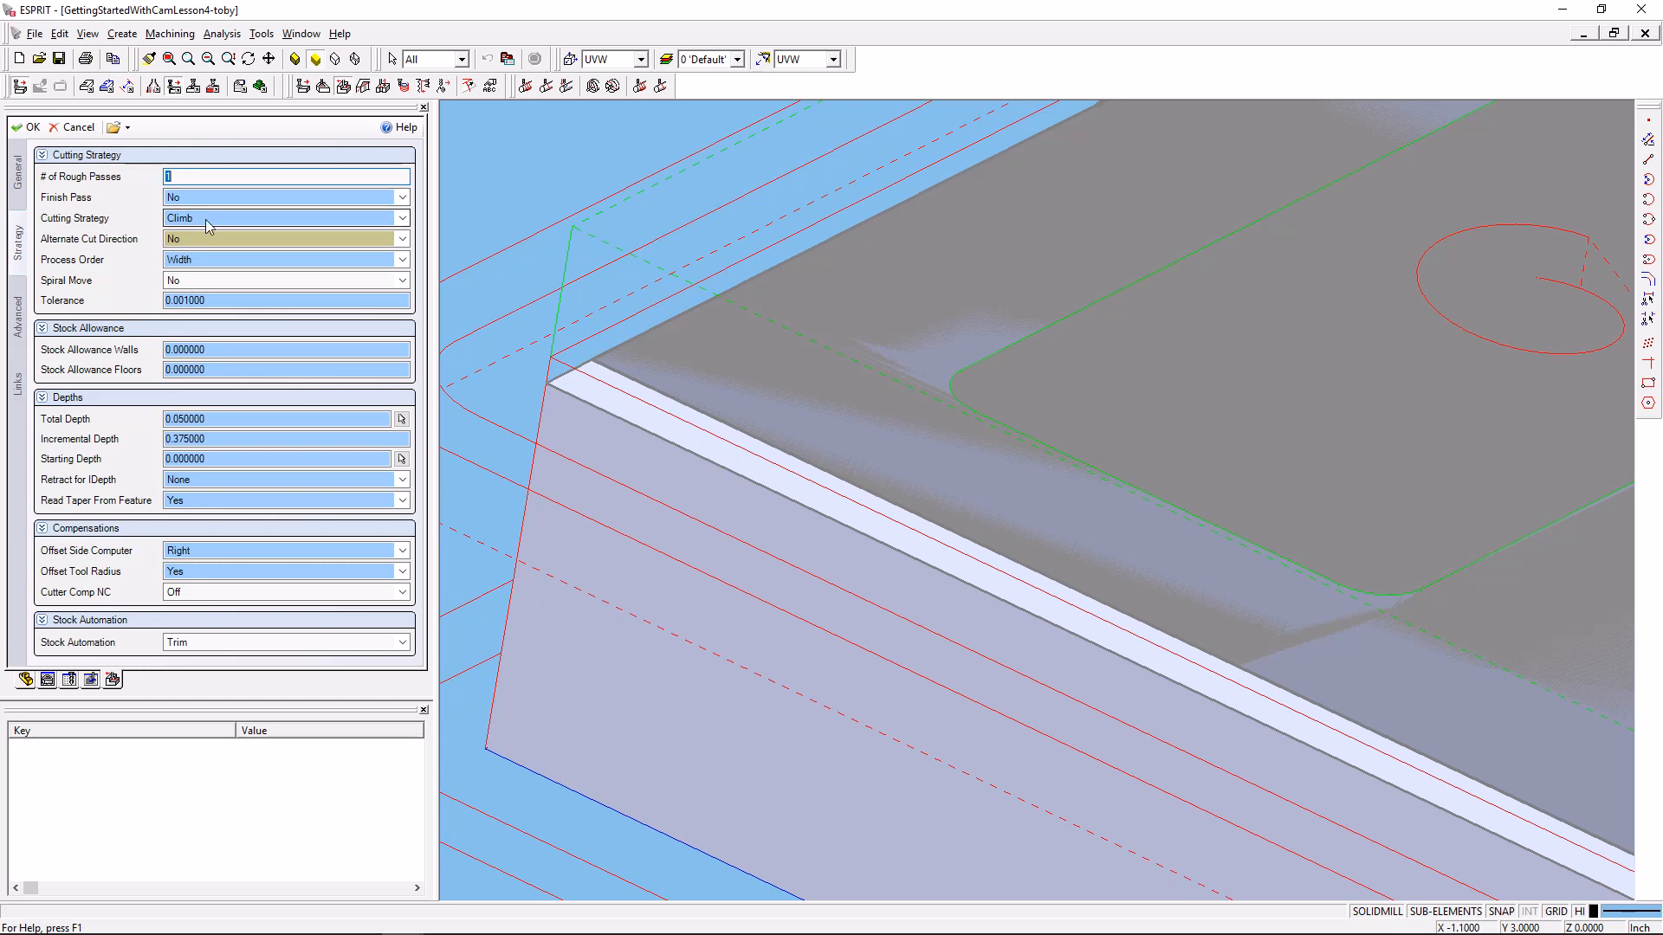
{"action": "mouse_move", "coordinate": [205, 248]}
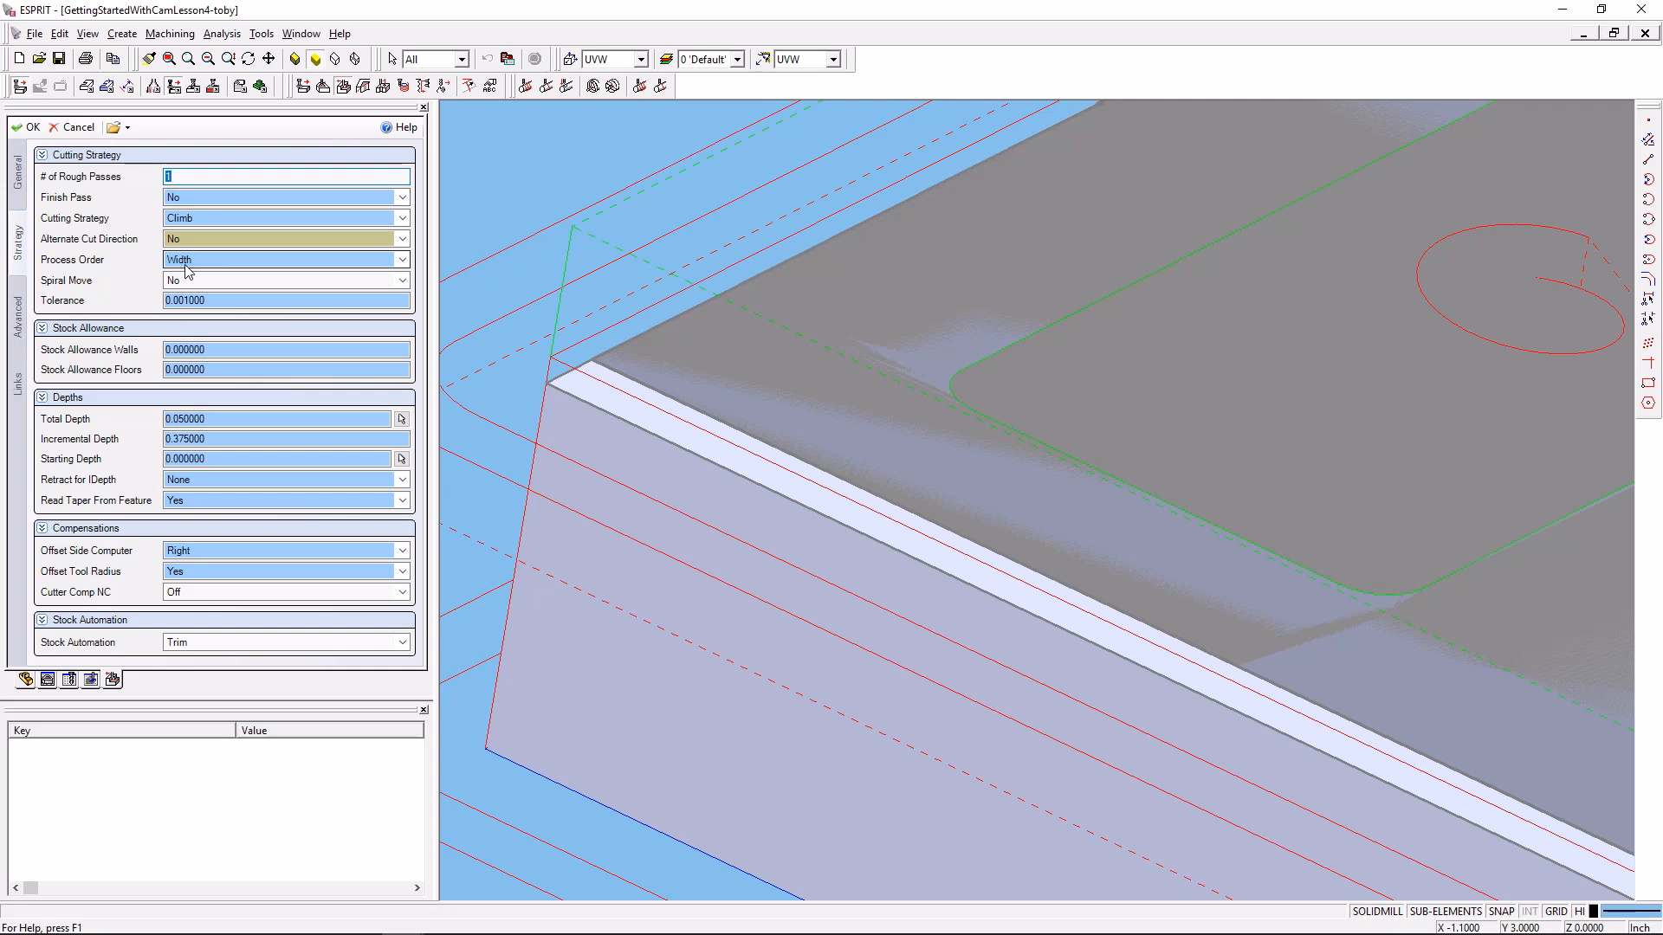
{"action": "left_click", "coordinate": [400, 259]}
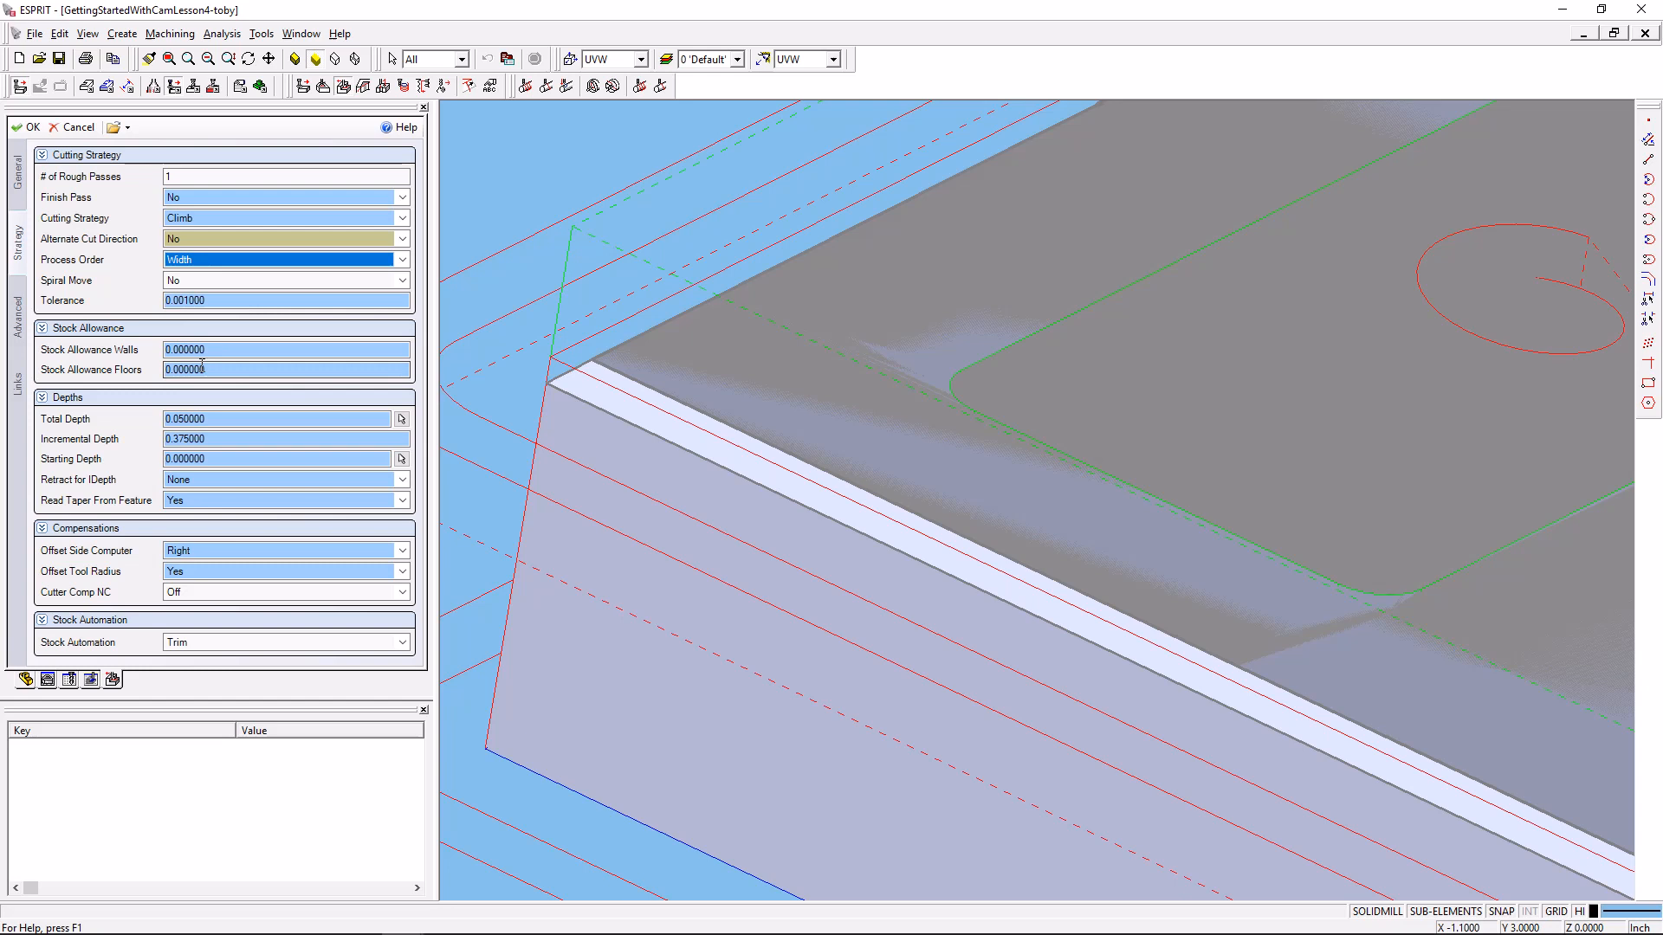
{"action": "mouse_move", "coordinate": [625, 379]}
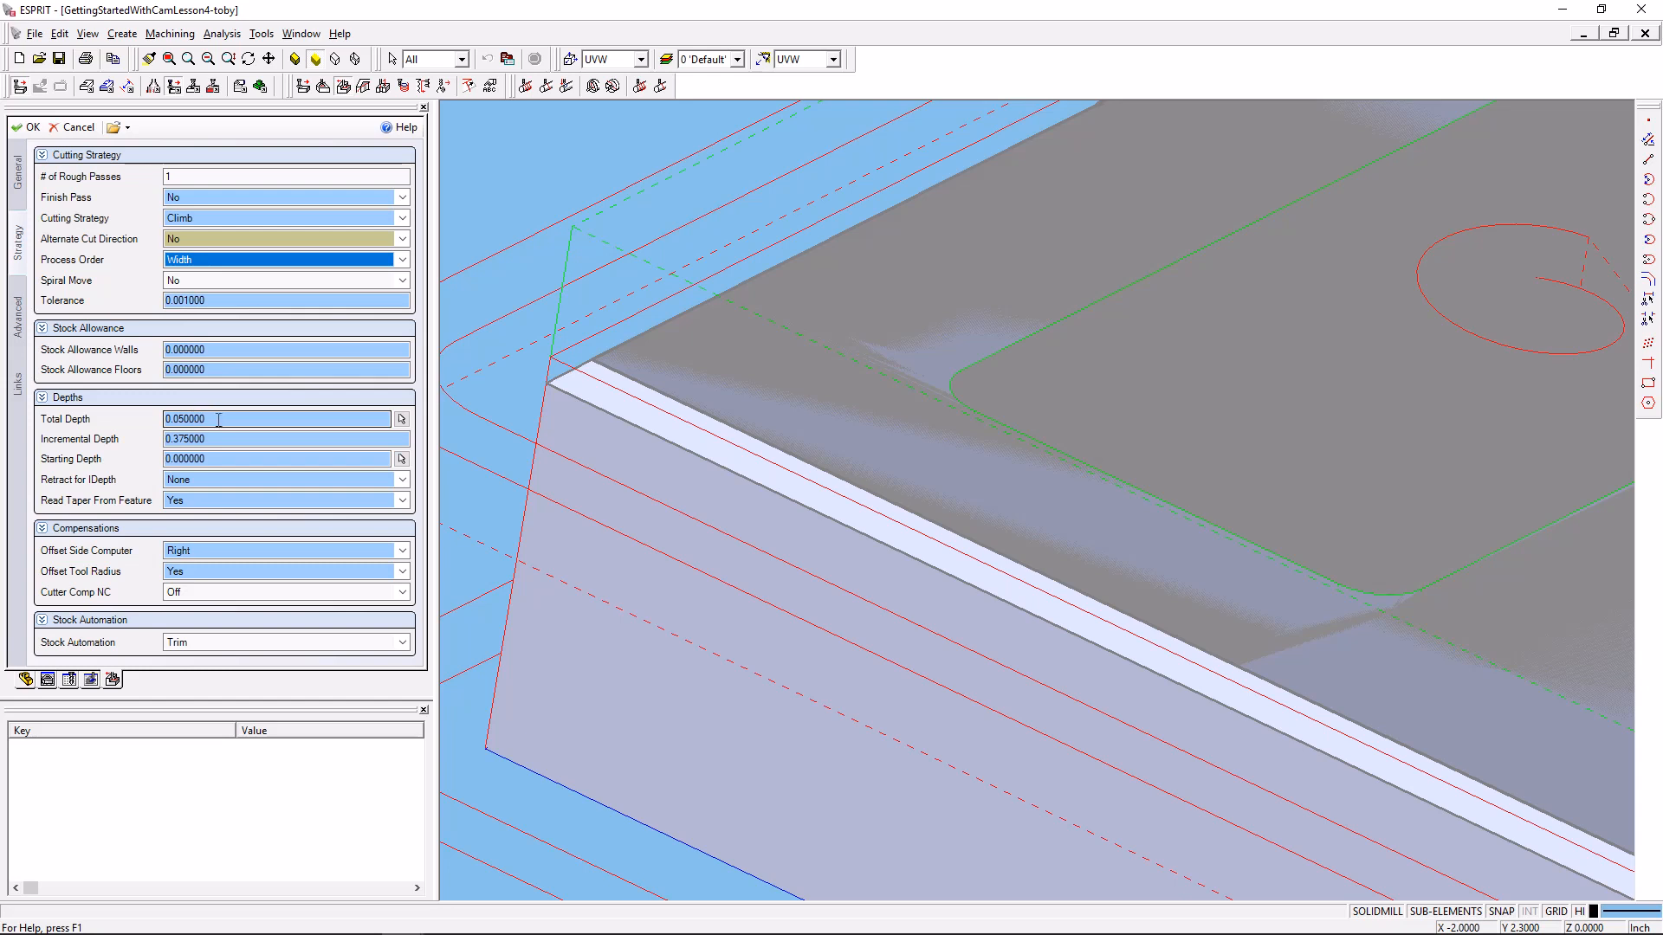
{"action": "left_click", "coordinate": [285, 438]}
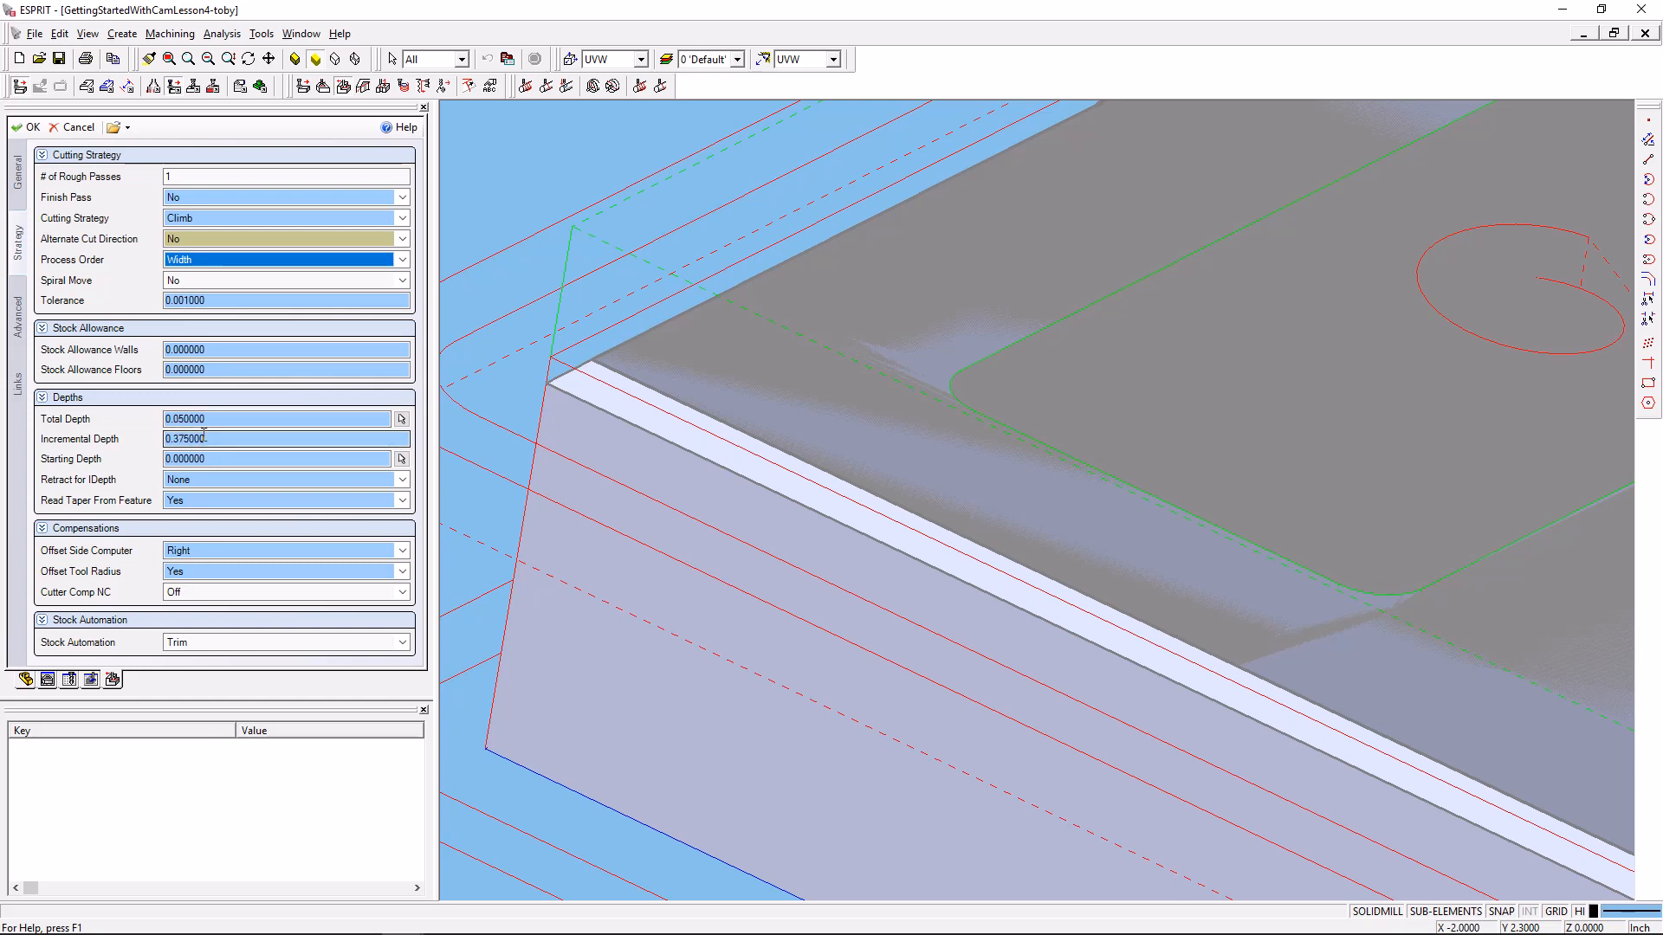
{"action": "left_click", "coordinate": [279, 417]}
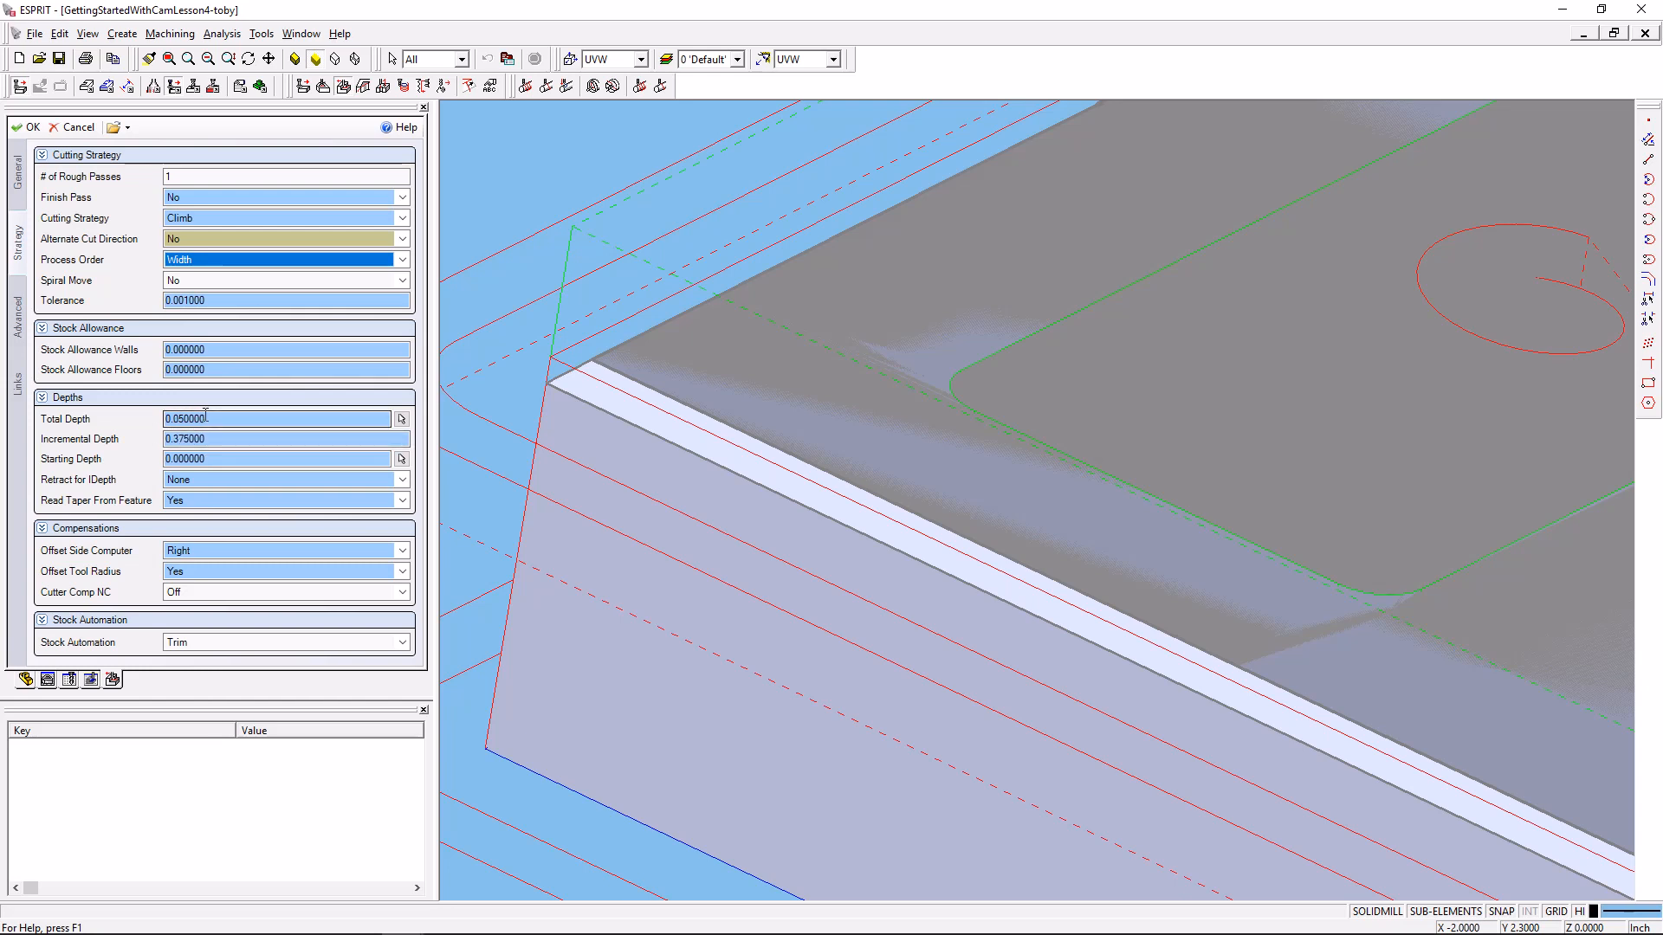
{"action": "left_click", "coordinate": [280, 458]}
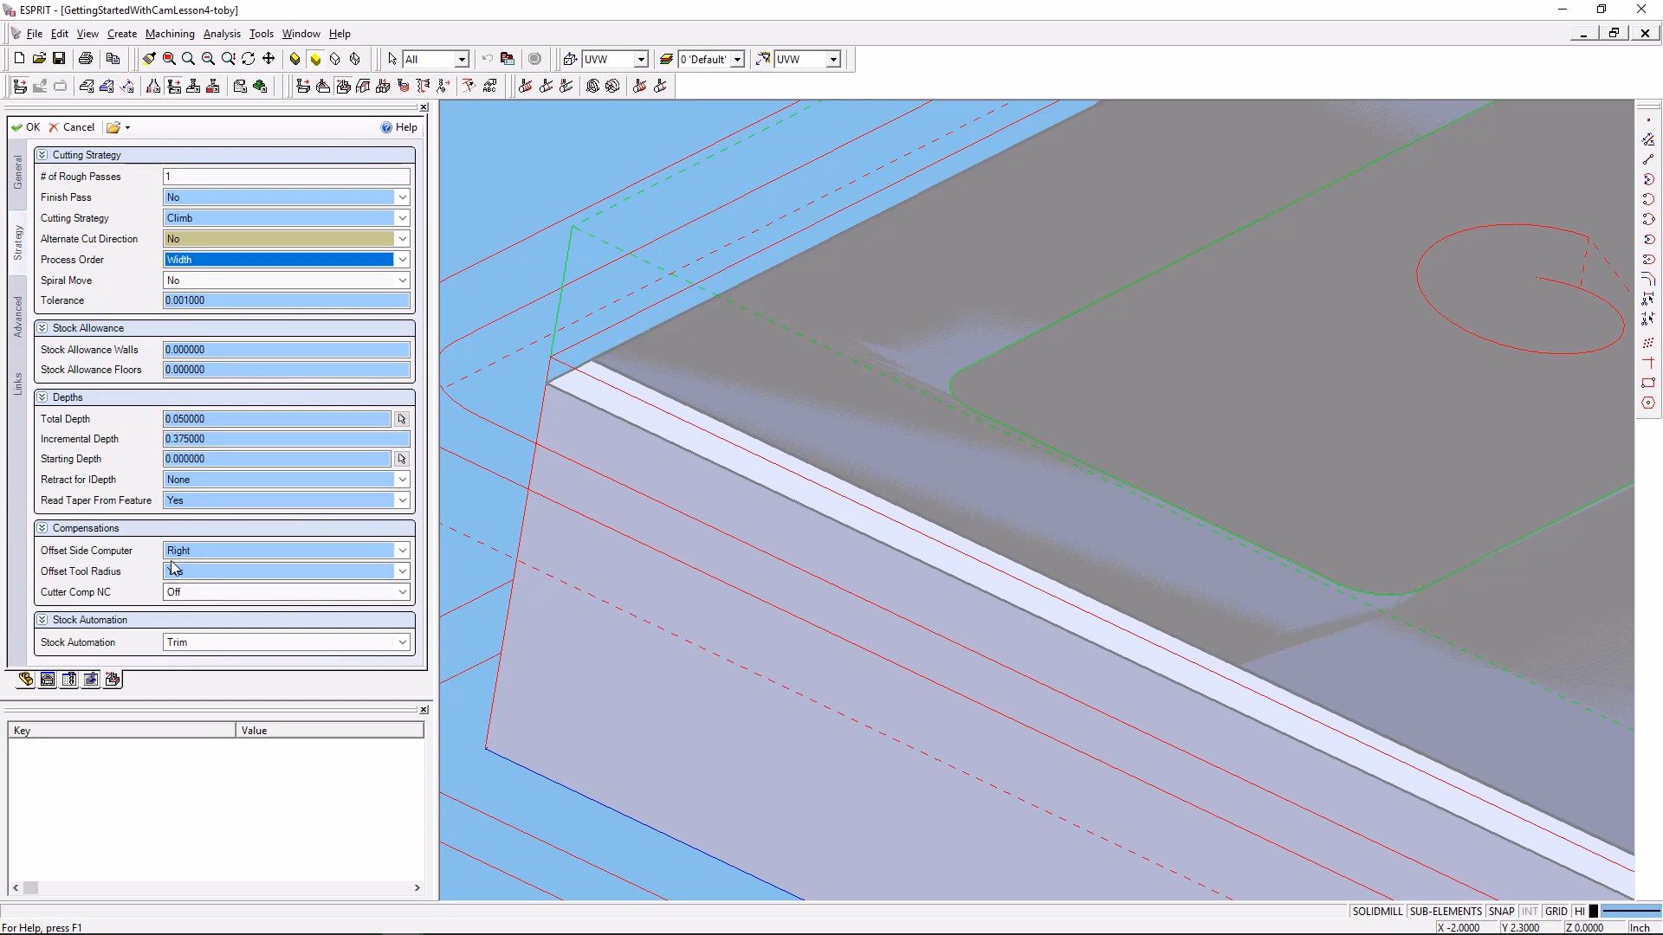
{"action": "left_click", "coordinate": [284, 570]}
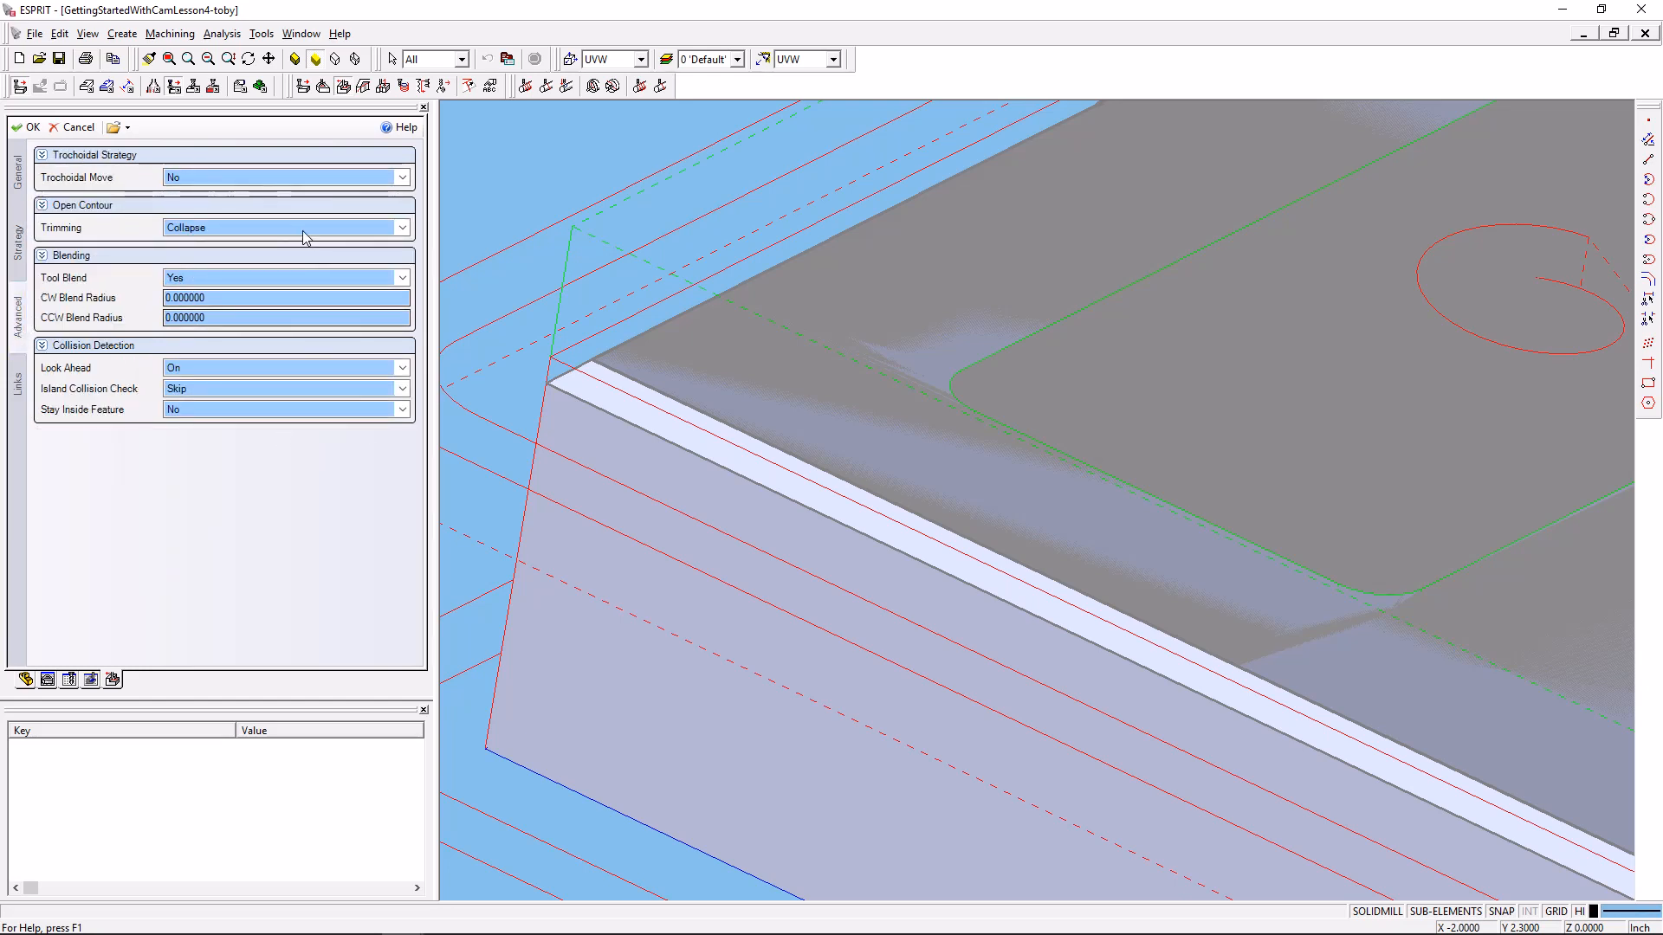
Review the lead-in/out links and apply the SolidMill - Contouring operation to 22 Chain.
{"action": "left_click", "coordinate": [17, 376]}
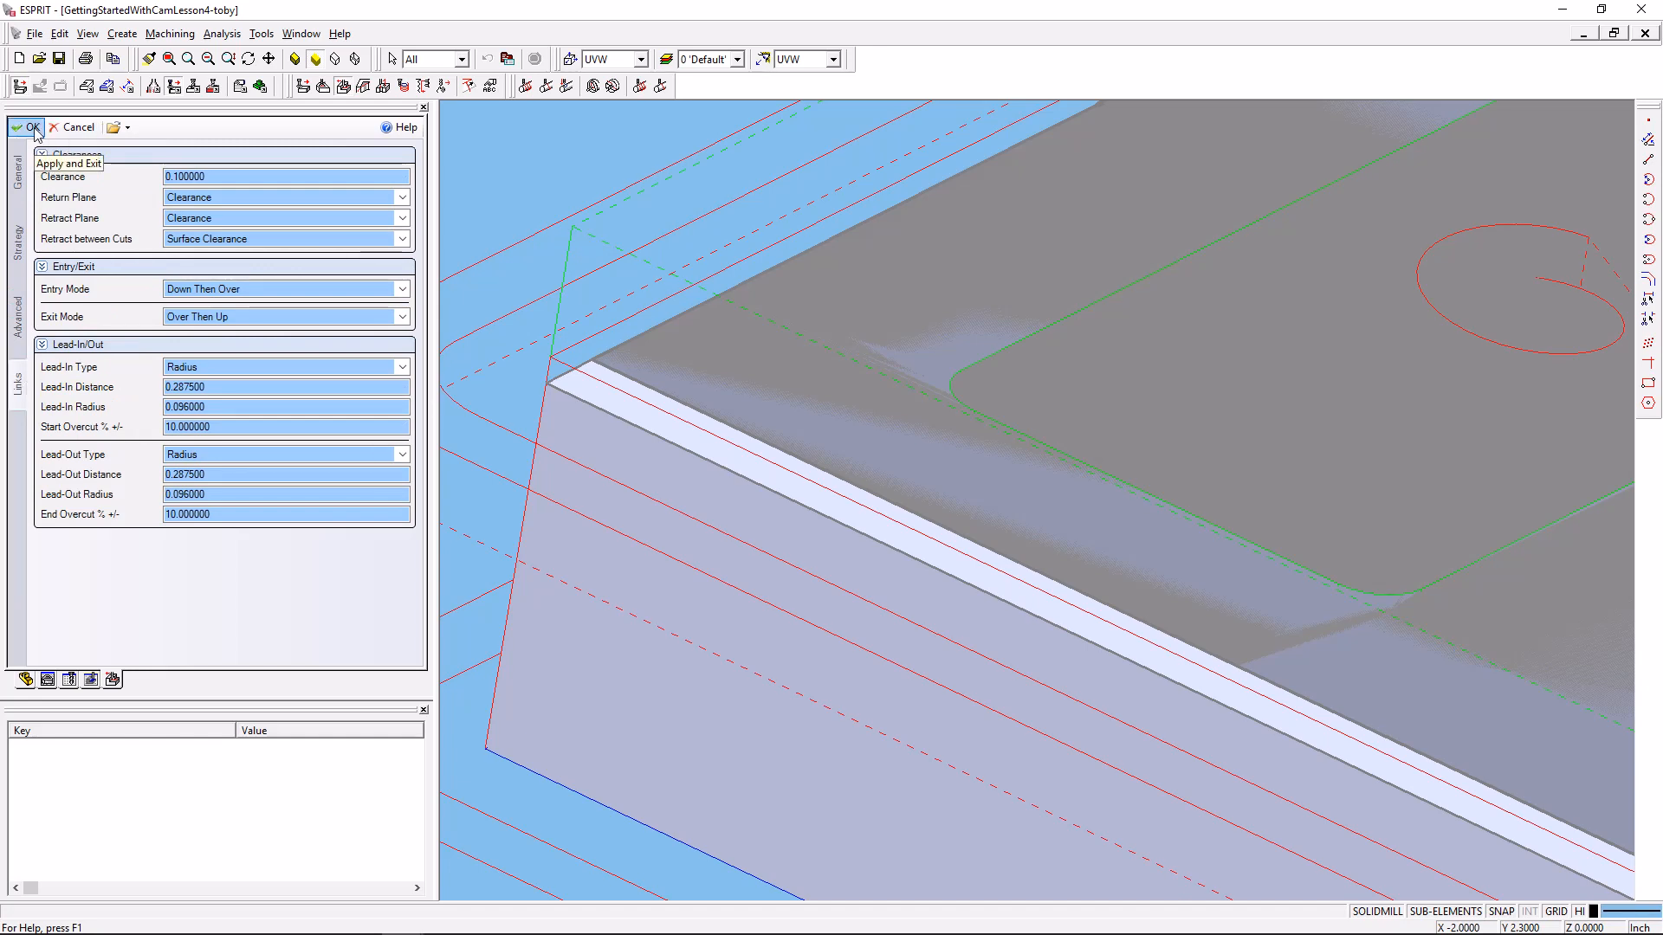
{"action": "left_click", "coordinate": [31, 126]}
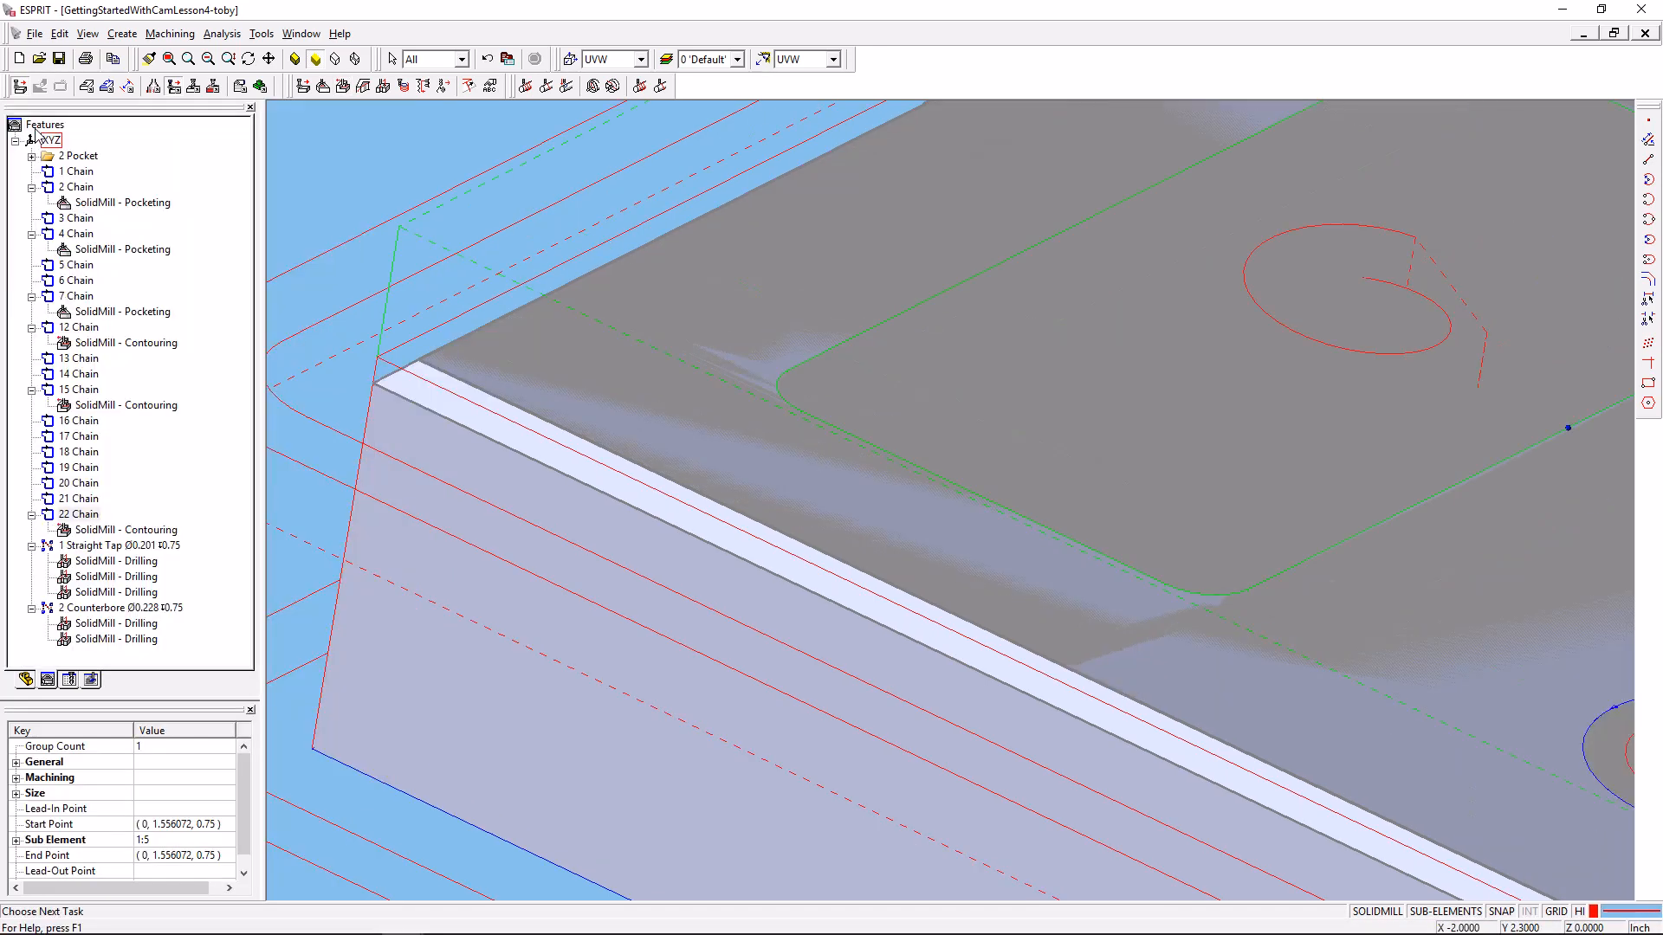
{"action": "mouse_move", "coordinate": [438, 324]}
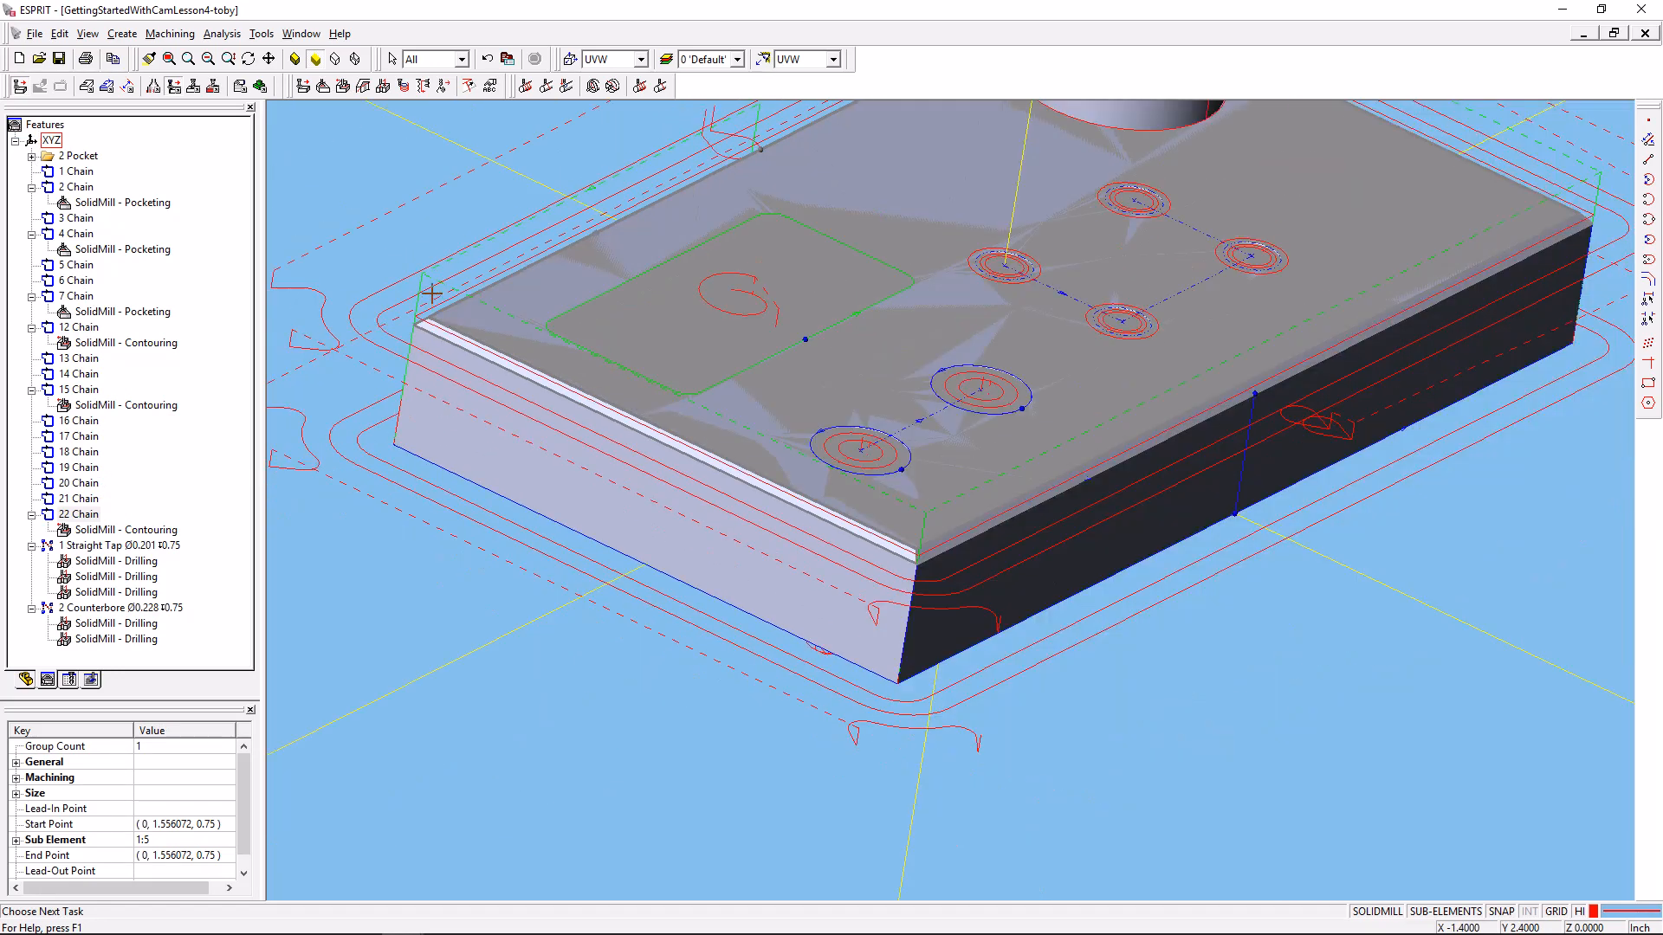
{"action": "mouse_move", "coordinate": [1302, 483]}
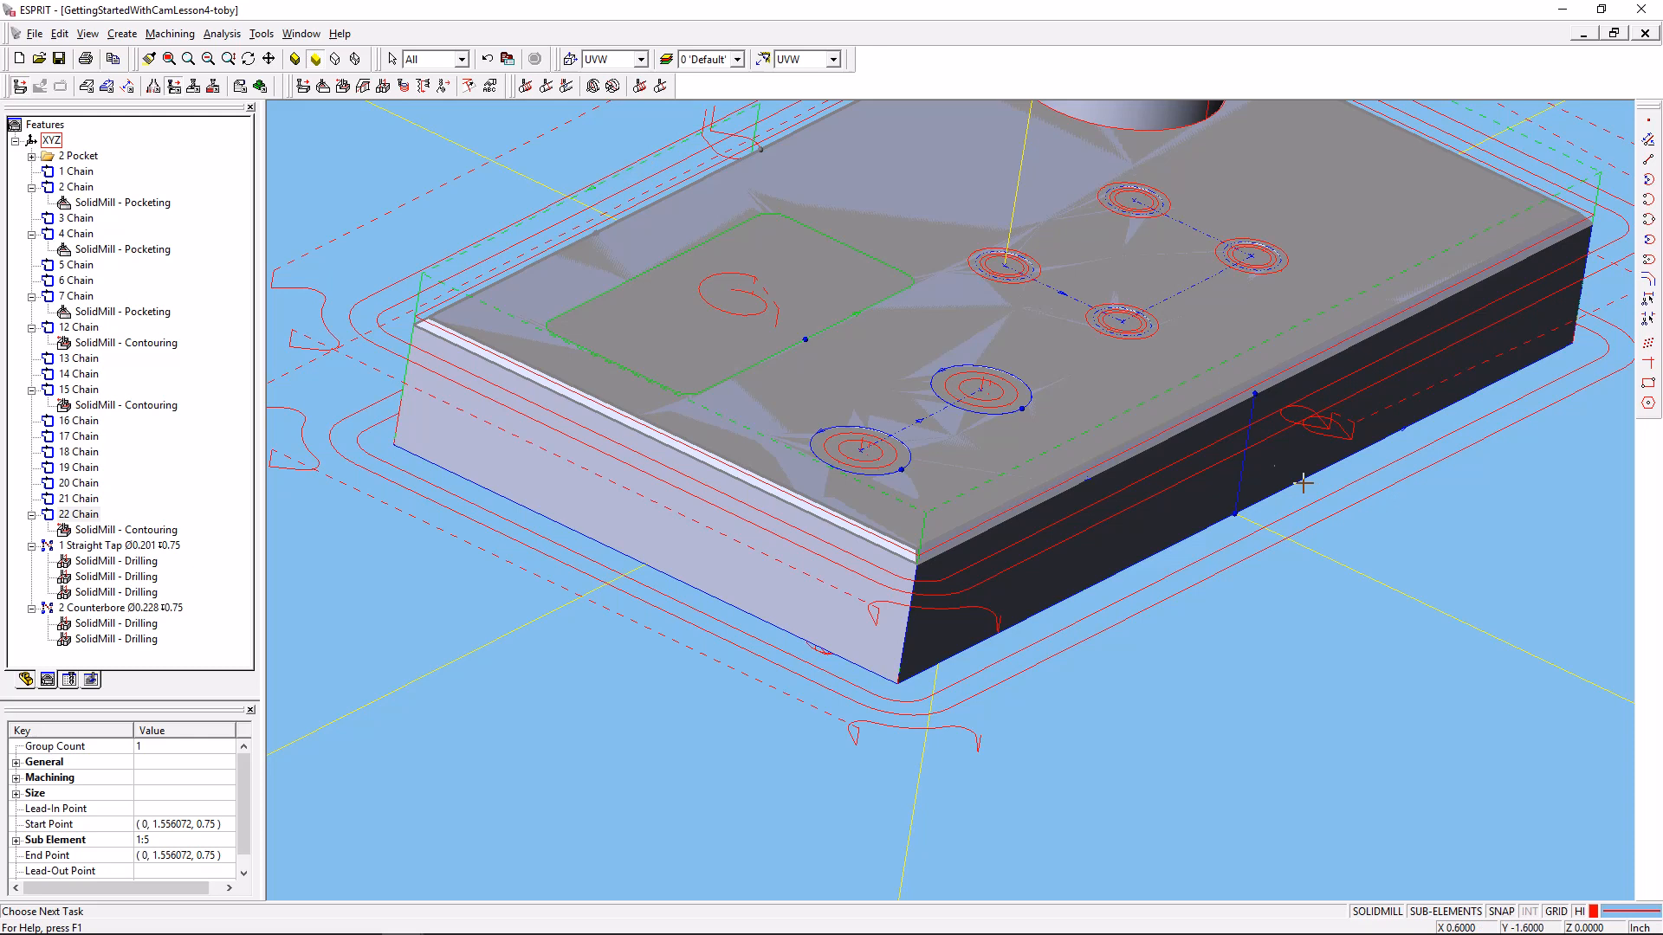
{"action": "mouse_move", "coordinate": [1287, 405]}
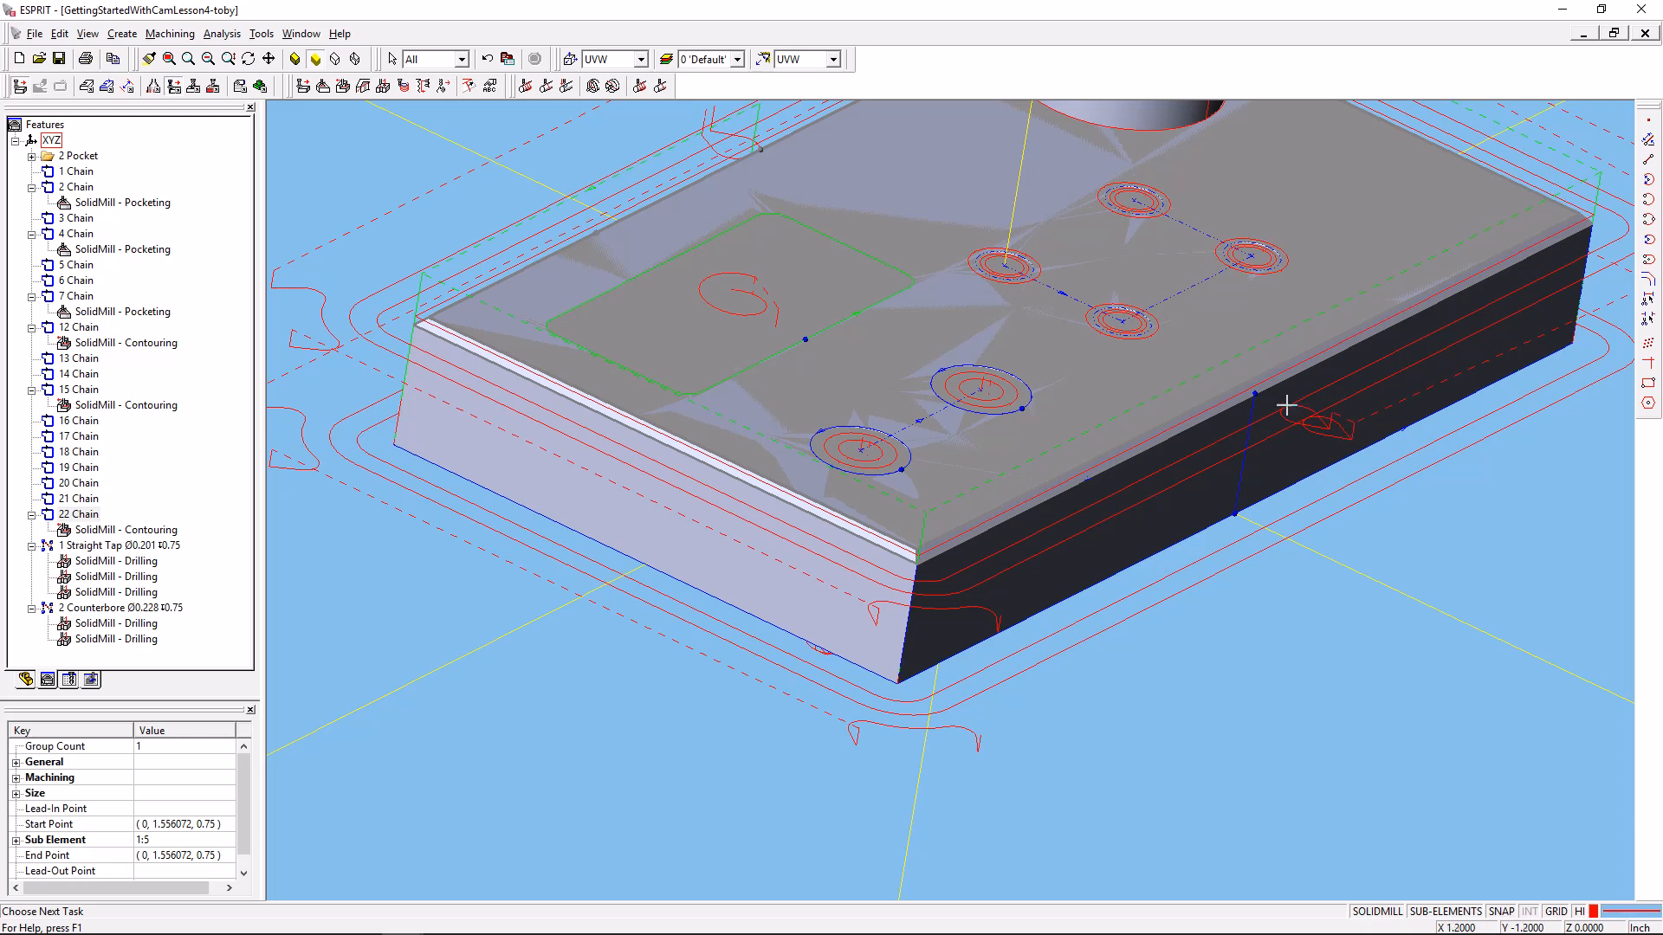
Step the simulation through each operation, cutting the pockets, holes and outer step into the stock.
{"action": "left_click", "coordinate": [266, 87]}
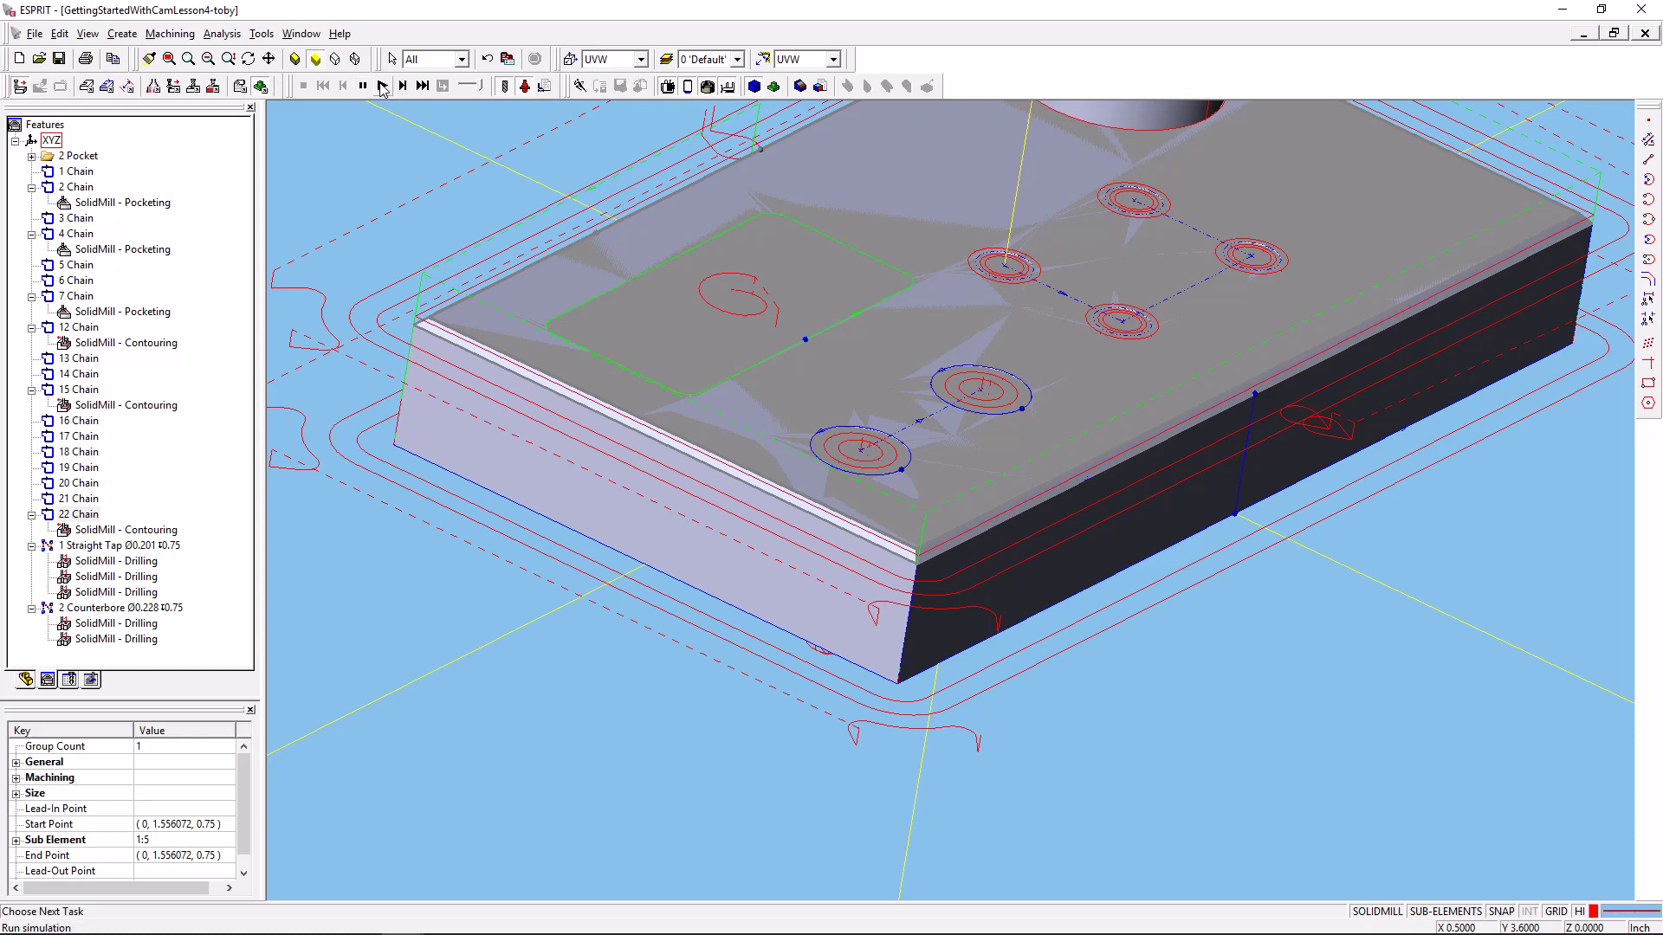
{"action": "left_click", "coordinate": [381, 86]}
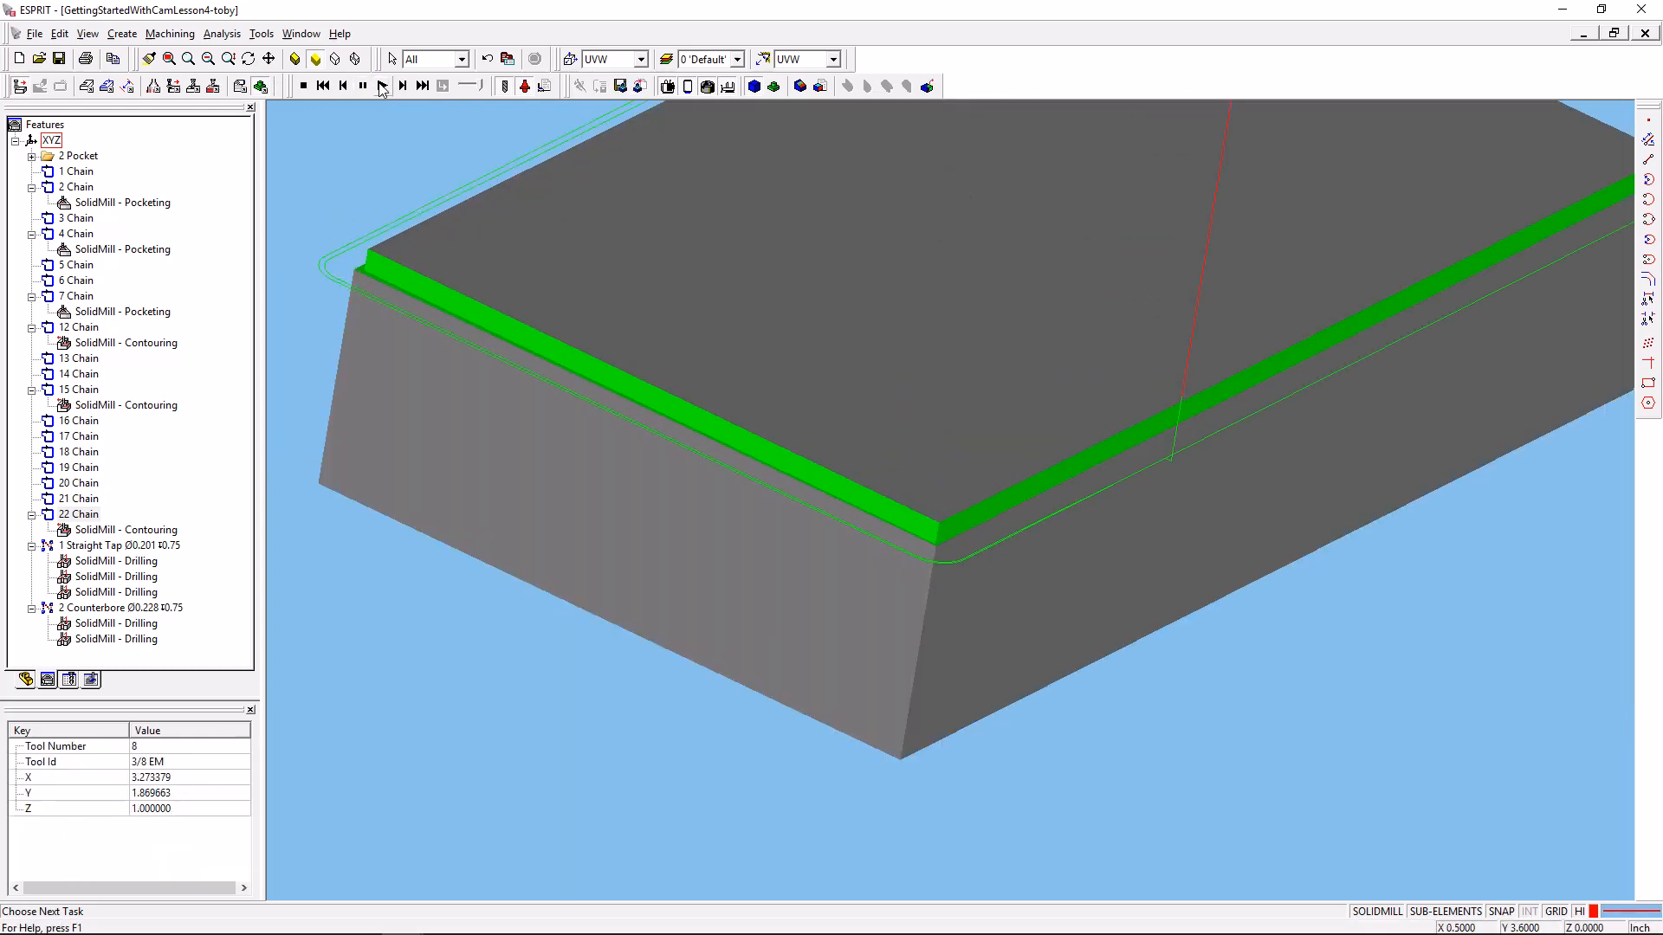
{"action": "left_click", "coordinate": [401, 87]}
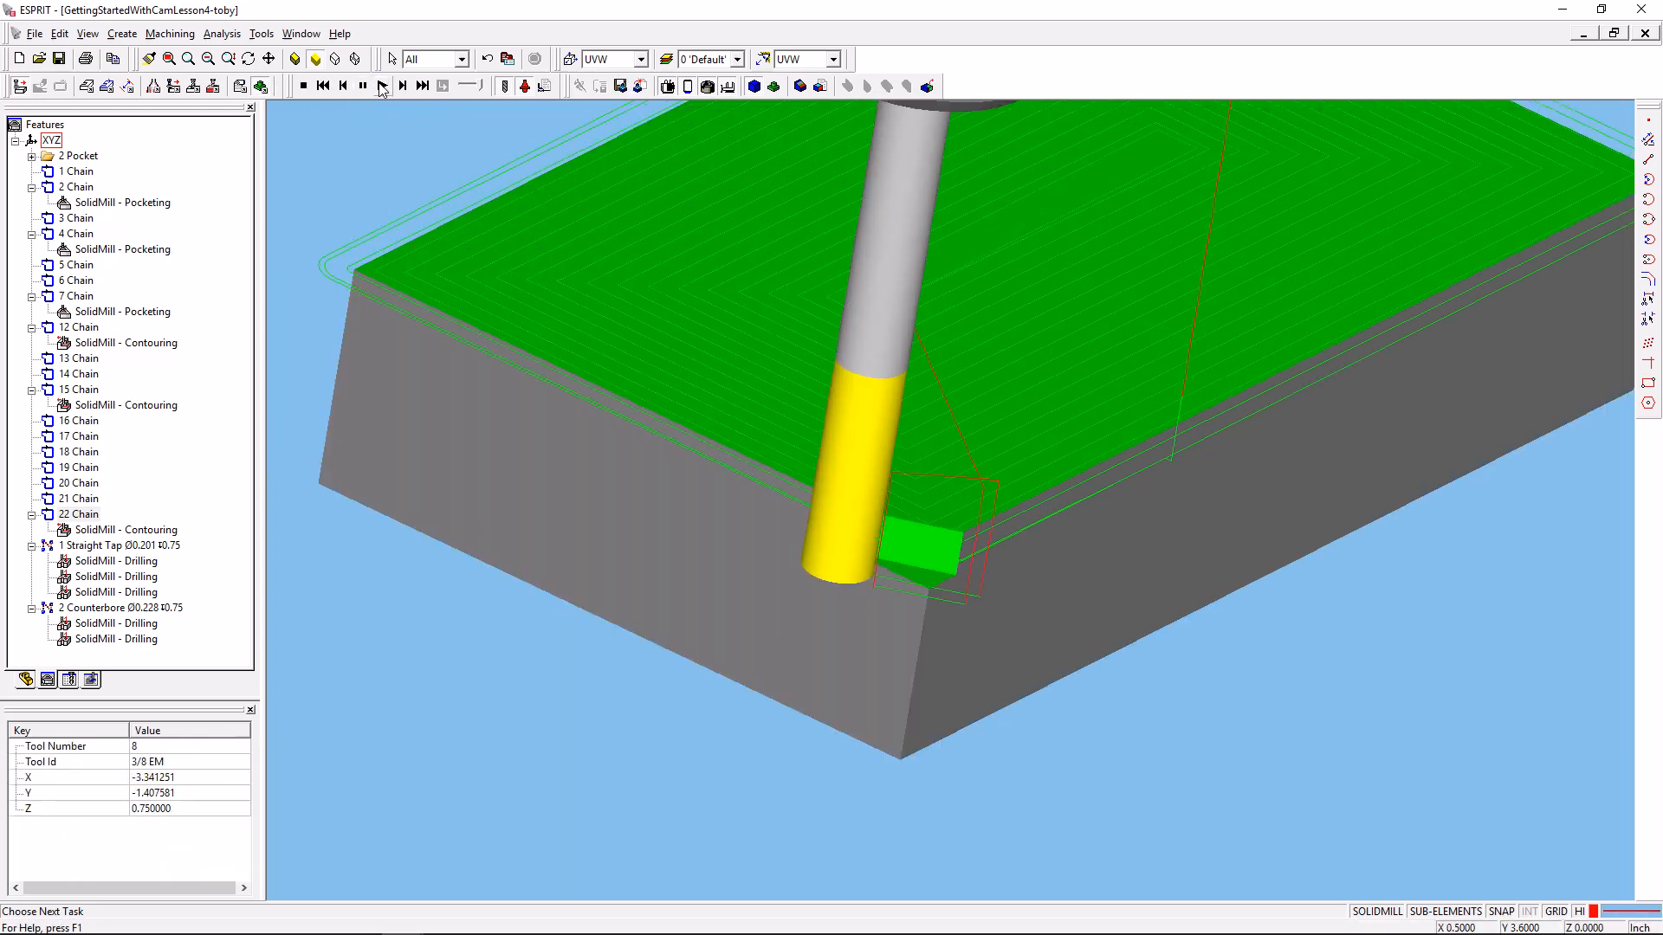
{"action": "left_click", "coordinate": [400, 86]}
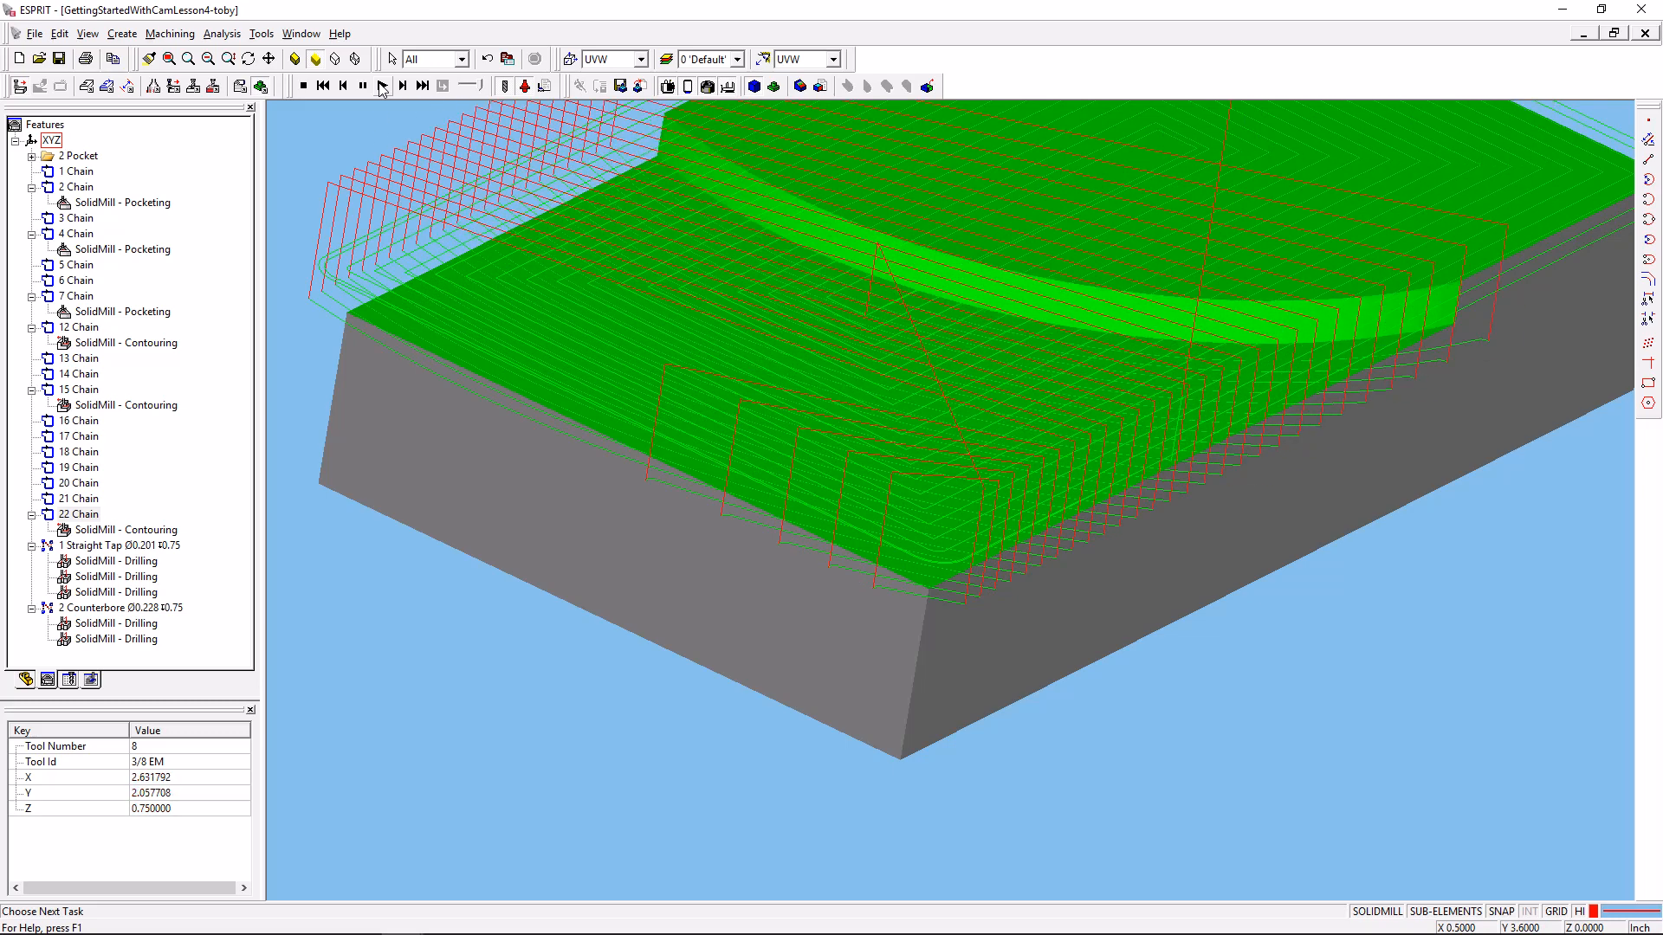
{"action": "left_click", "coordinate": [423, 87]}
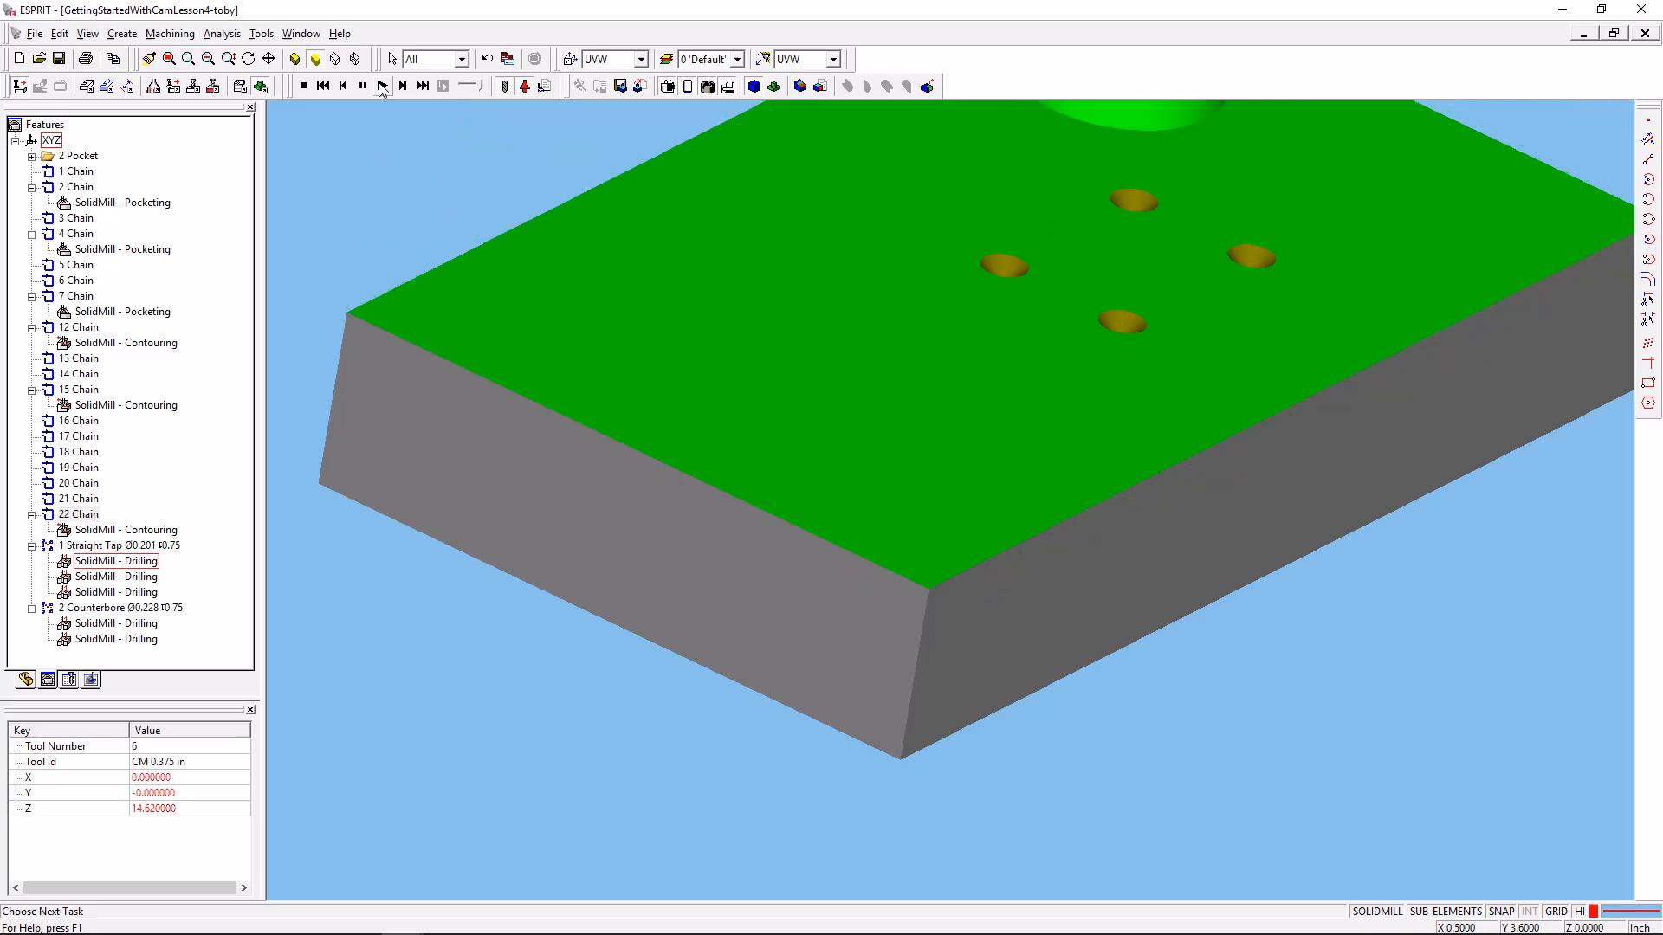
{"action": "left_click", "coordinate": [401, 87]}
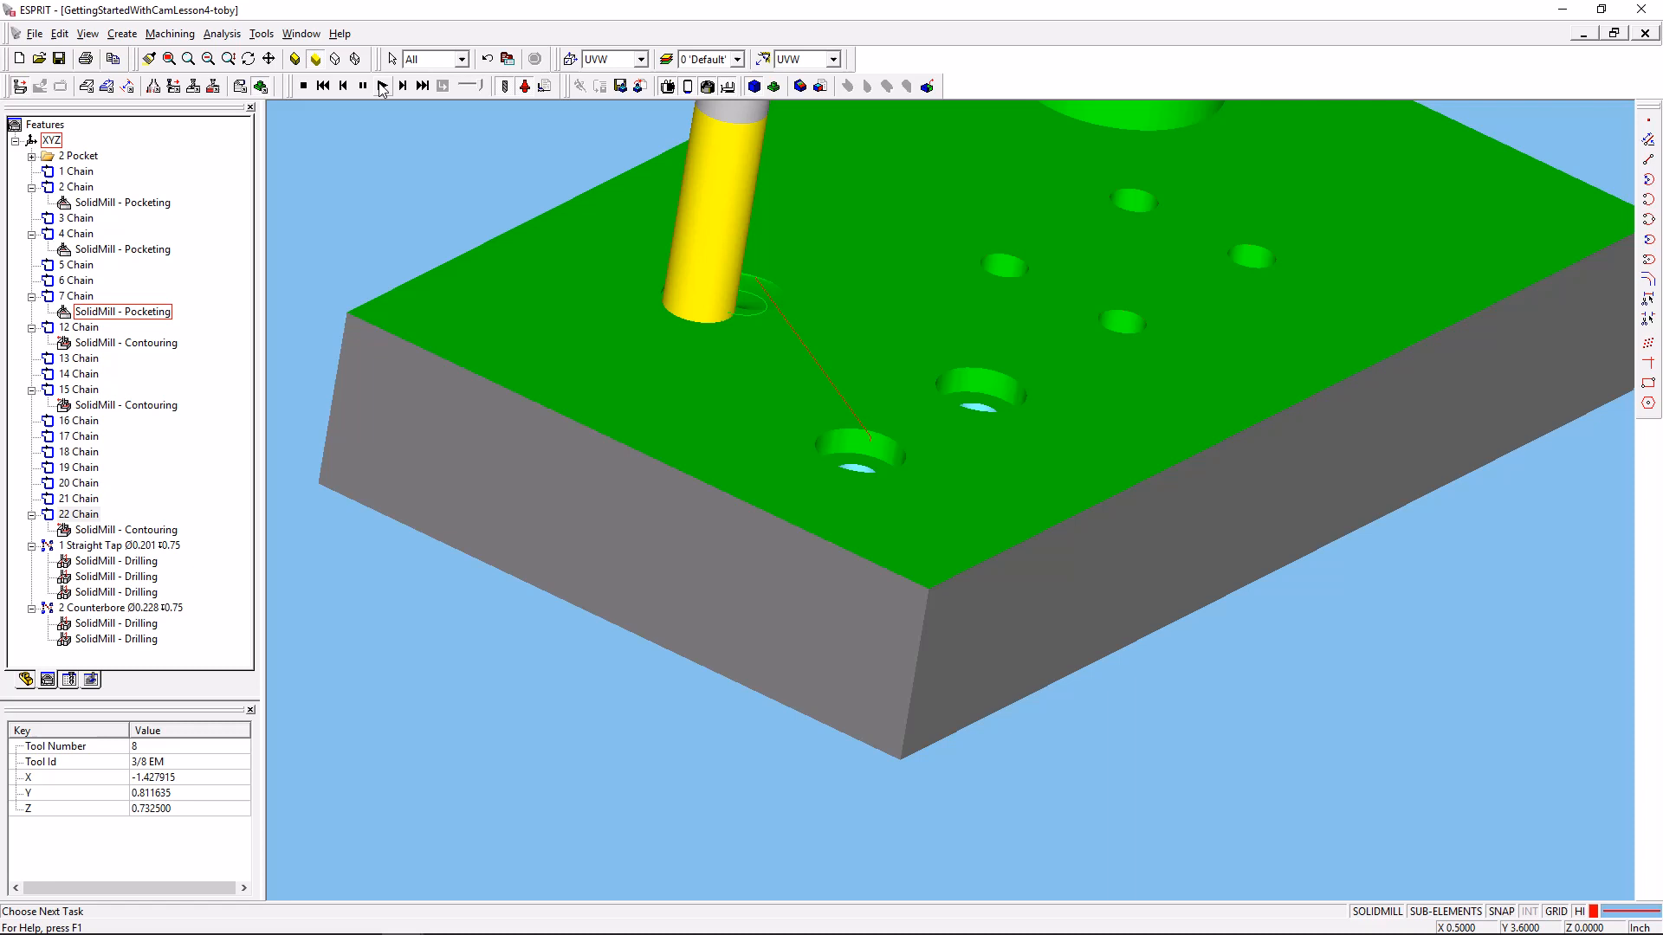
{"action": "left_click", "coordinate": [400, 87]}
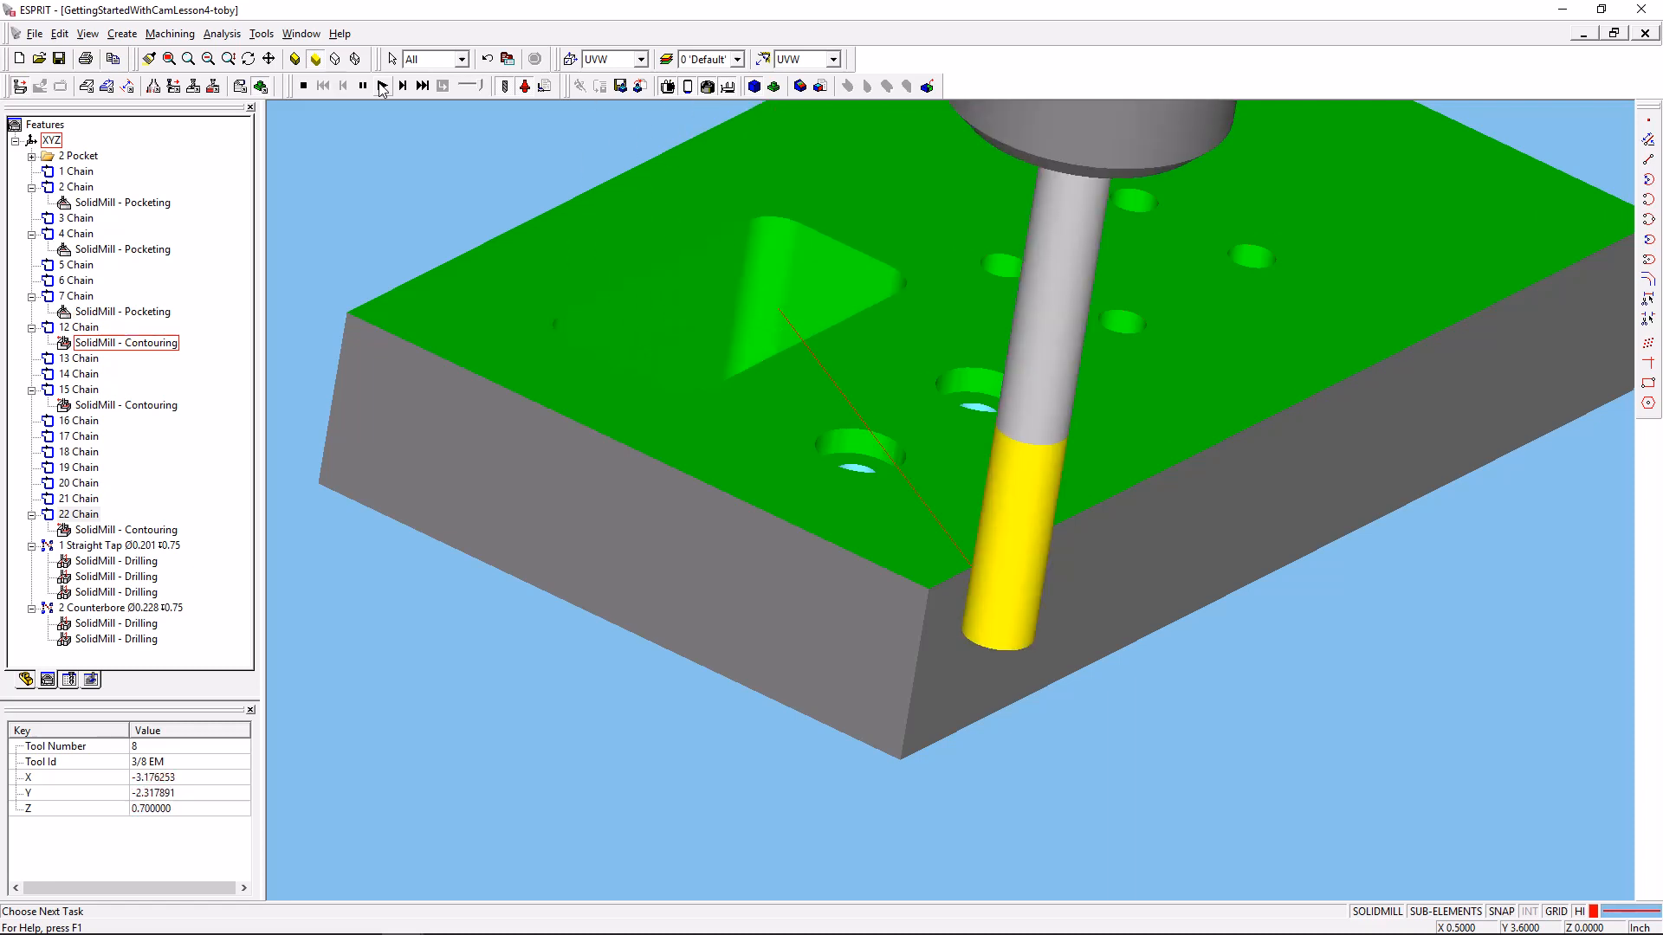
{"action": "left_click", "coordinate": [401, 87]}
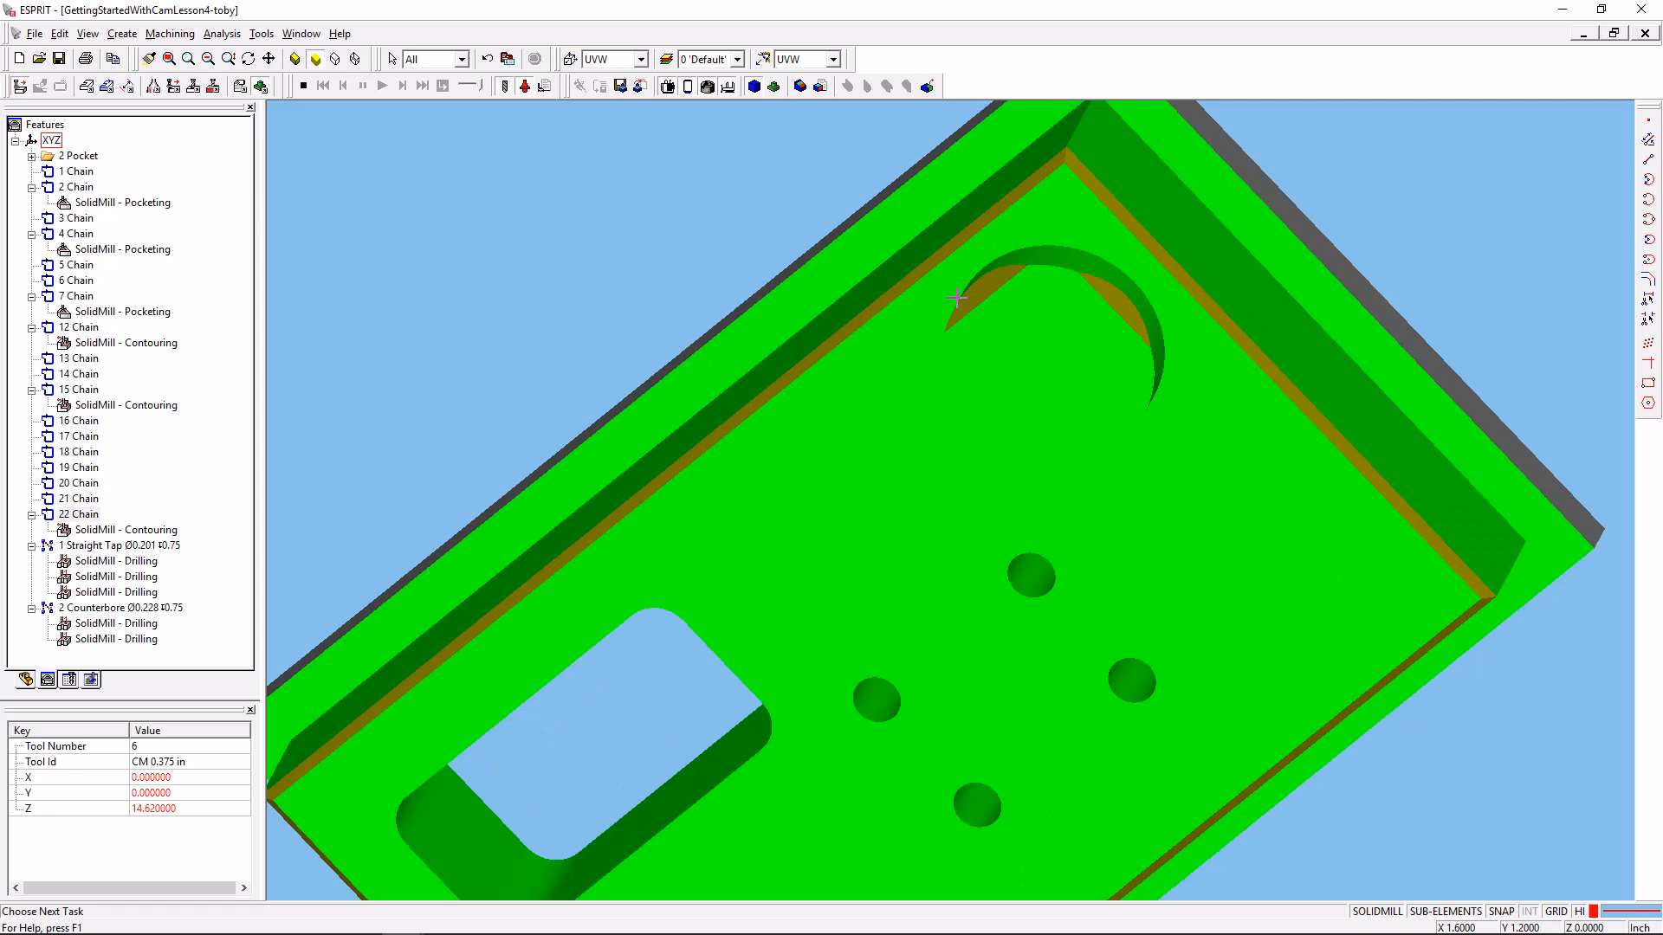
{"action": "mouse_move", "coordinate": [1076, 175]}
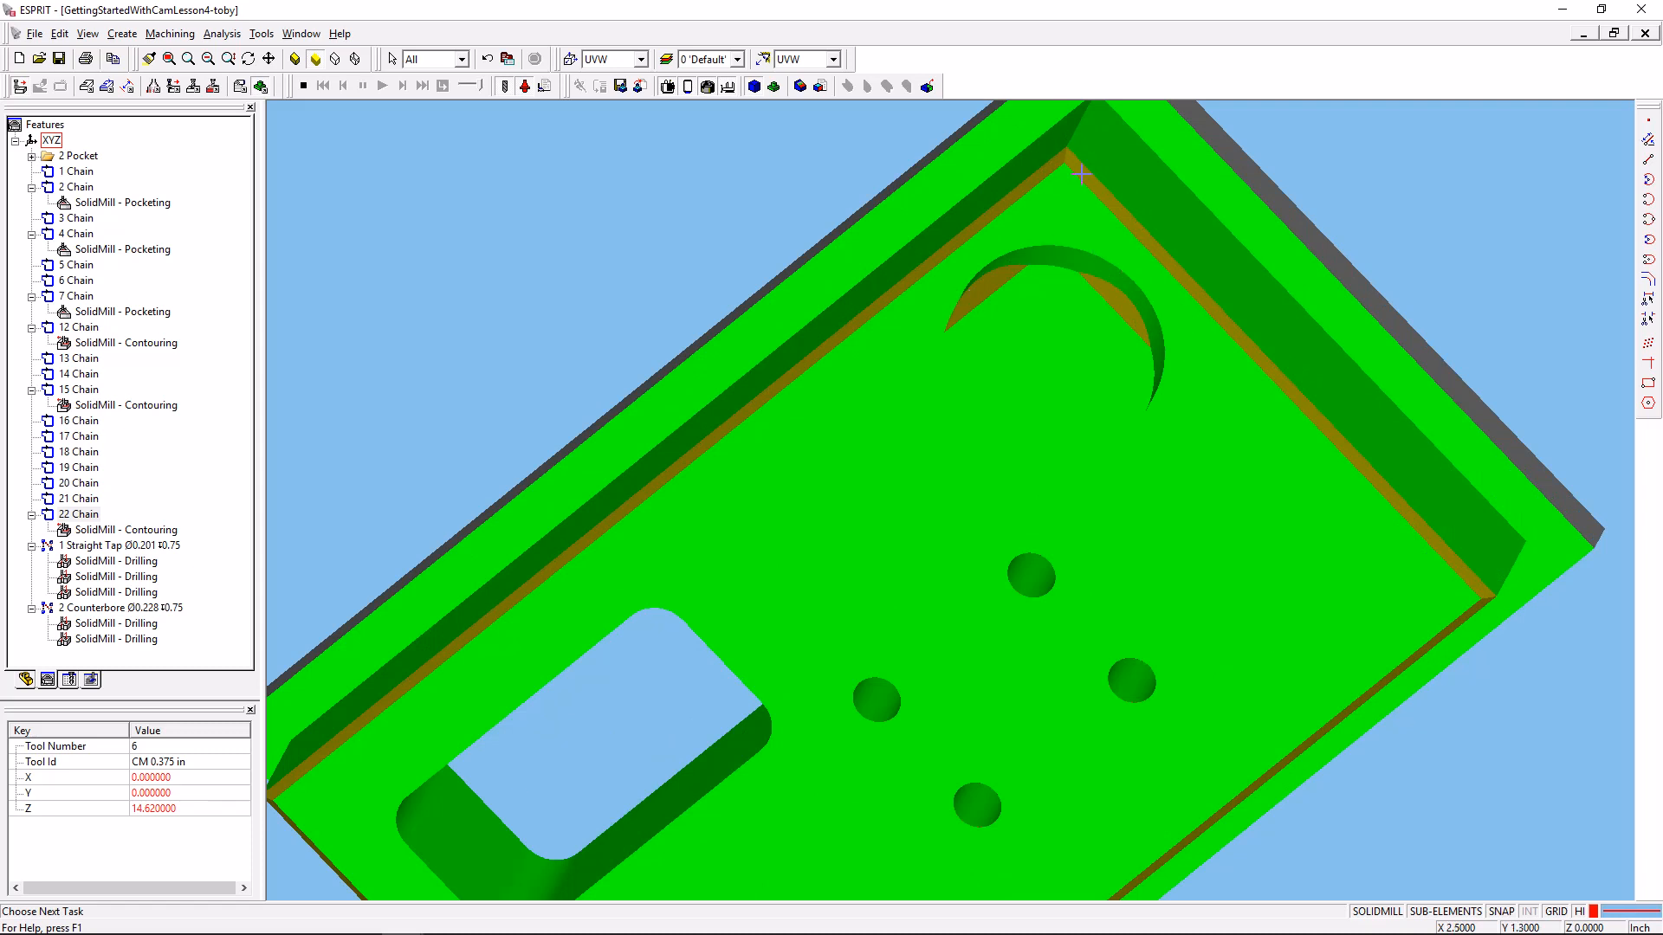
{"action": "mouse_move", "coordinate": [1106, 412]}
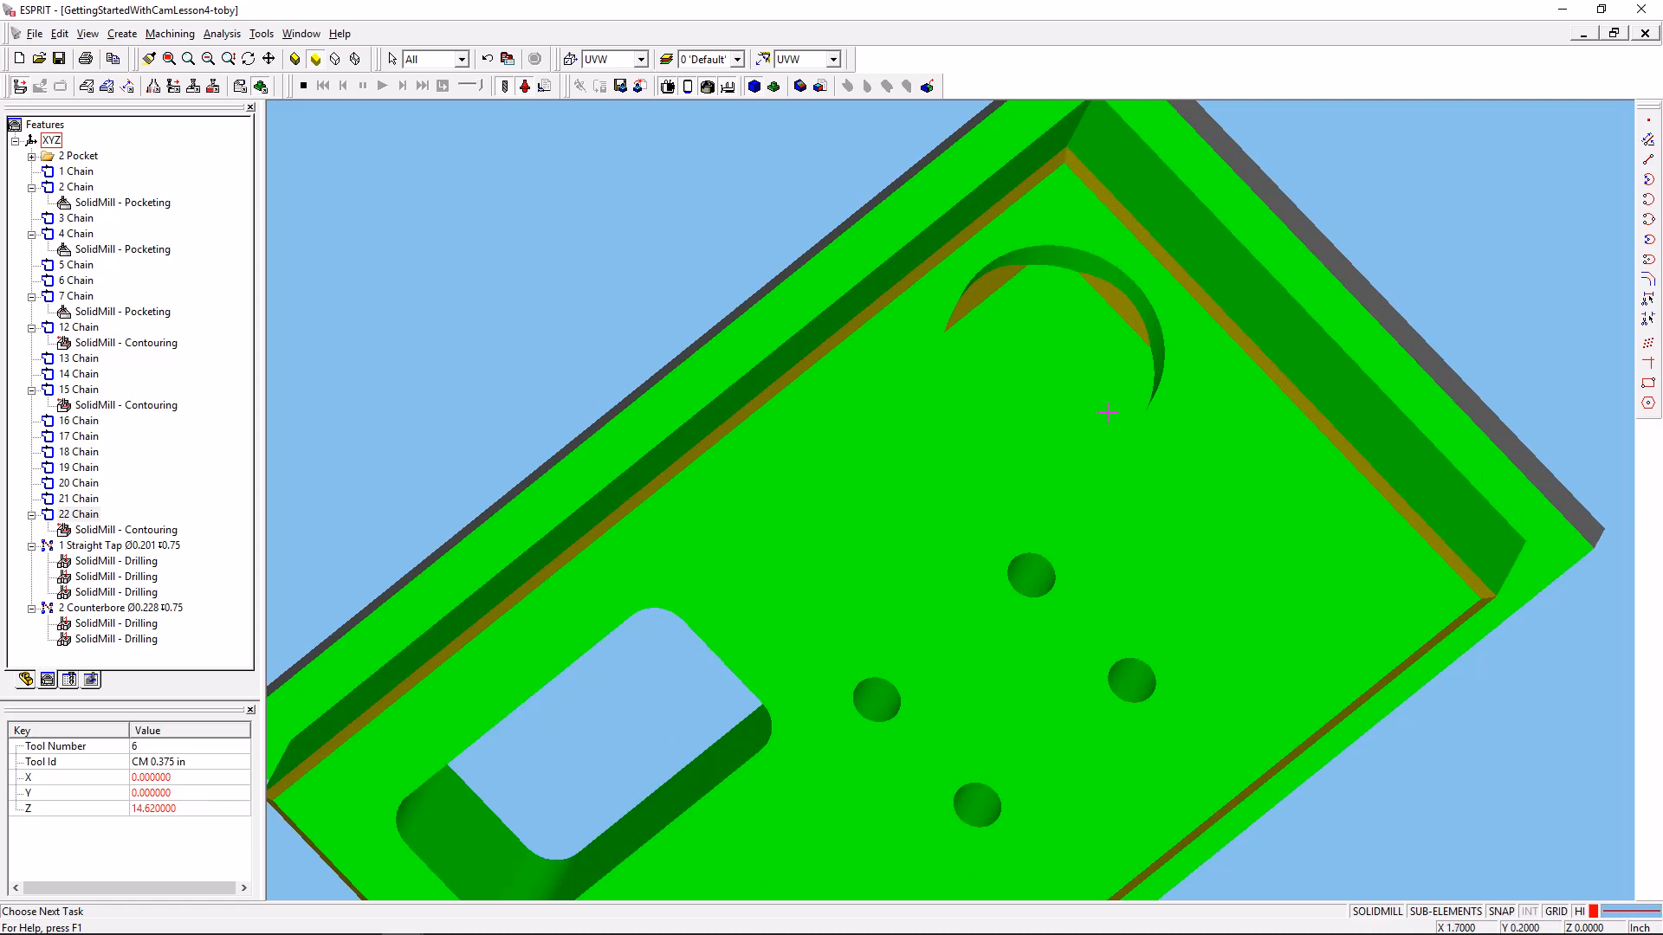
{"action": "mouse_move", "coordinate": [923, 290]}
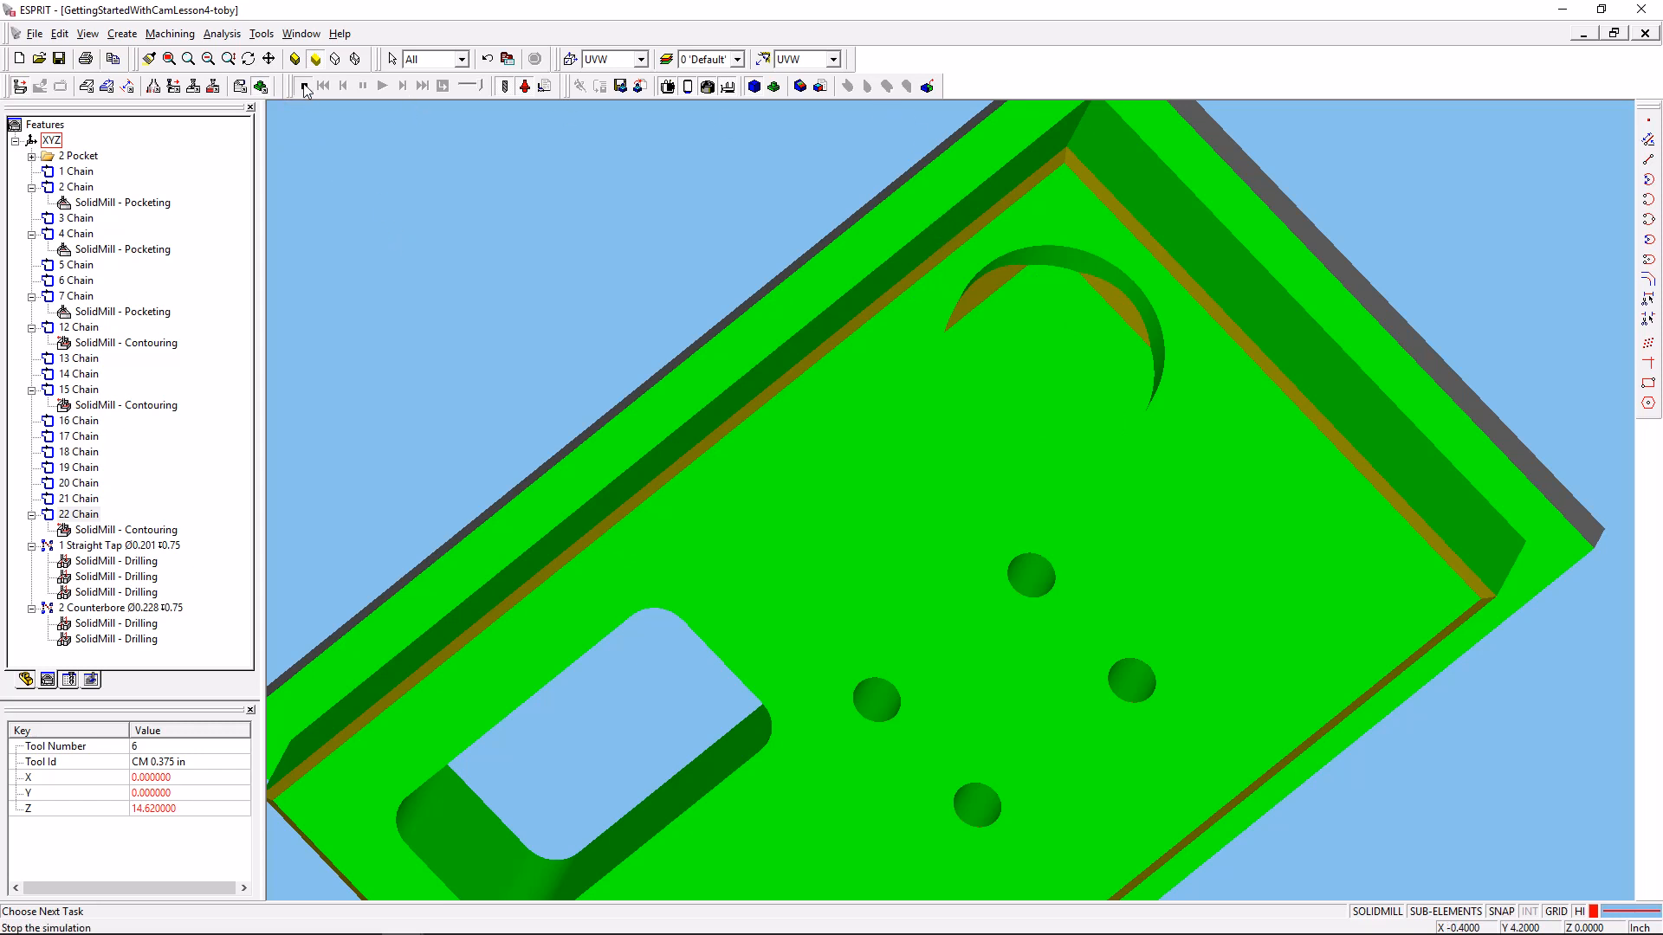
Stop the simulation and run operations 13-16 to completion, leaving the part without its chamfer.
{"action": "left_click", "coordinate": [362, 86]}
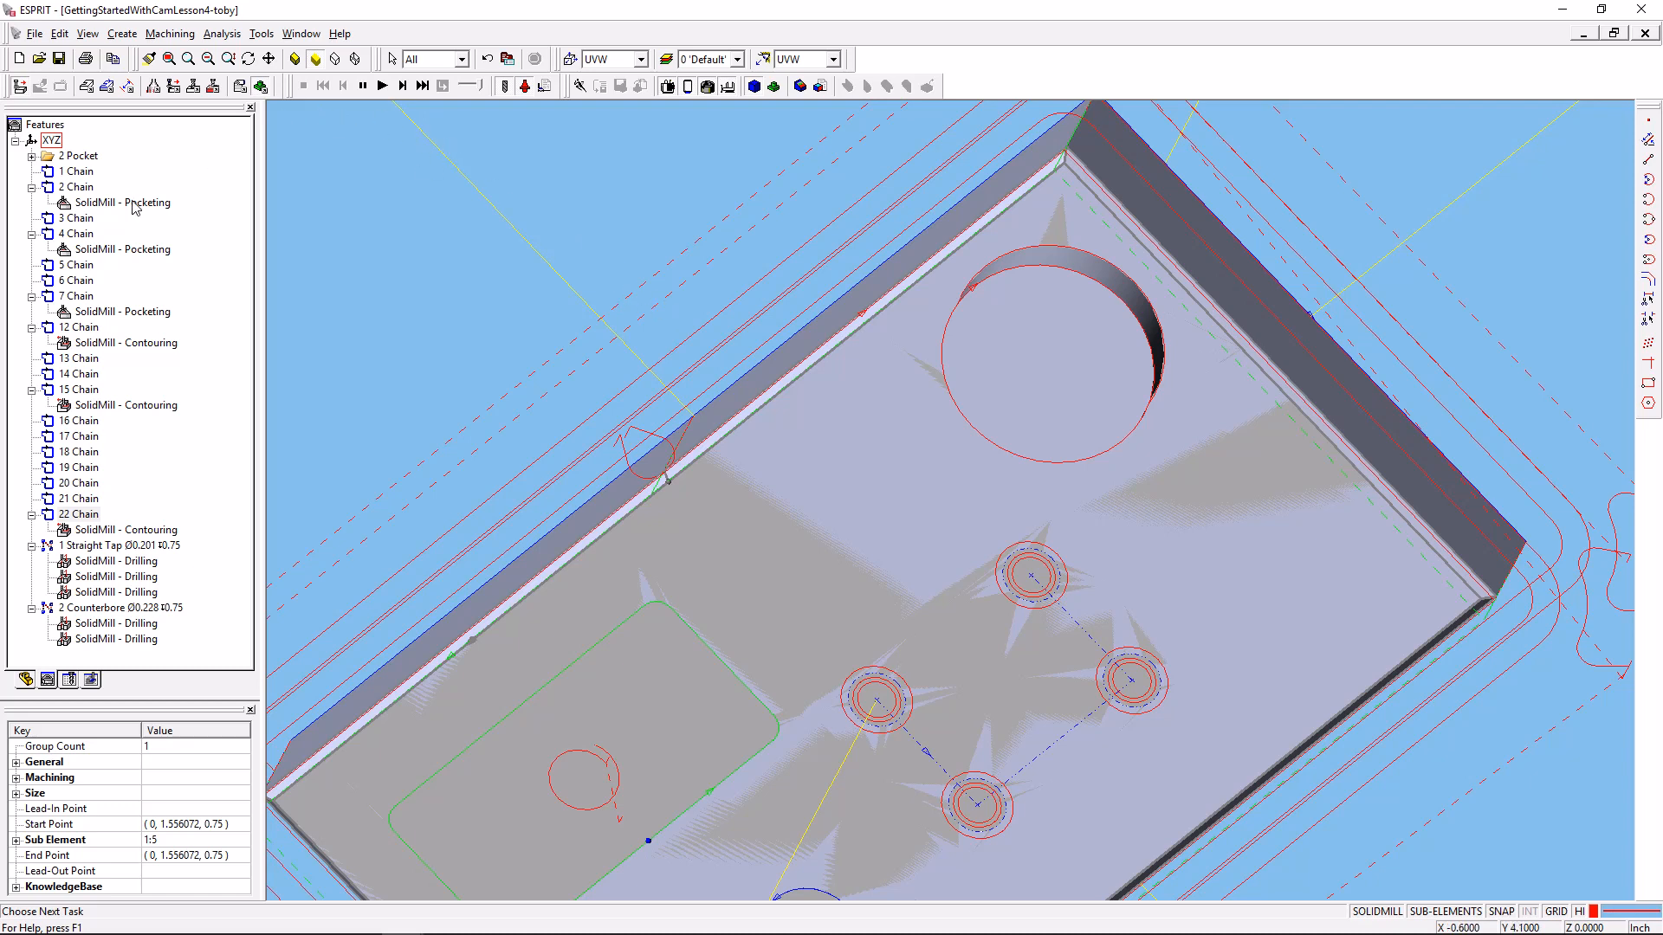
{"action": "left_click", "coordinate": [90, 679]}
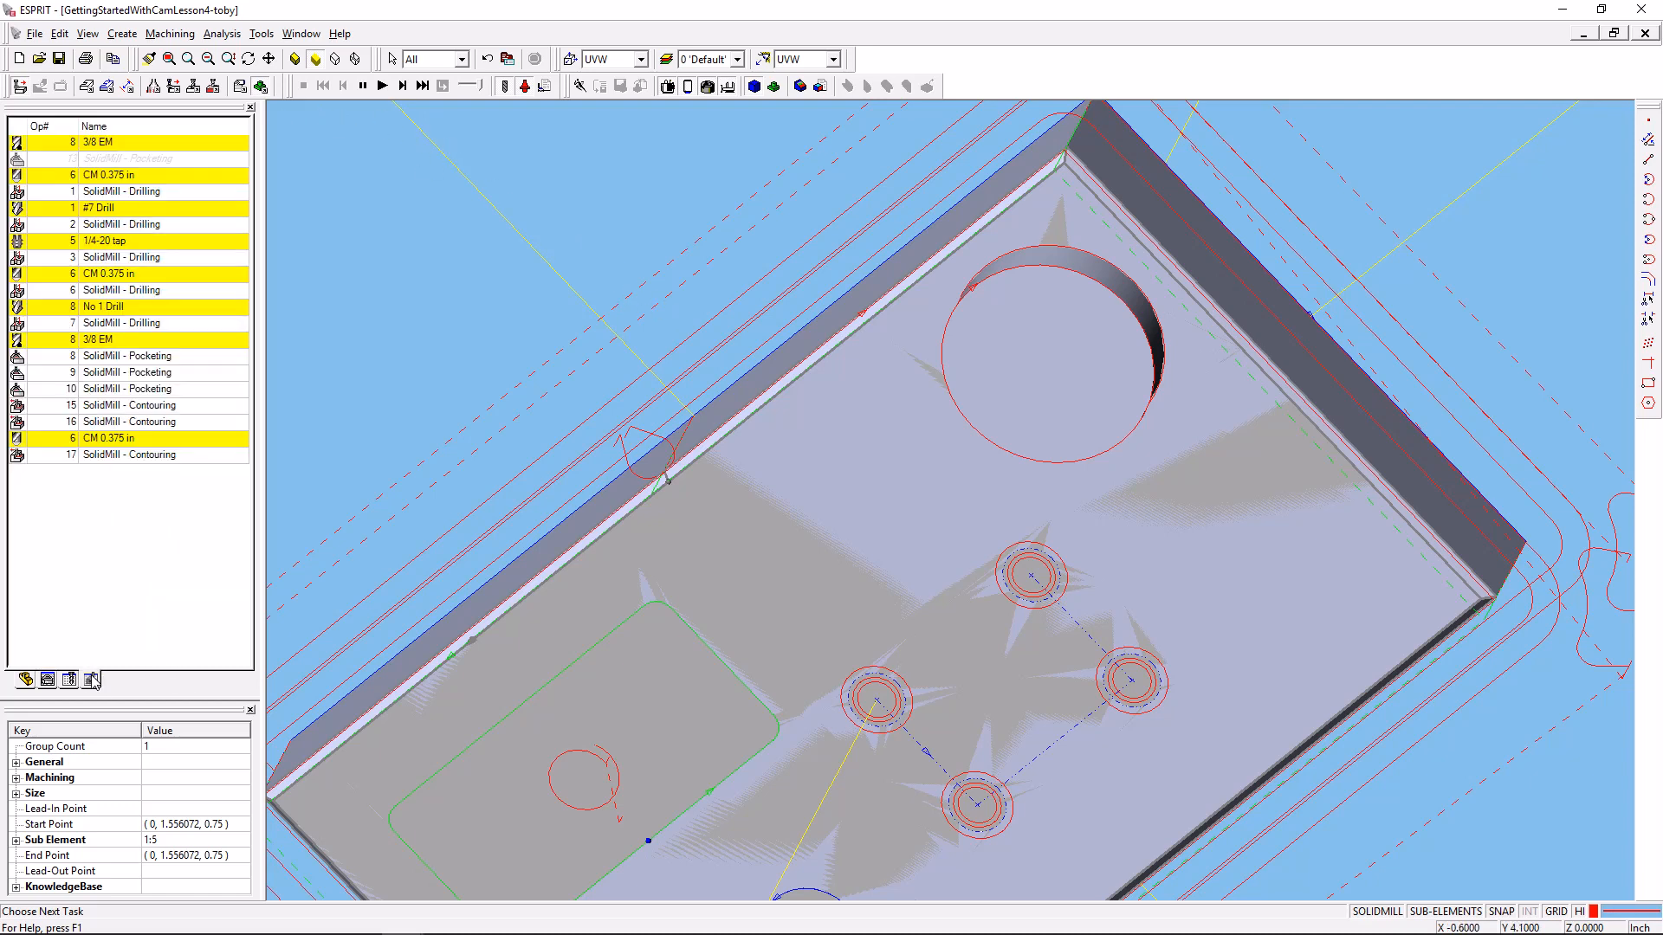
{"action": "left_click", "coordinate": [127, 453]}
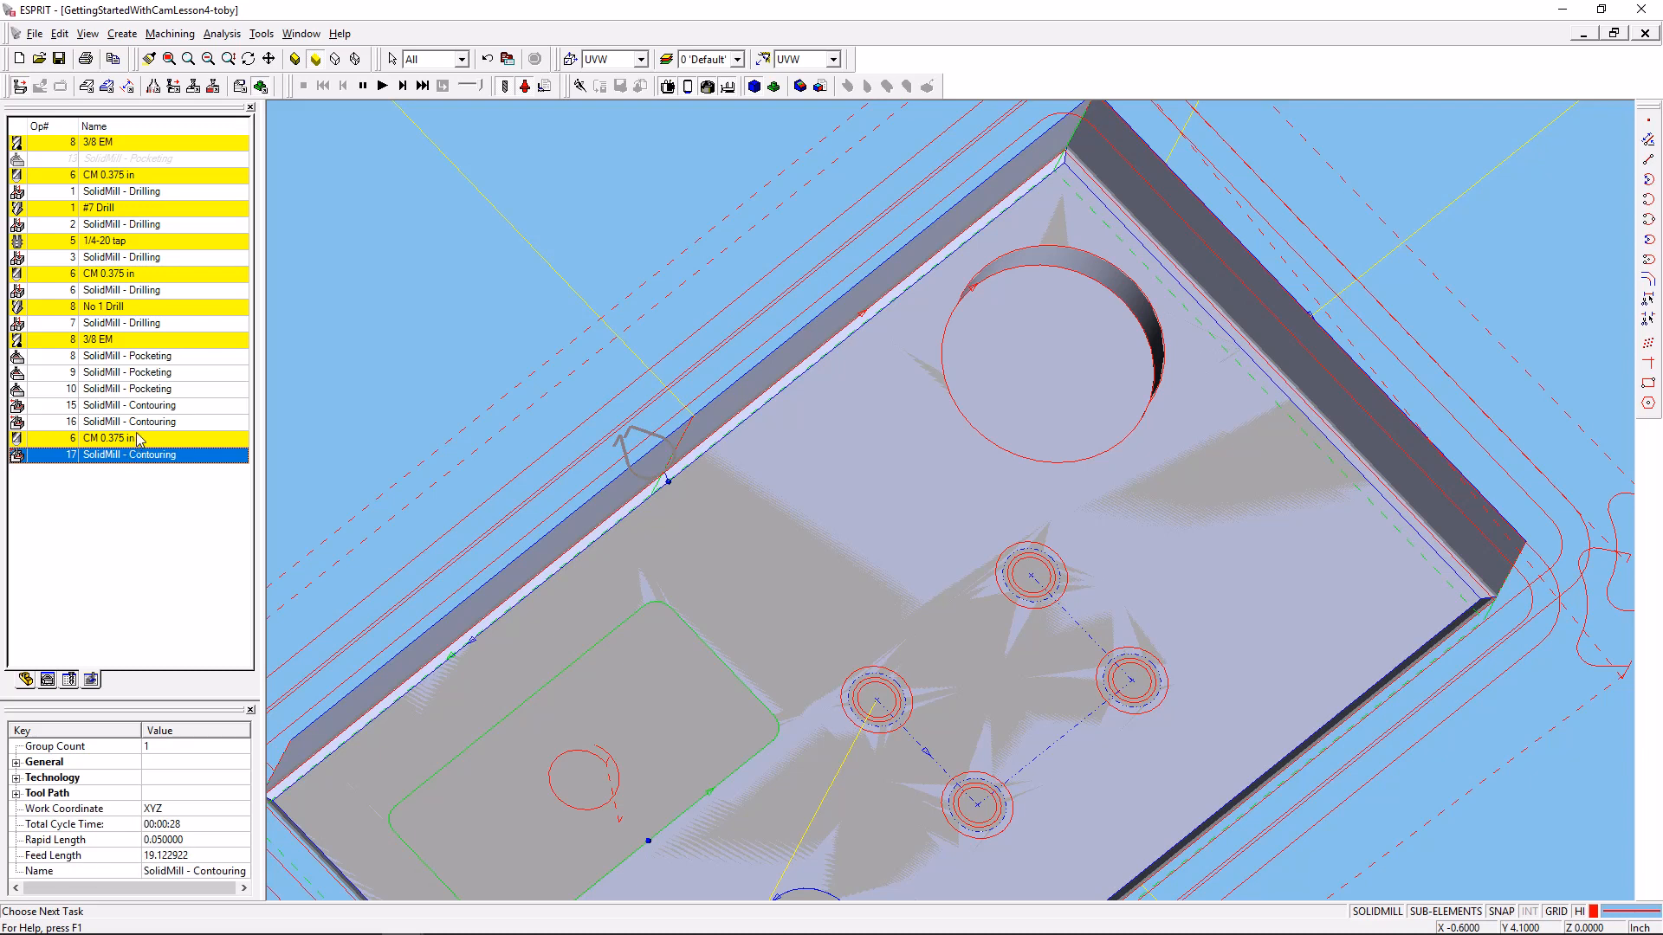
{"action": "left_click", "coordinate": [126, 421]}
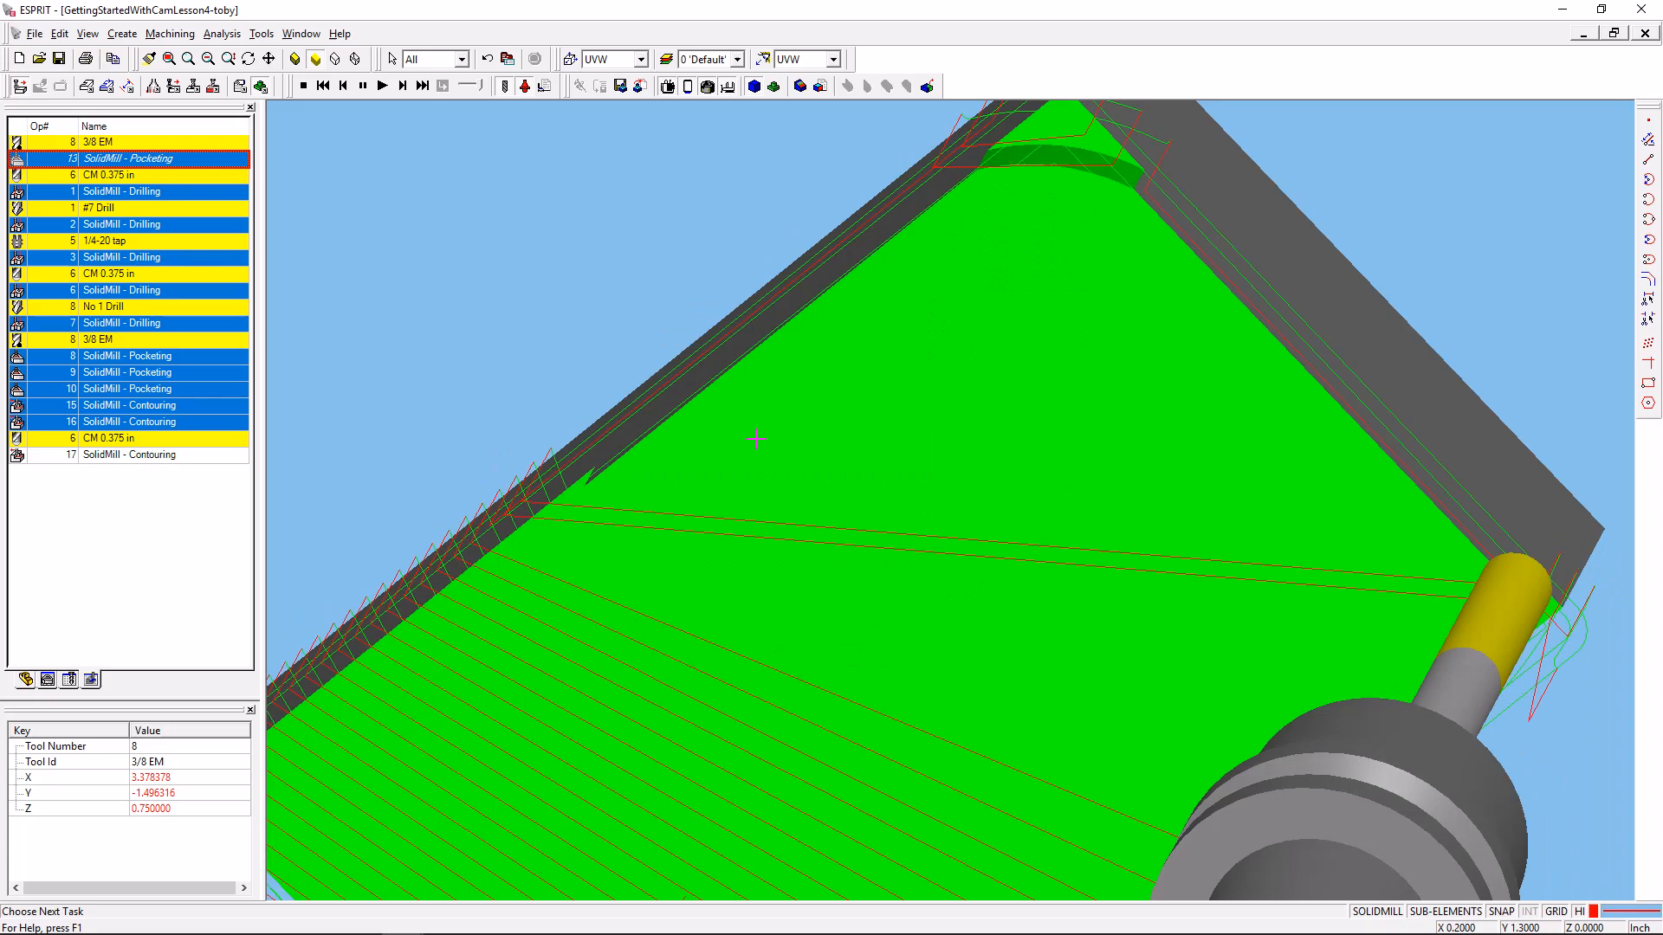
{"action": "left_click", "coordinate": [121, 224]}
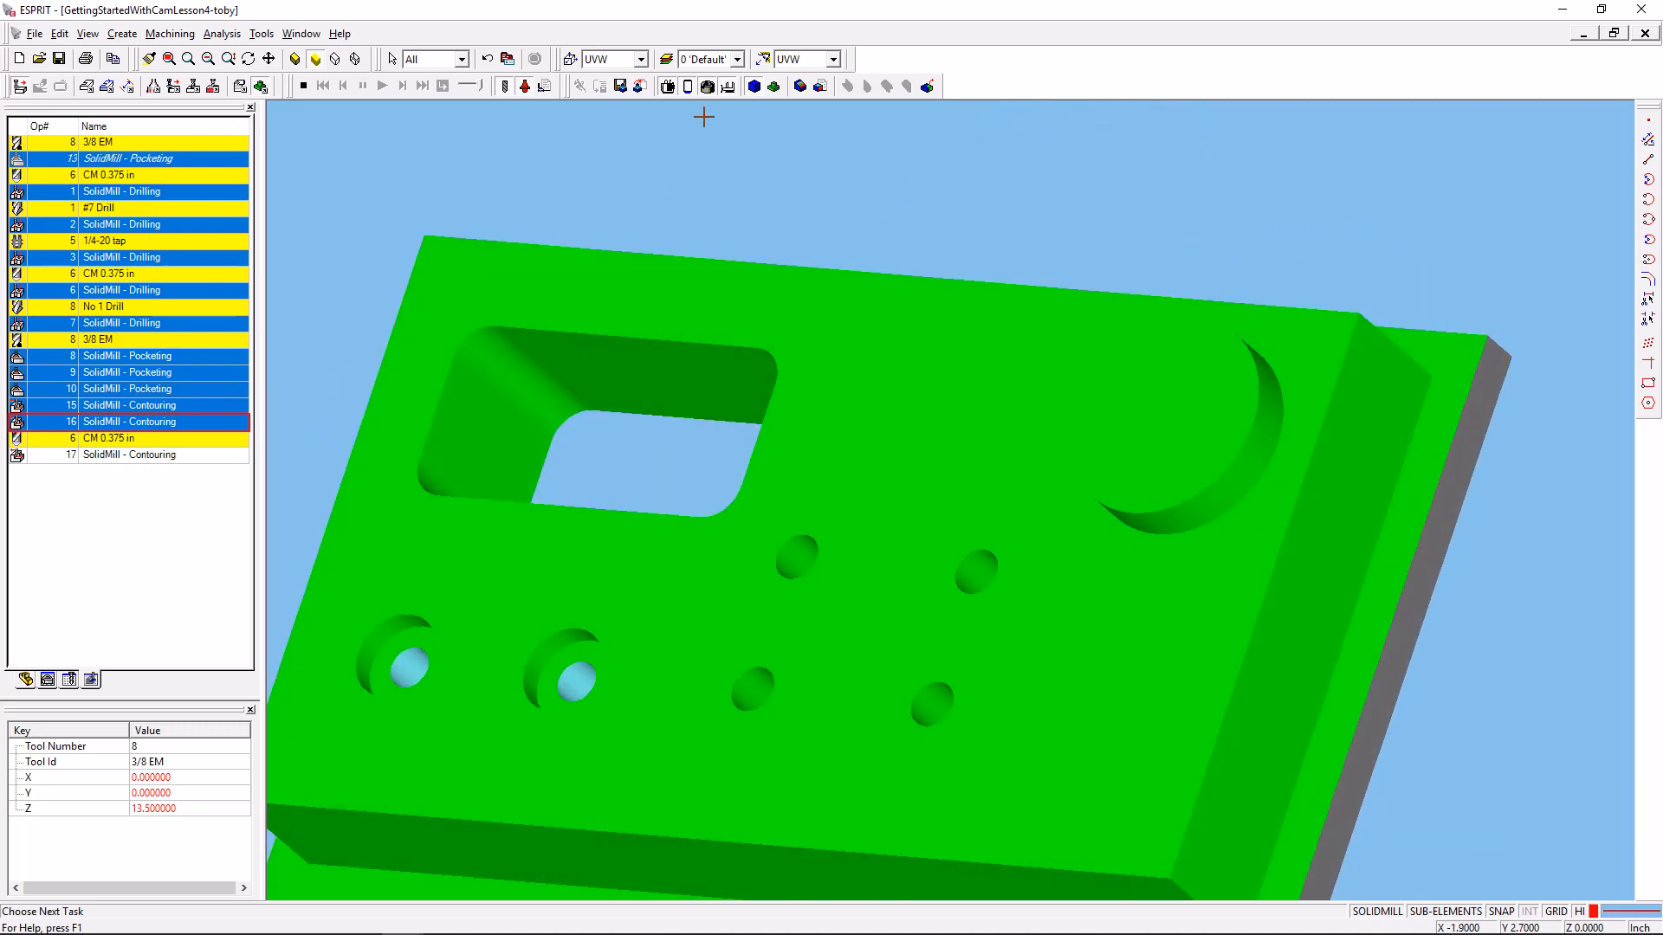
{"action": "mouse_move", "coordinate": [620, 86]}
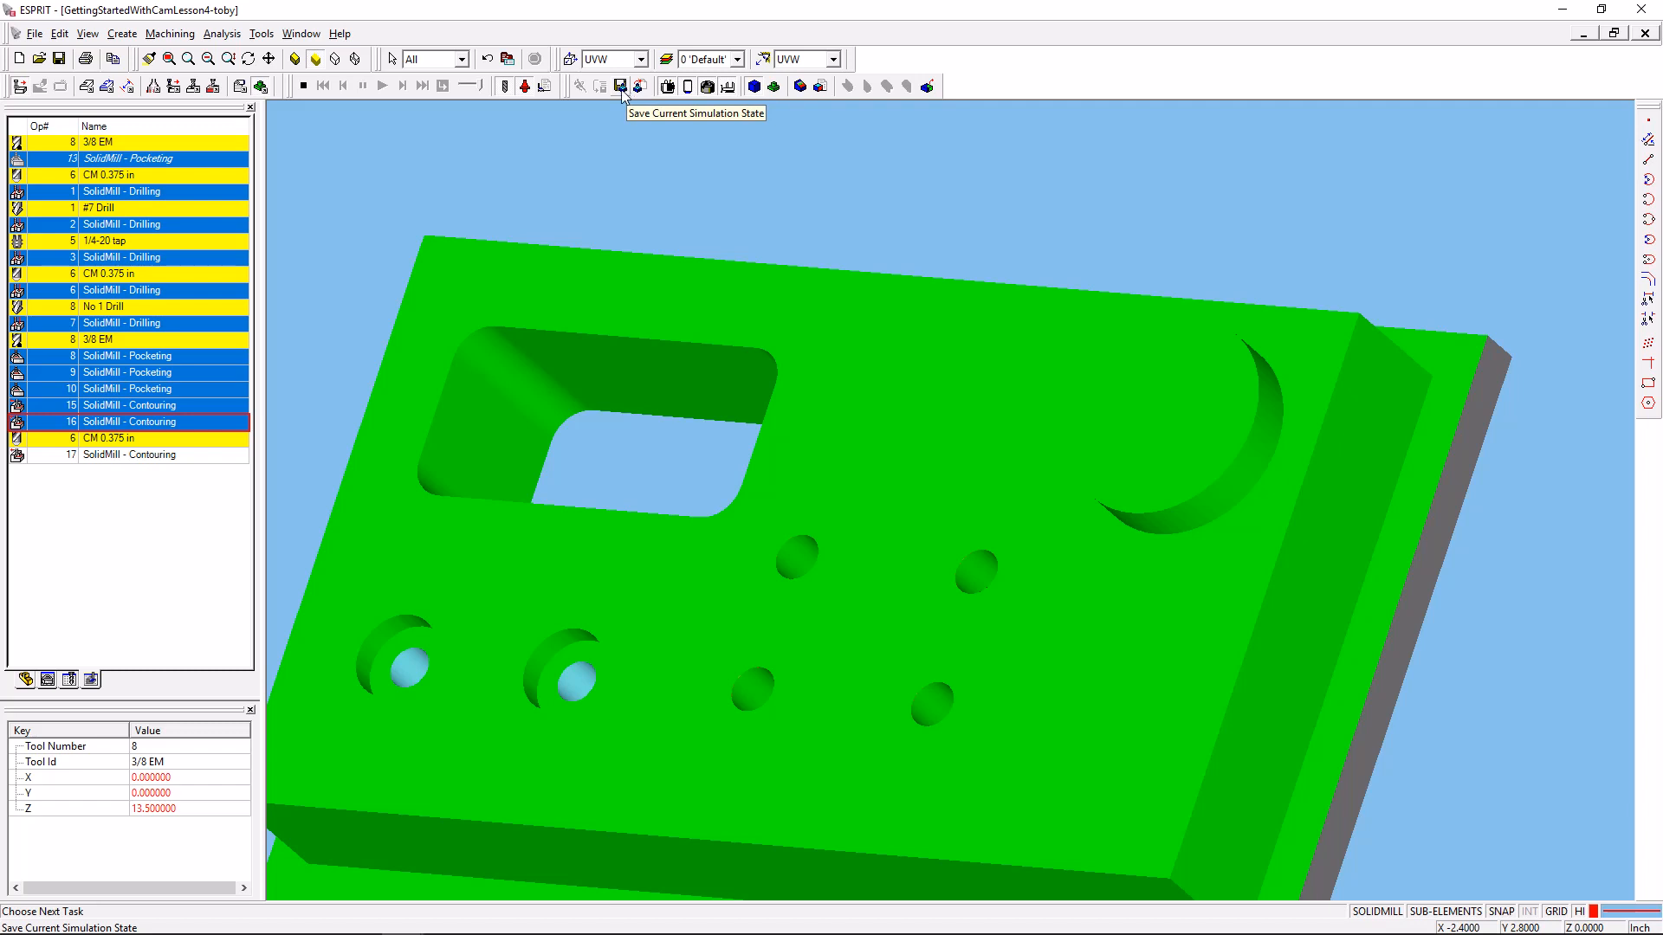
{"action": "mouse_move", "coordinate": [620, 90]}
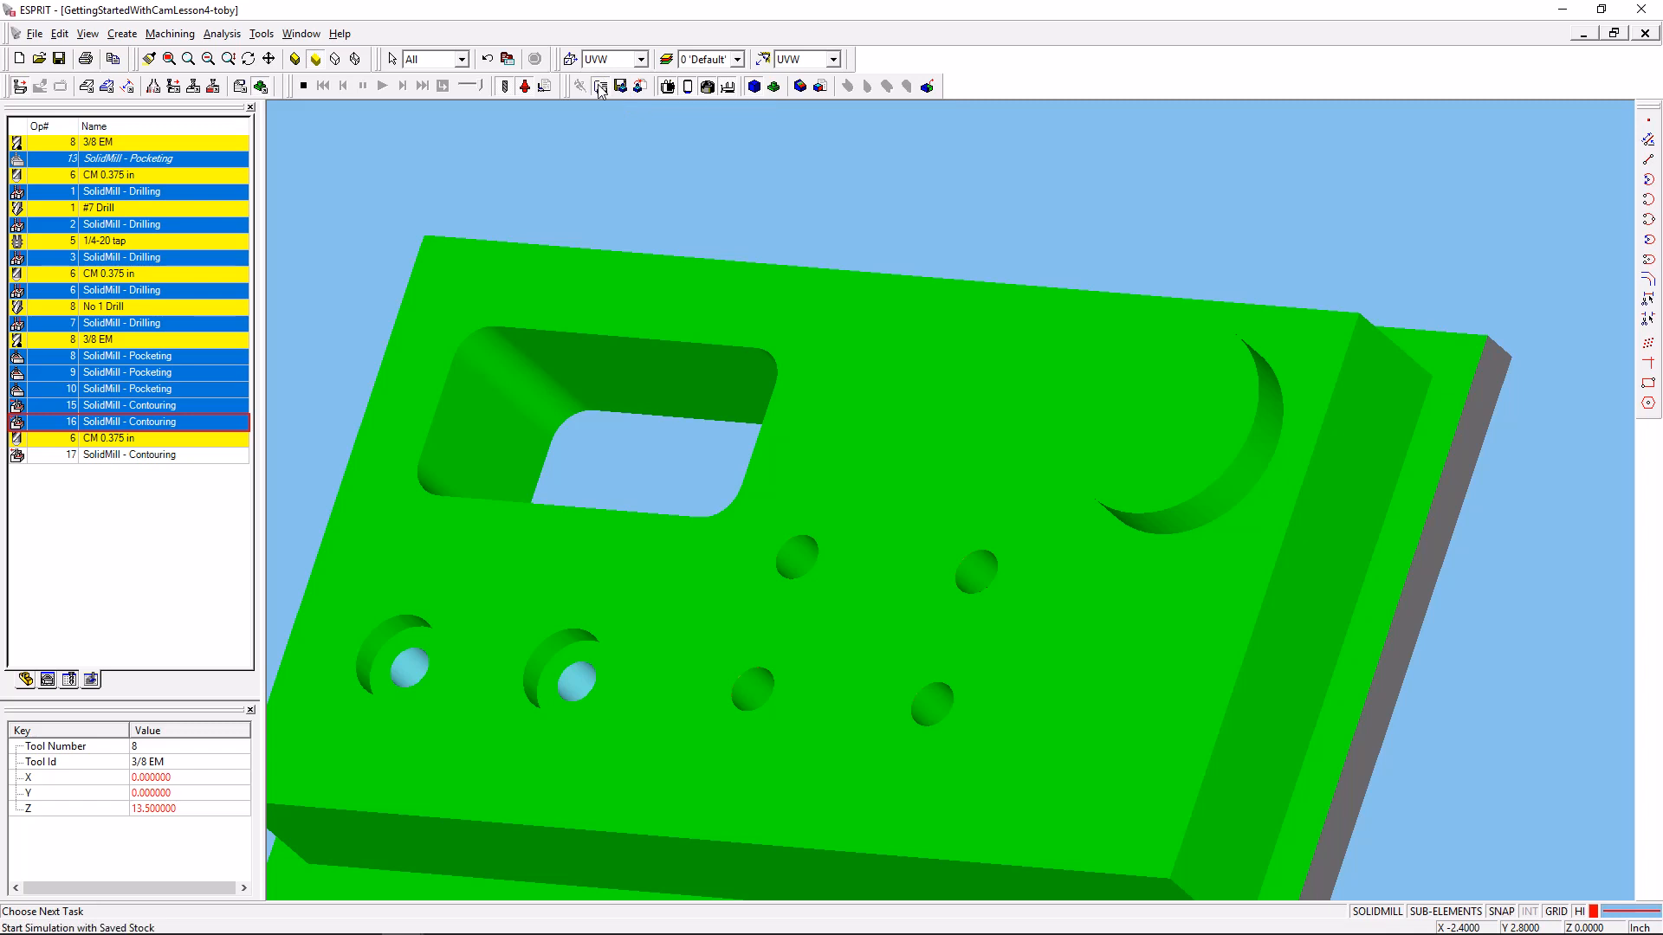
{"action": "mouse_move", "coordinate": [601, 86]}
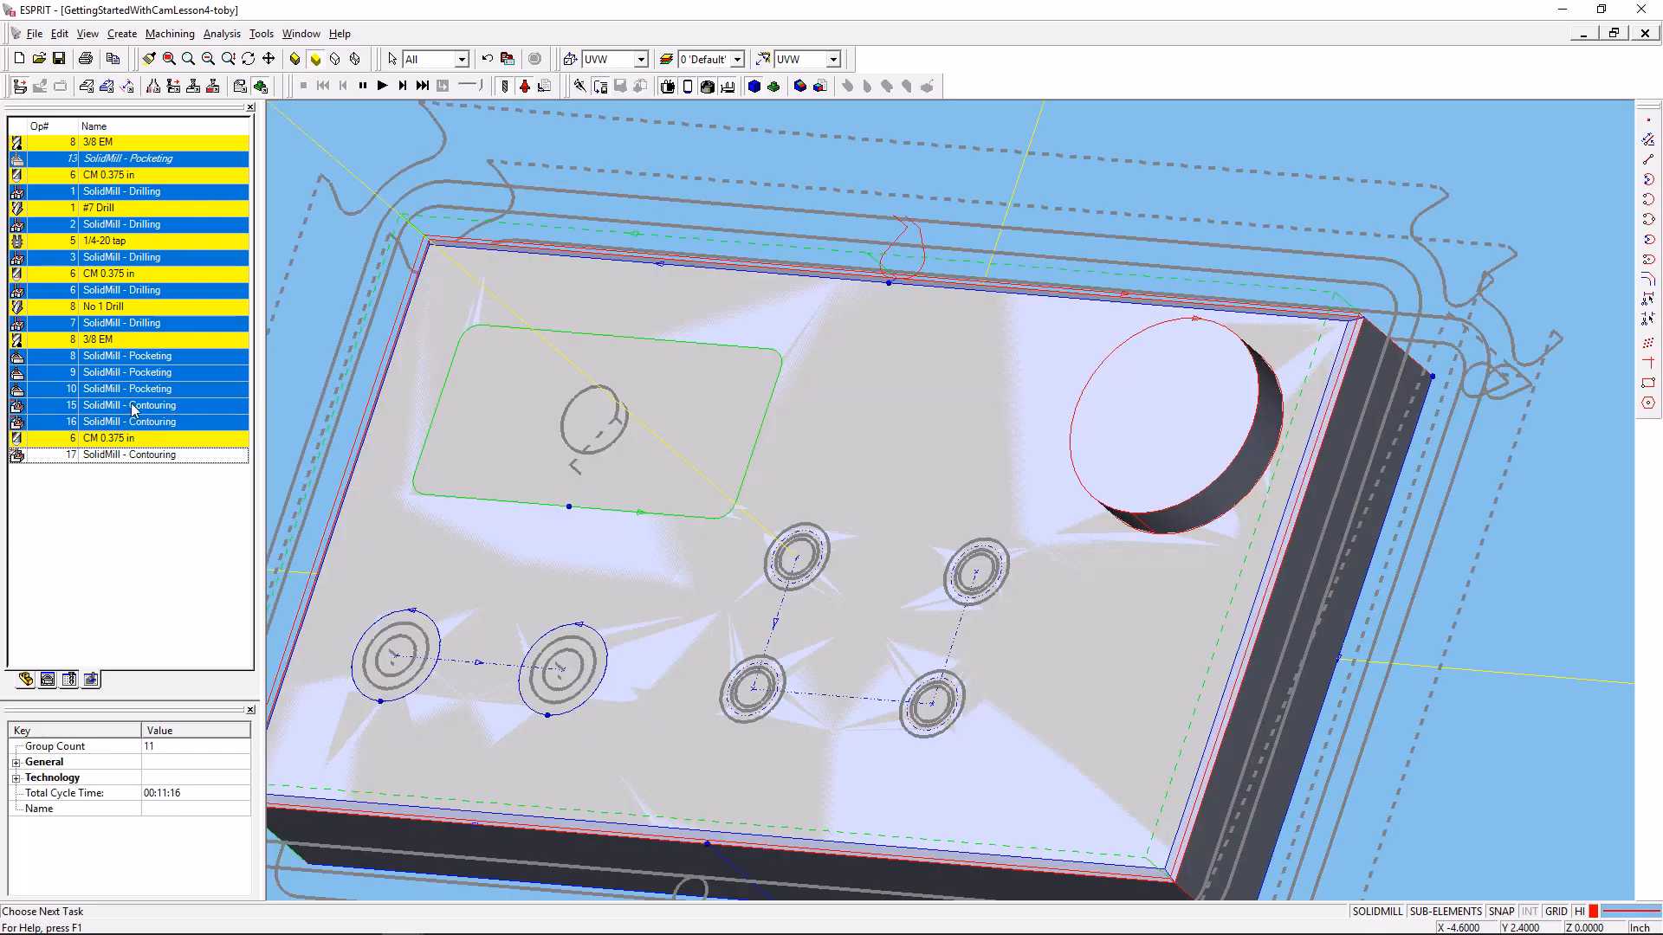
Start simulating contouring operation 17 from the saved stock and advance it a couple of steps.
{"action": "left_click", "coordinate": [127, 454]}
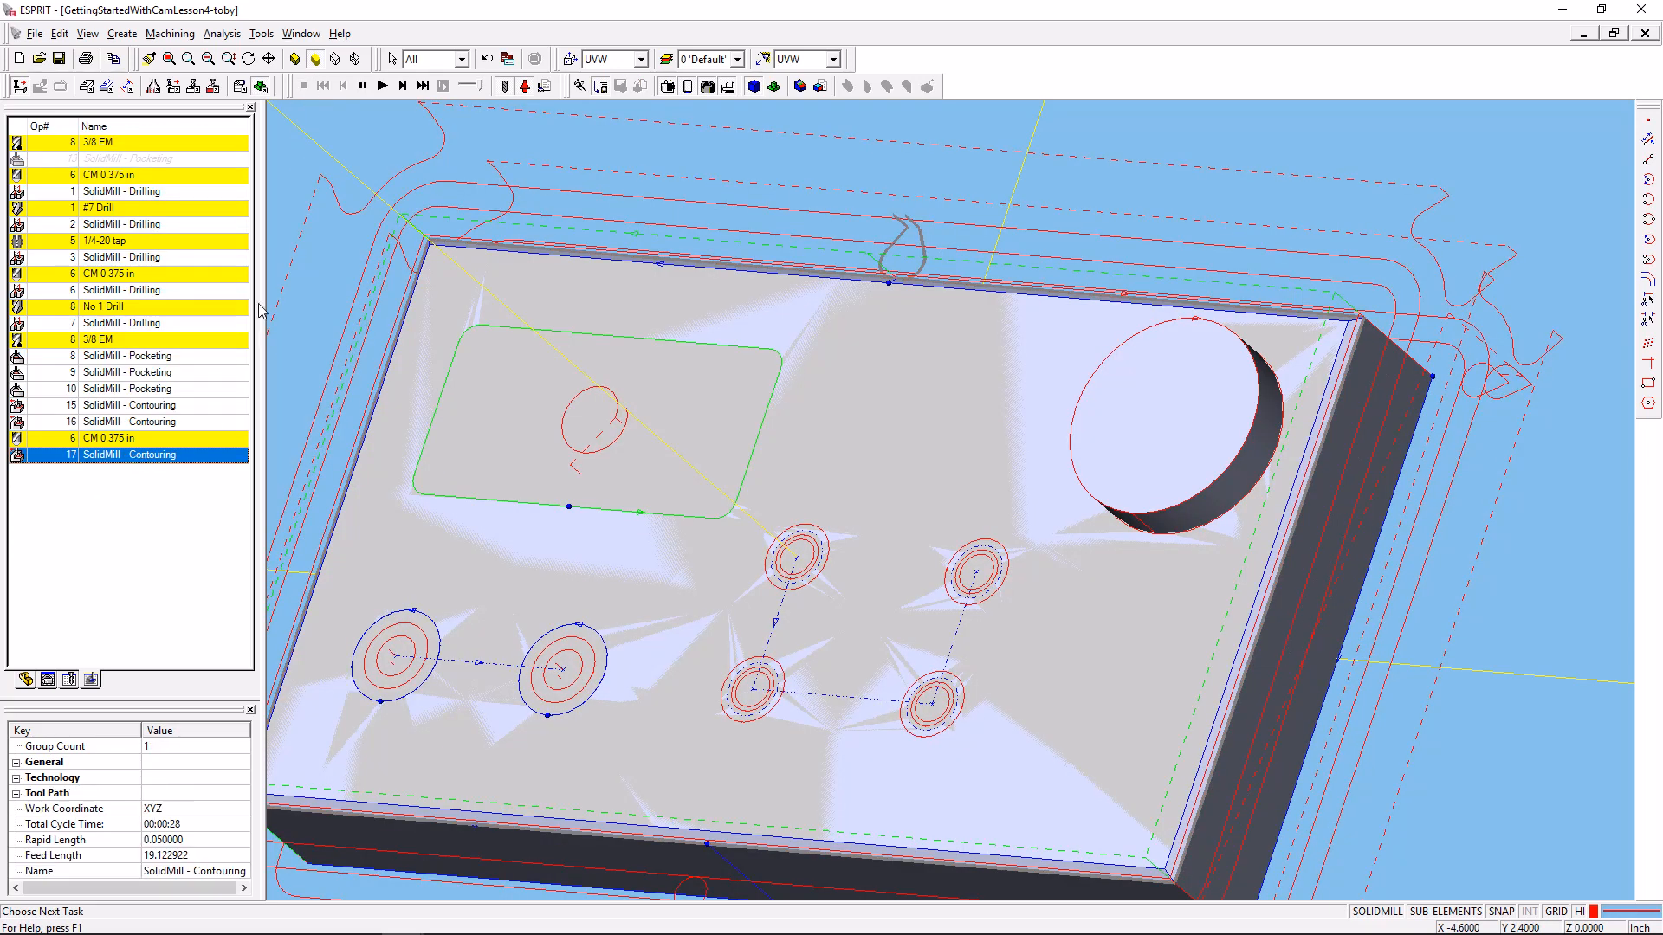
{"action": "left_click", "coordinate": [403, 87]}
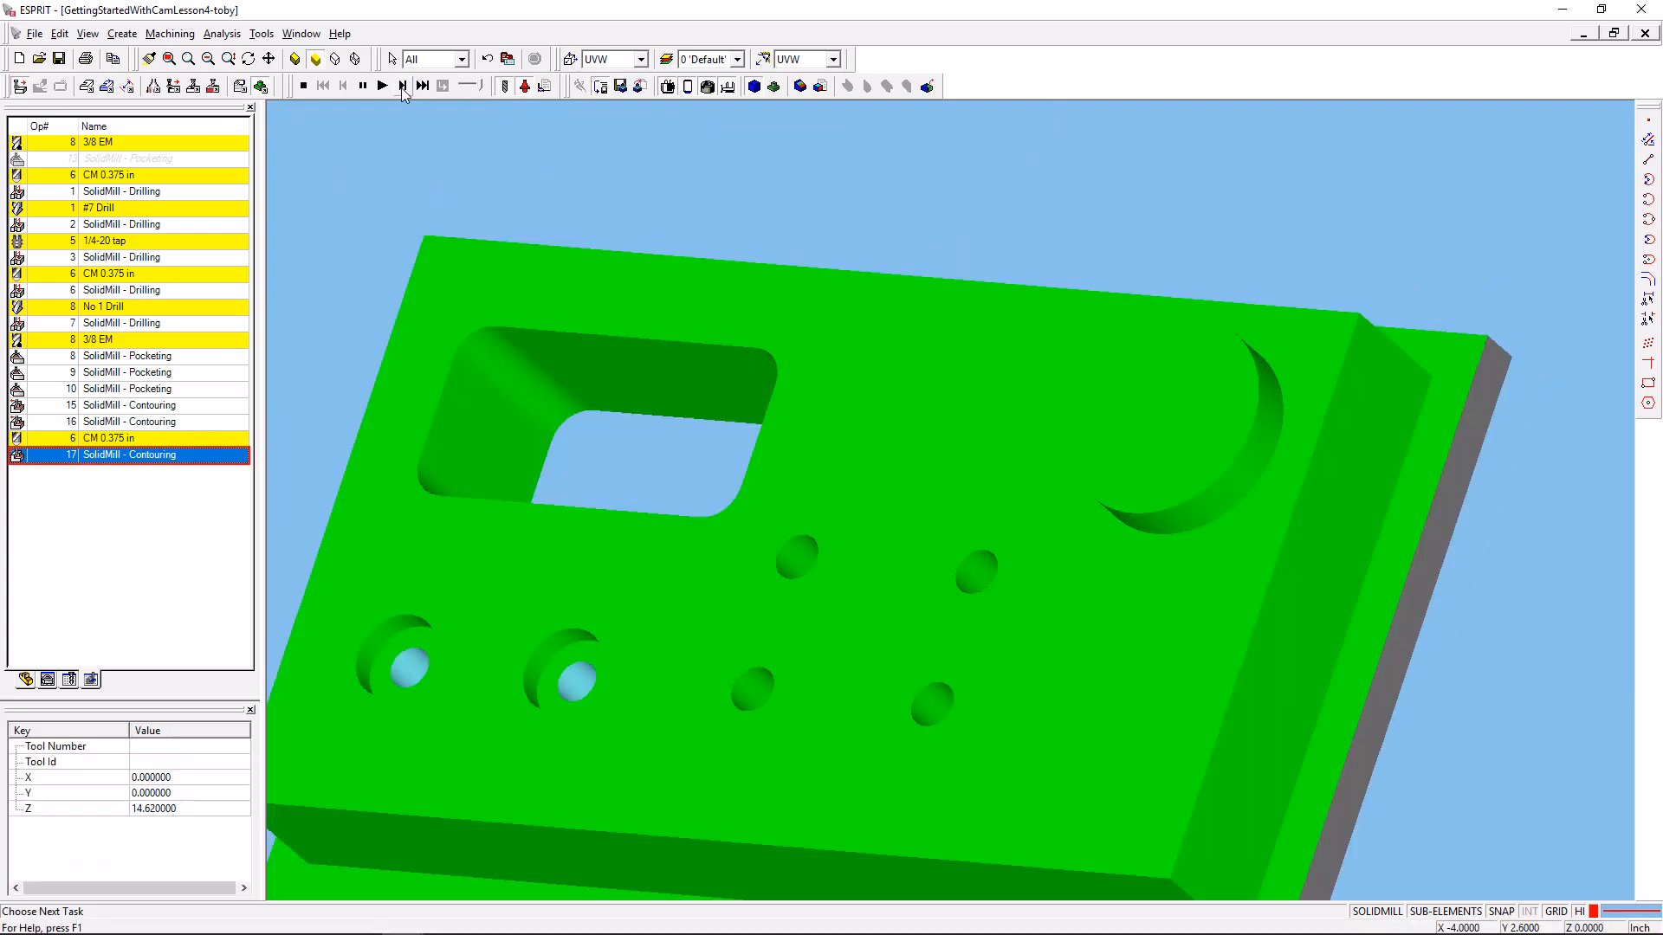
{"action": "left_click", "coordinate": [400, 86]}
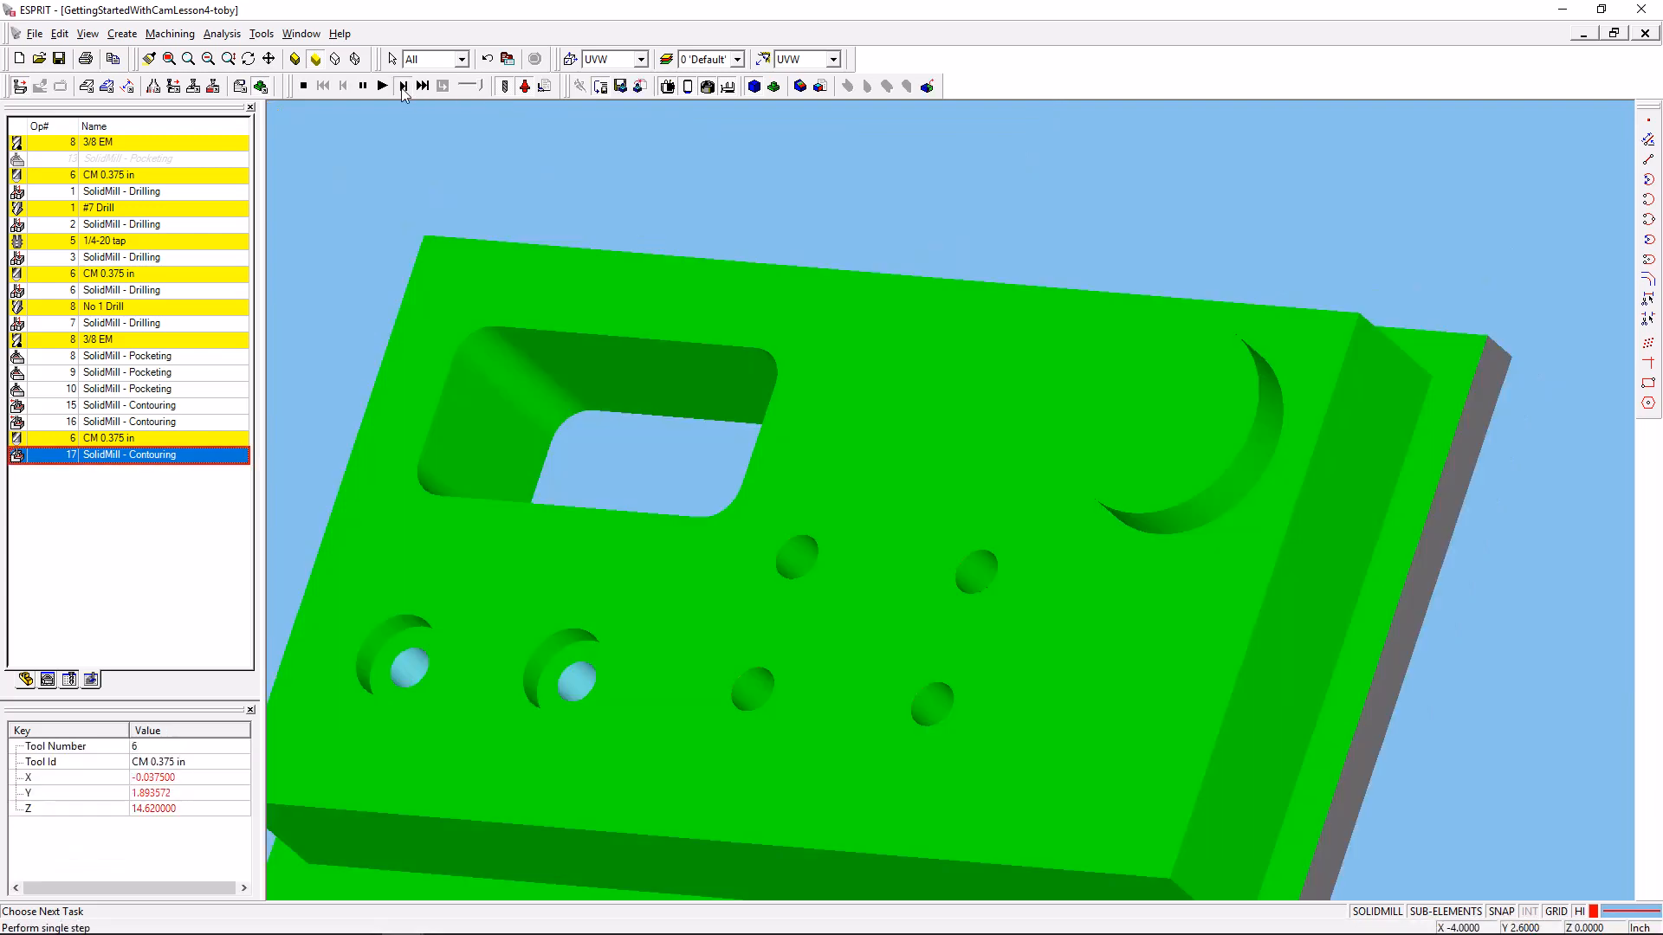
{"action": "left_click", "coordinate": [400, 86]}
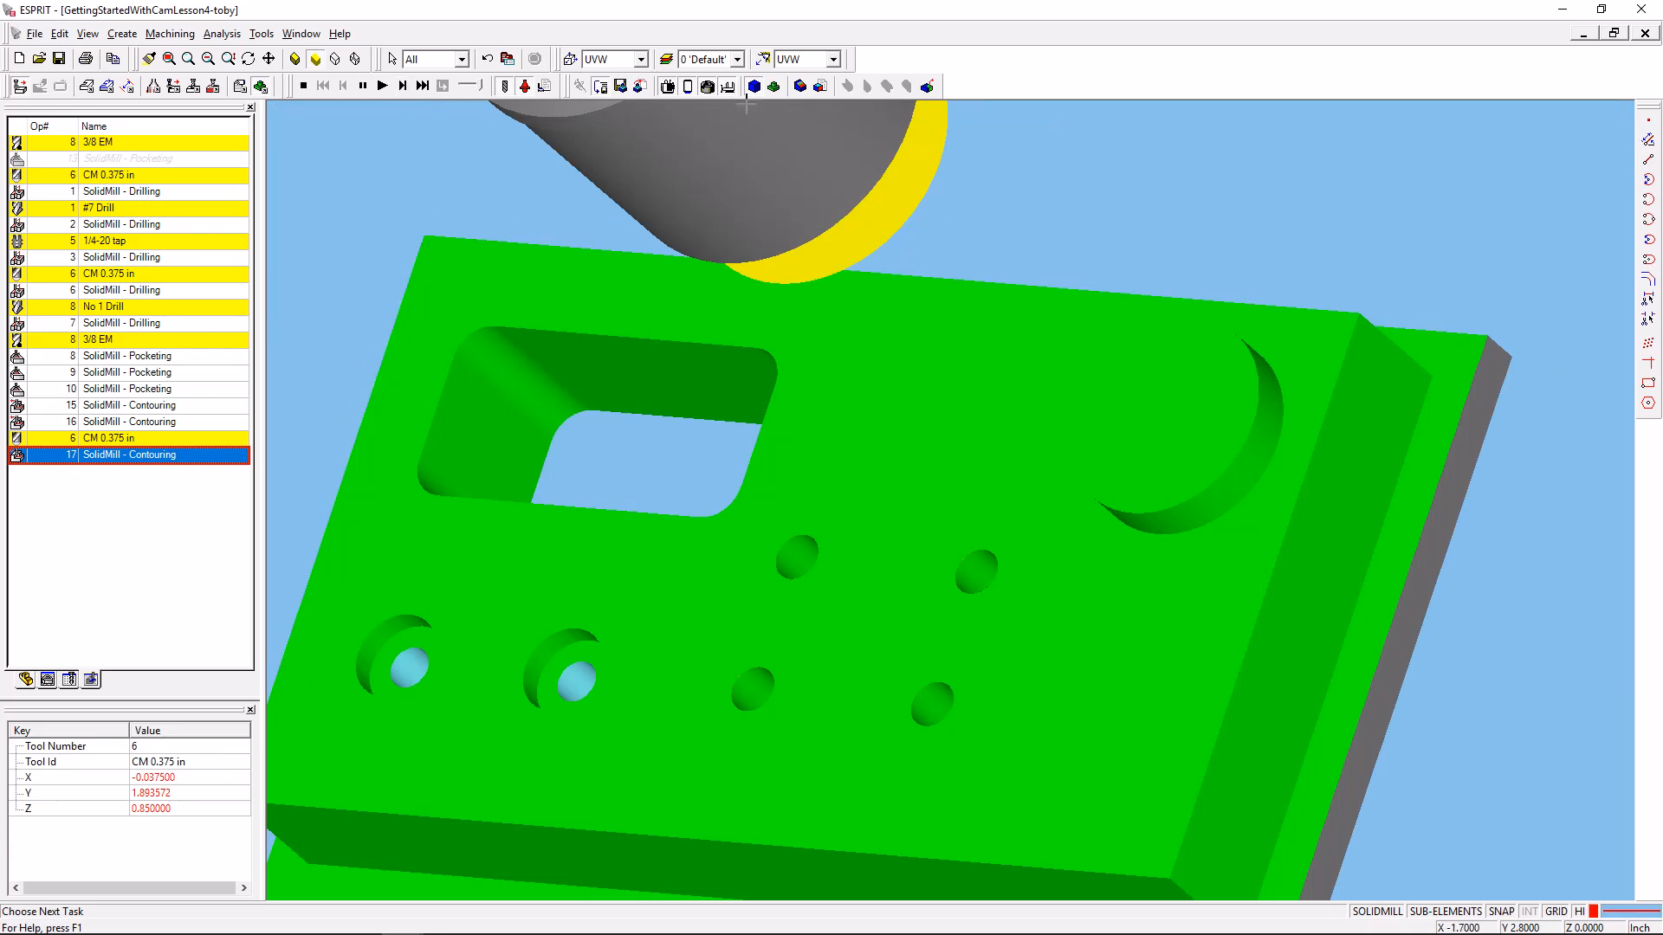
View the part from the right side, run the chamfer contouring pass, then stop the simulation.
{"action": "left_click", "coordinate": [831, 59]}
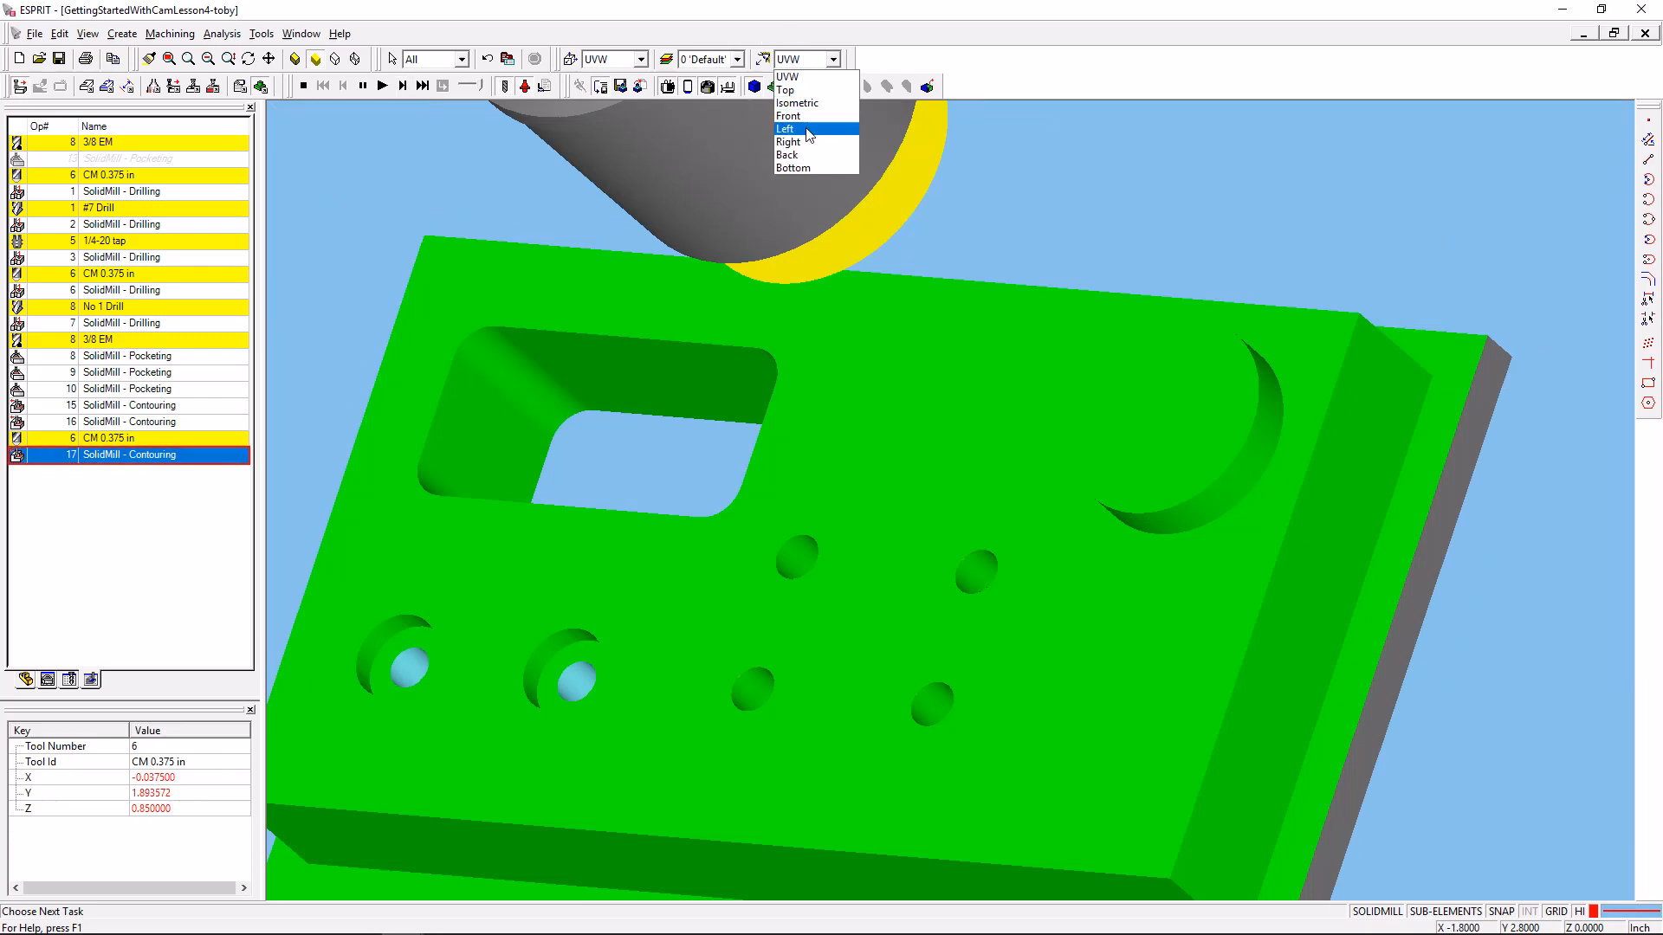
{"action": "mouse_move", "coordinate": [809, 142]}
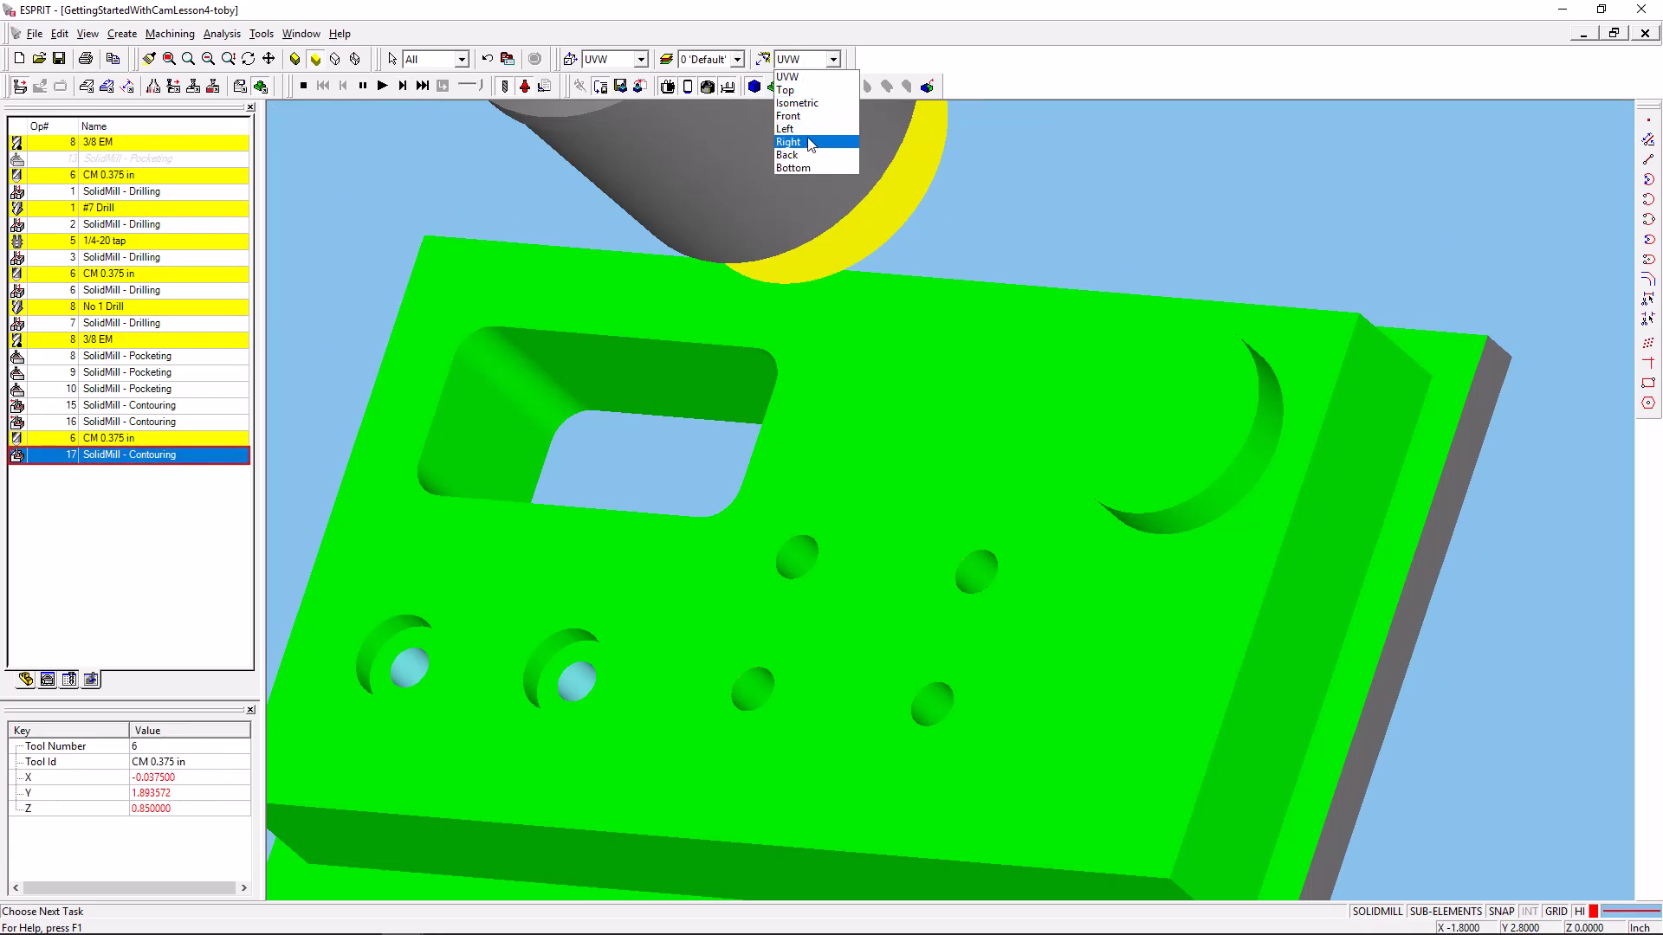
{"action": "left_click", "coordinate": [790, 142]}
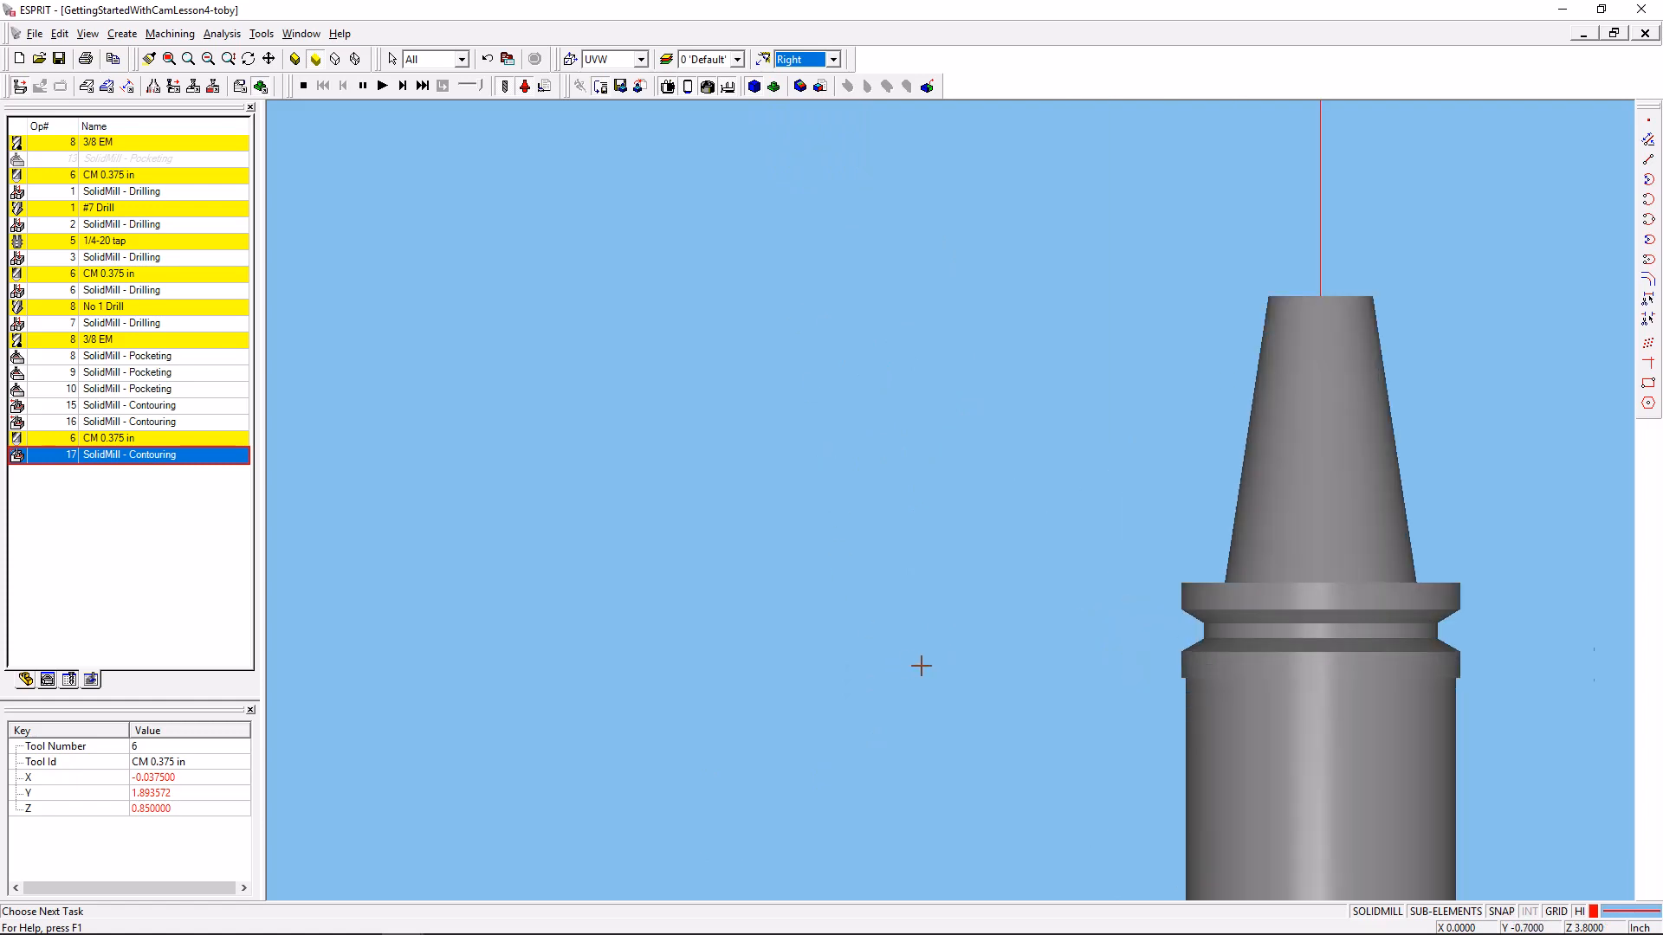
{"action": "left_click", "coordinate": [833, 59]}
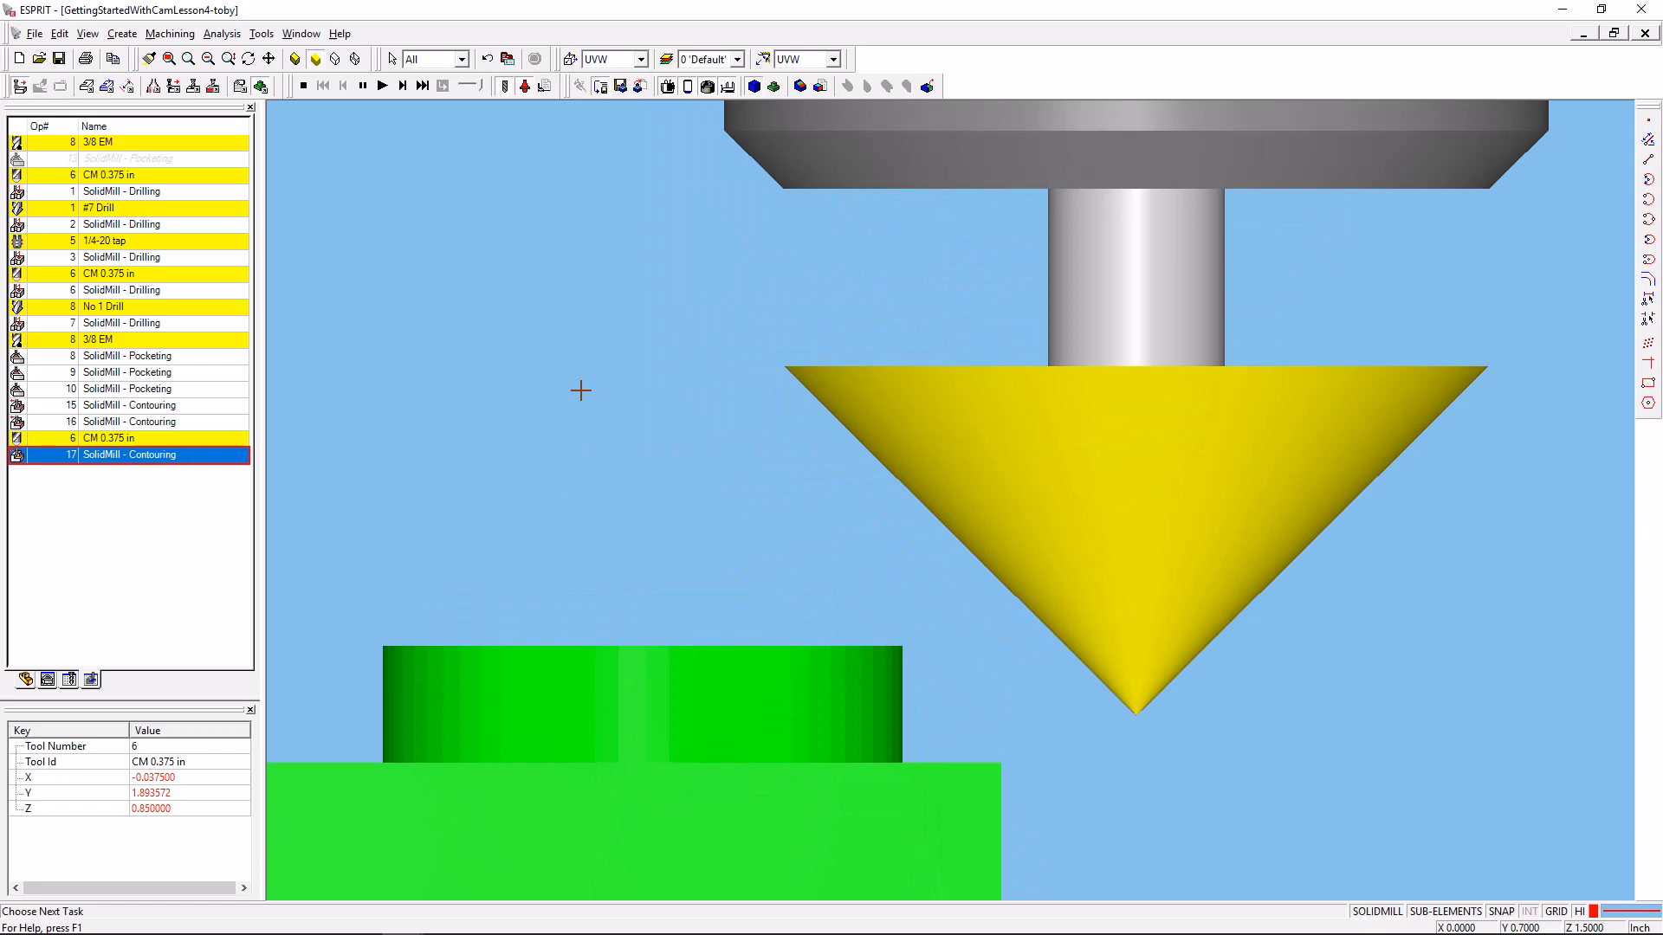
{"action": "mouse_move", "coordinate": [593, 398]}
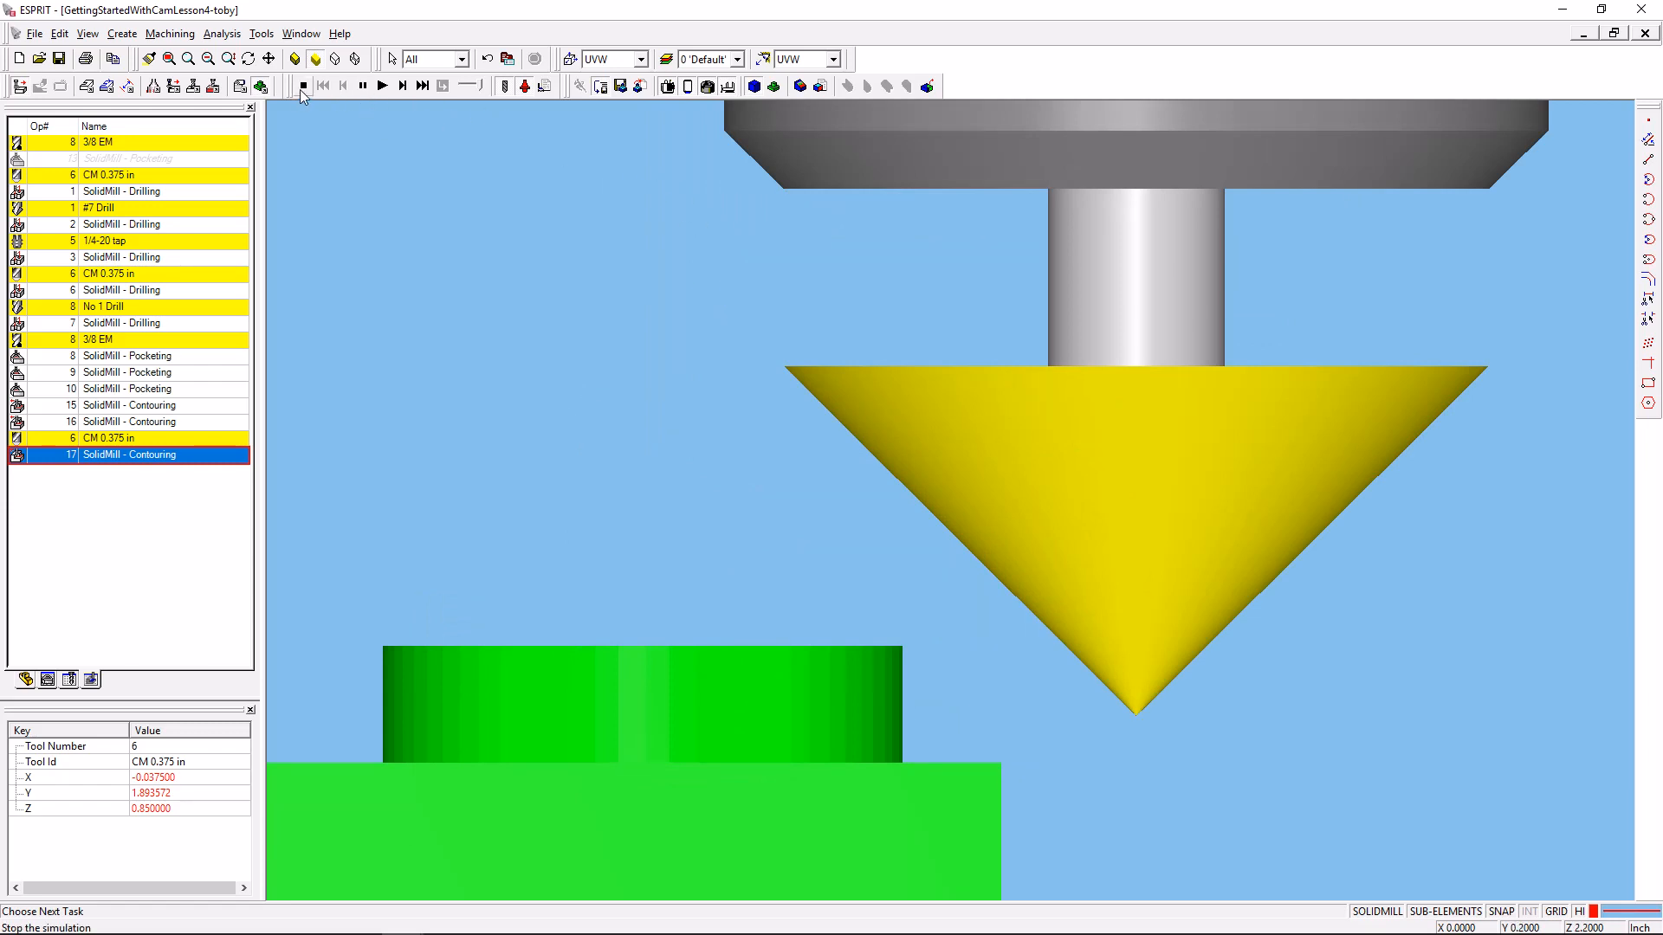
{"action": "mouse_move", "coordinate": [381, 86]}
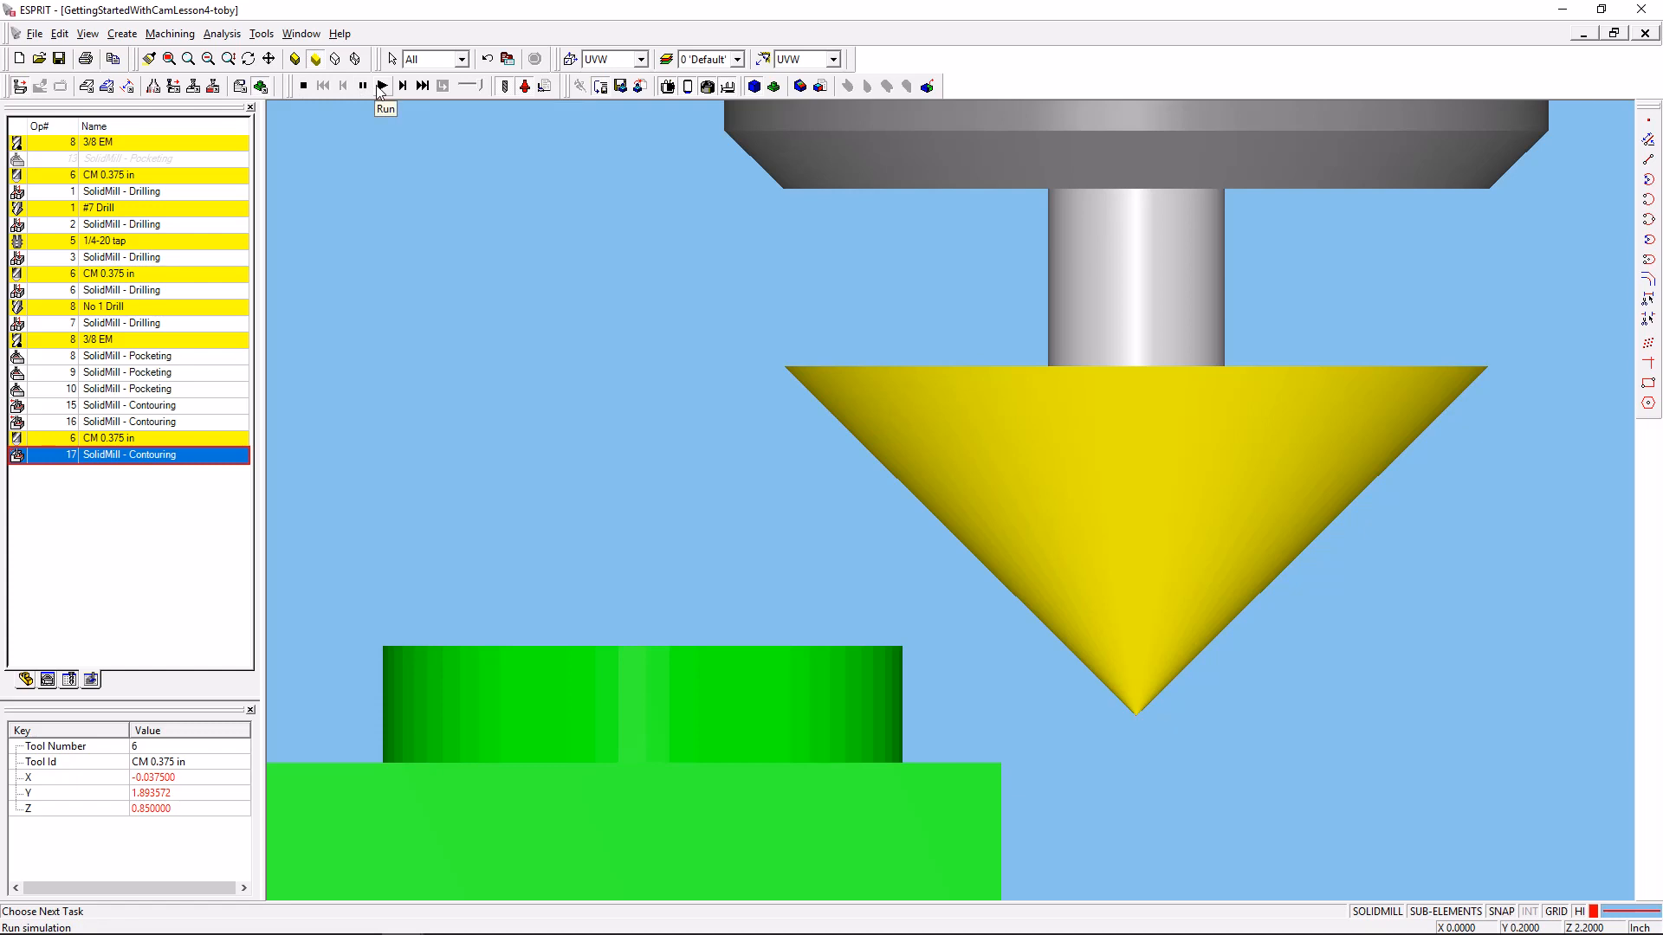
{"action": "left_click", "coordinate": [381, 86]}
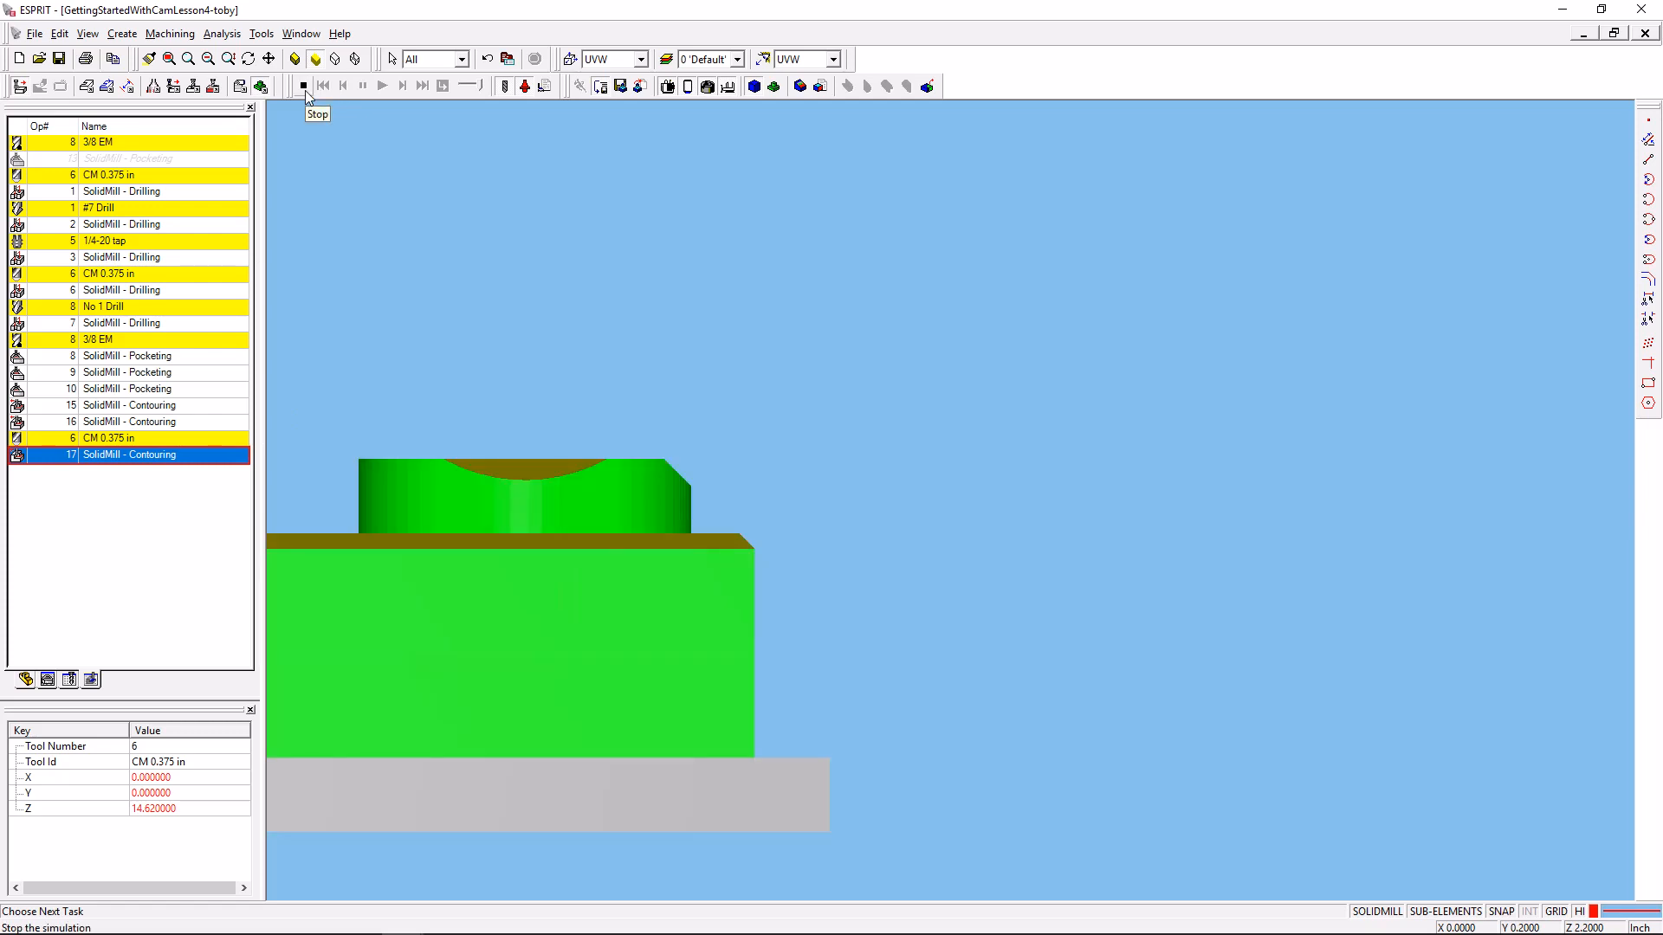
{"action": "left_click", "coordinate": [303, 86]}
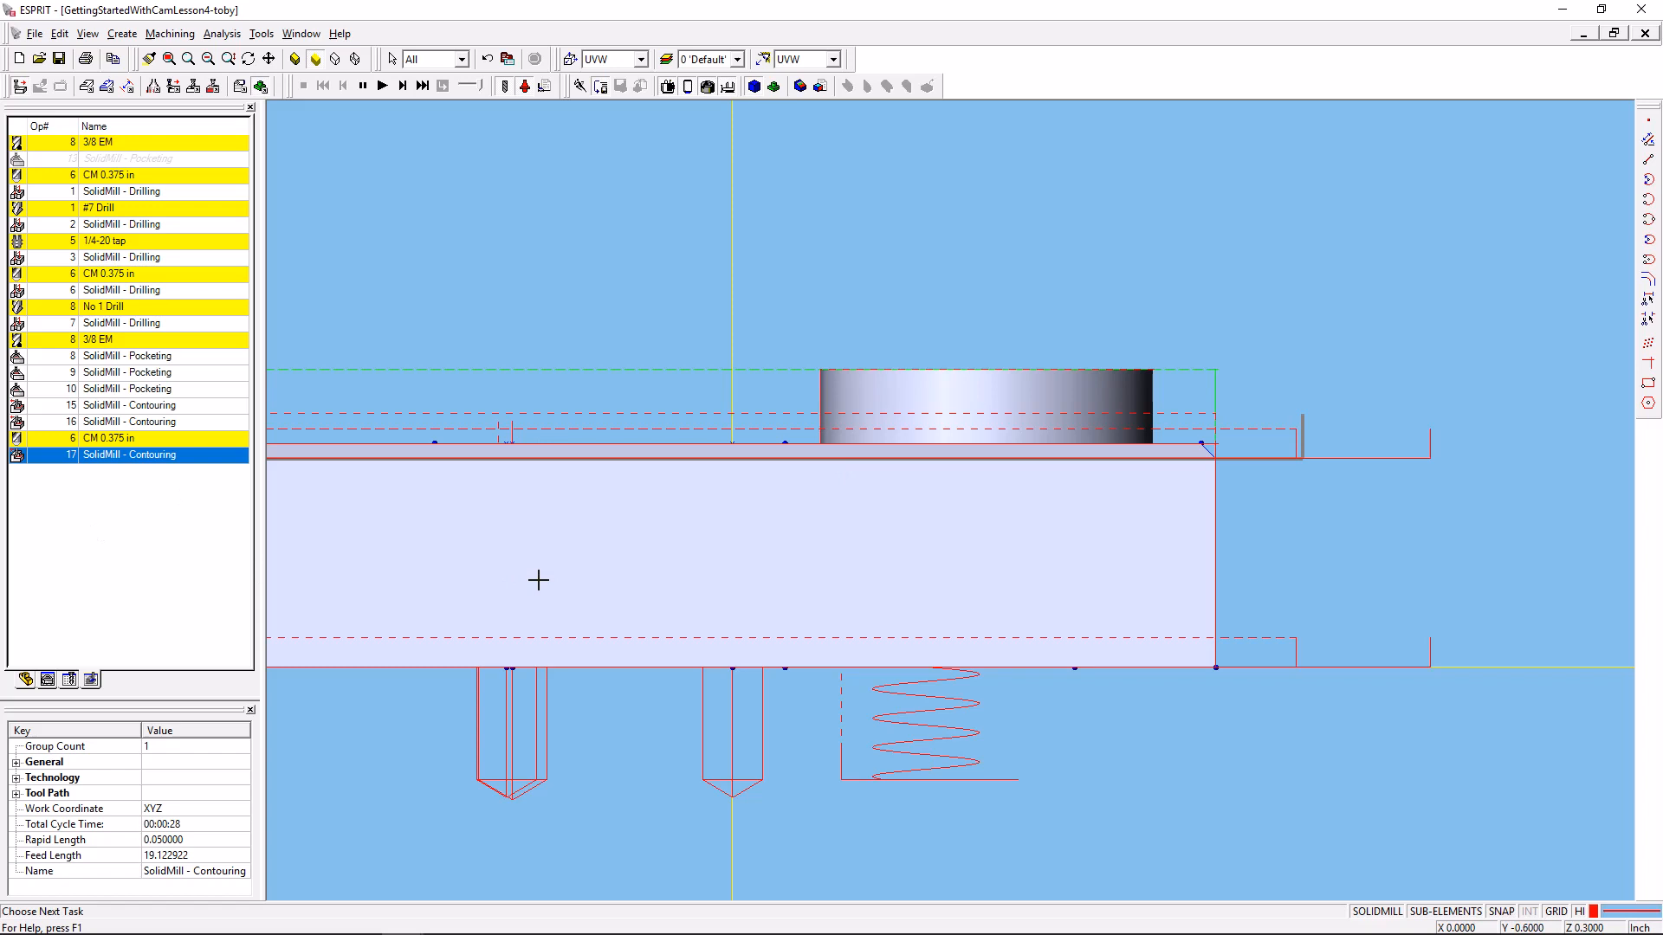
Zoom in on the chamfered corner and bring up the CM 0.375 in chamfer mill's definition.
{"action": "left_click", "coordinate": [67, 679]}
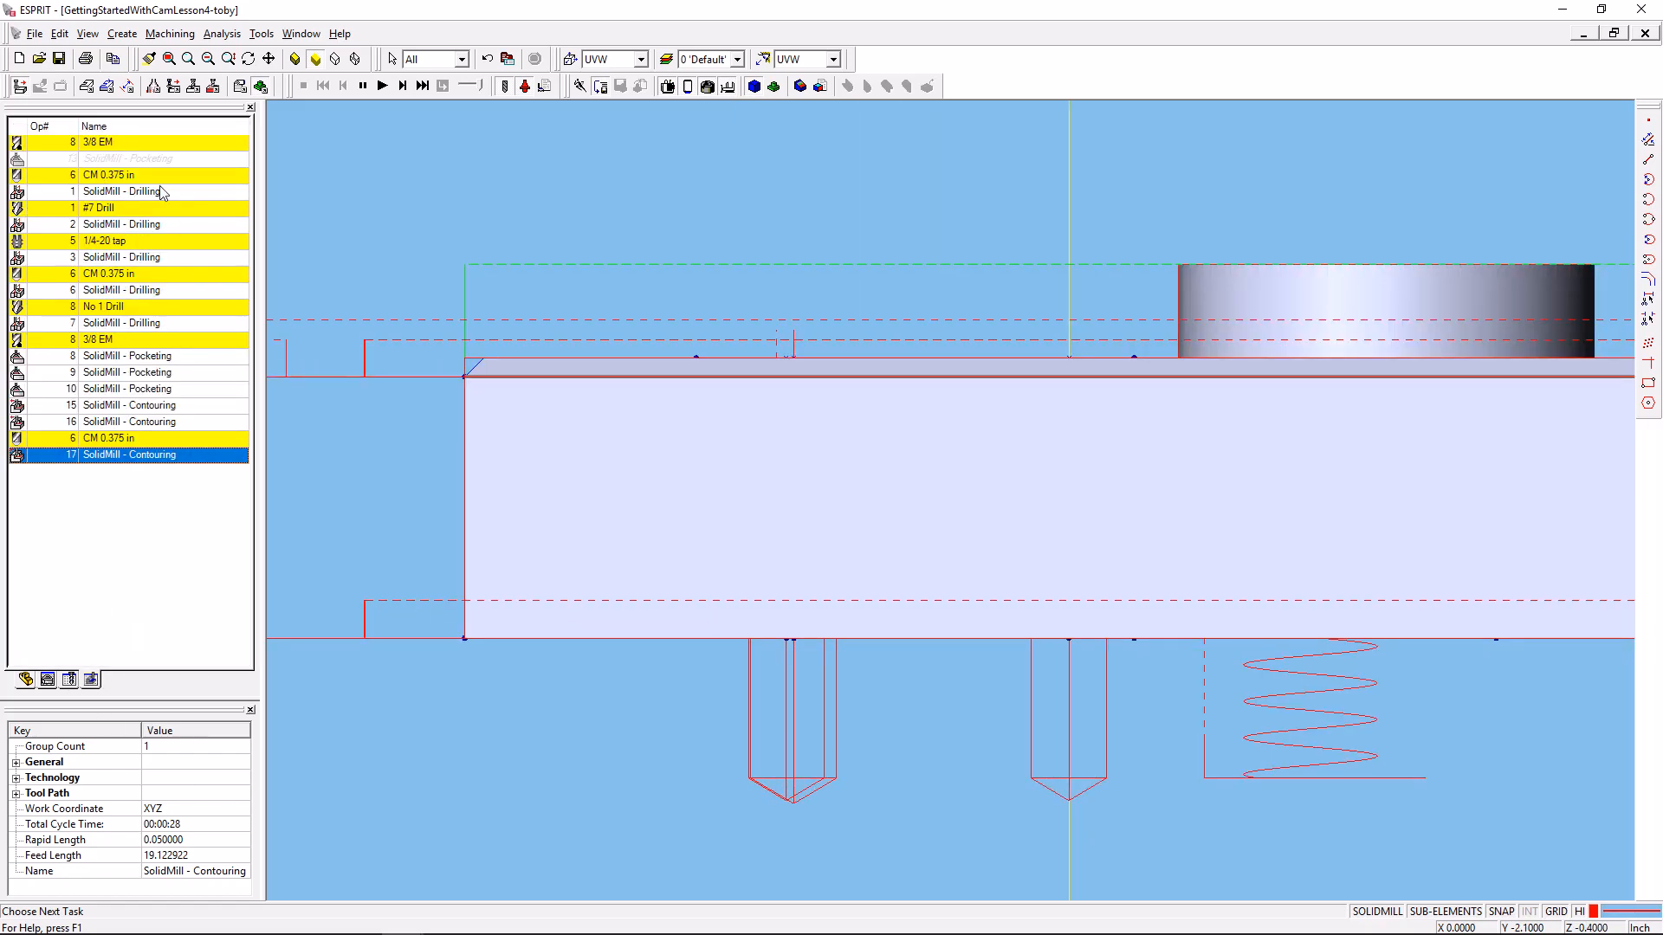
{"action": "left_click", "coordinate": [106, 438]}
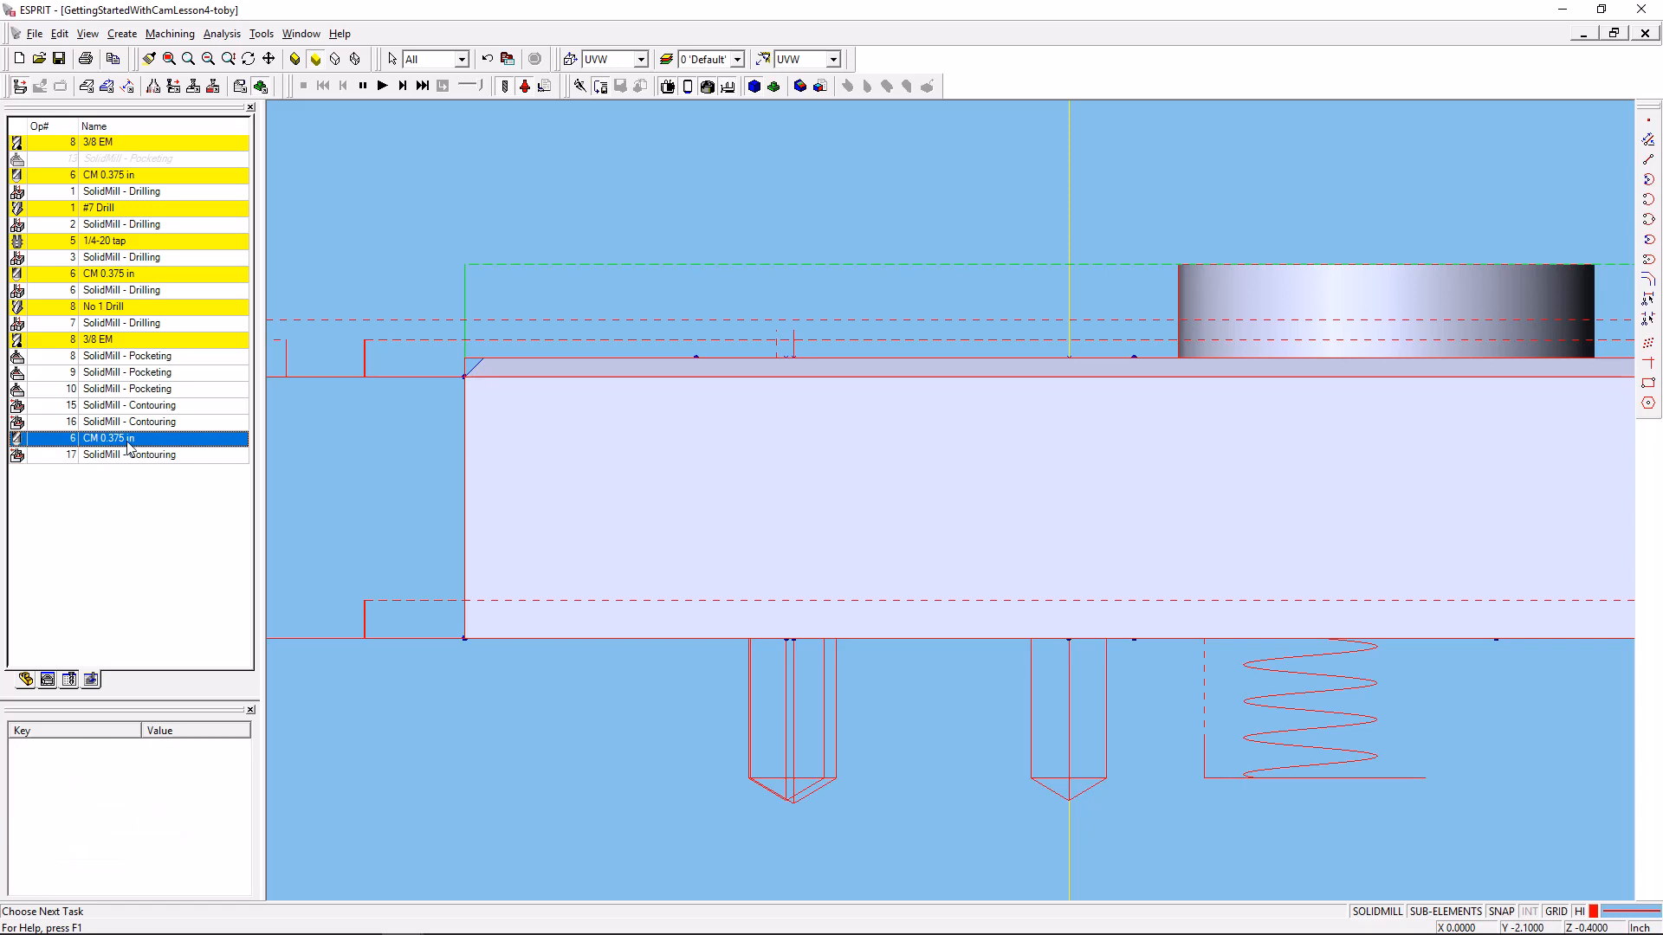
{"action": "double_click", "coordinate": [101, 438]}
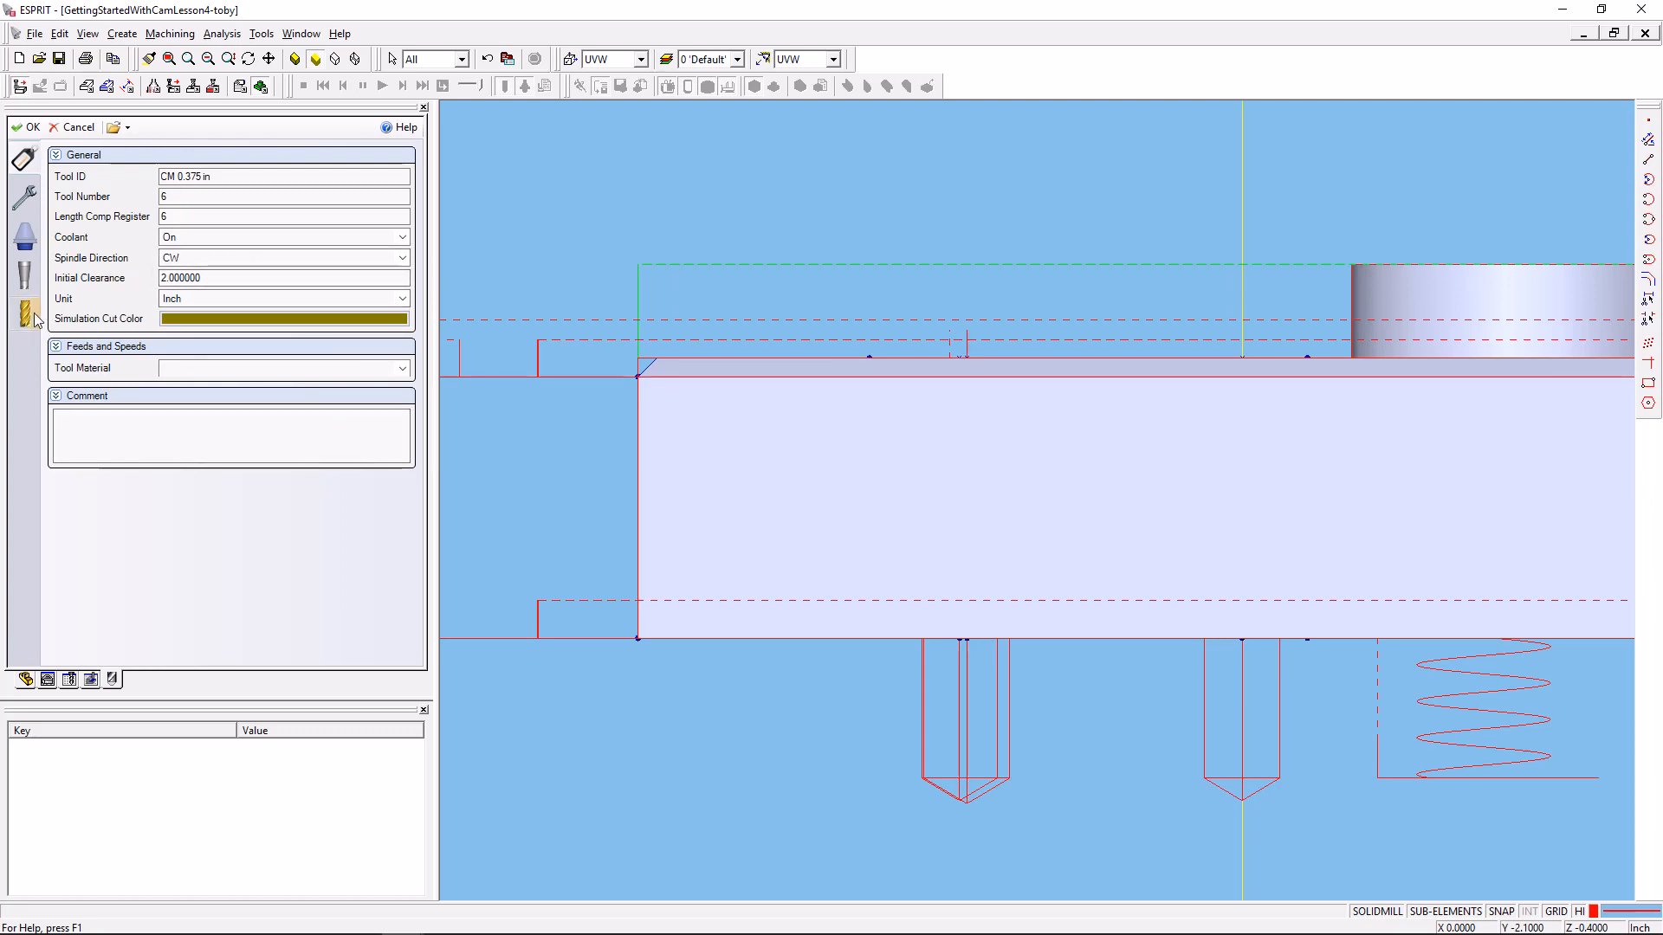
On the Cutter page set Chamfer Shape to Shape2 with a 1/32 tip diameter.
{"action": "left_click", "coordinate": [22, 315]}
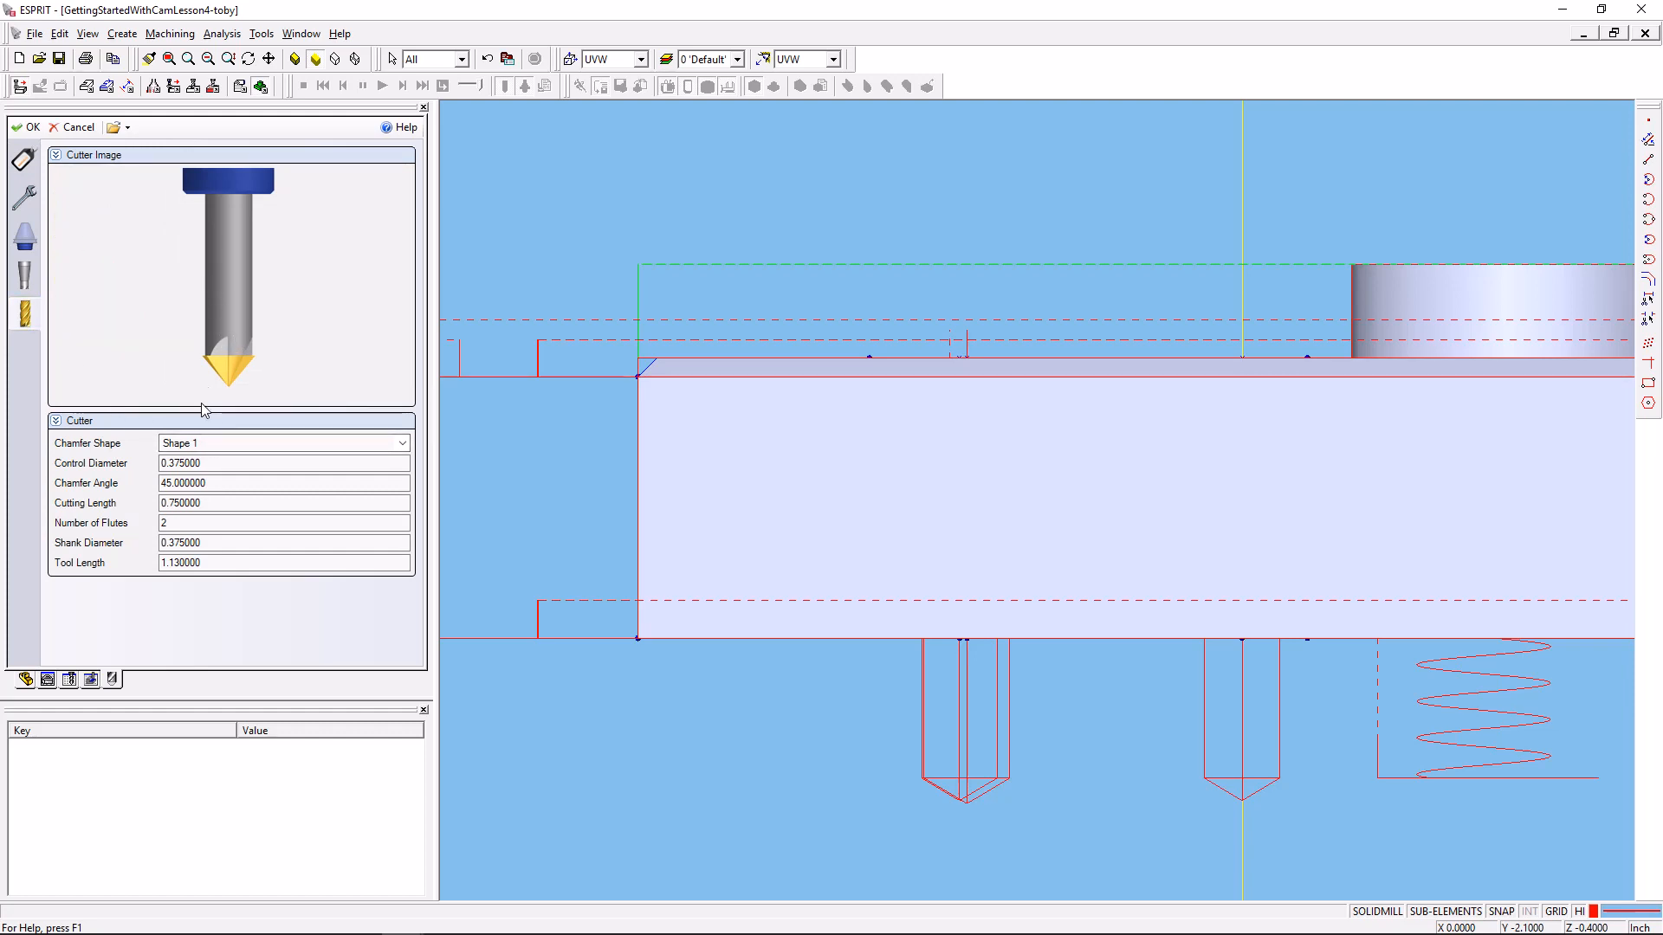
{"action": "mouse_move", "coordinate": [239, 443]}
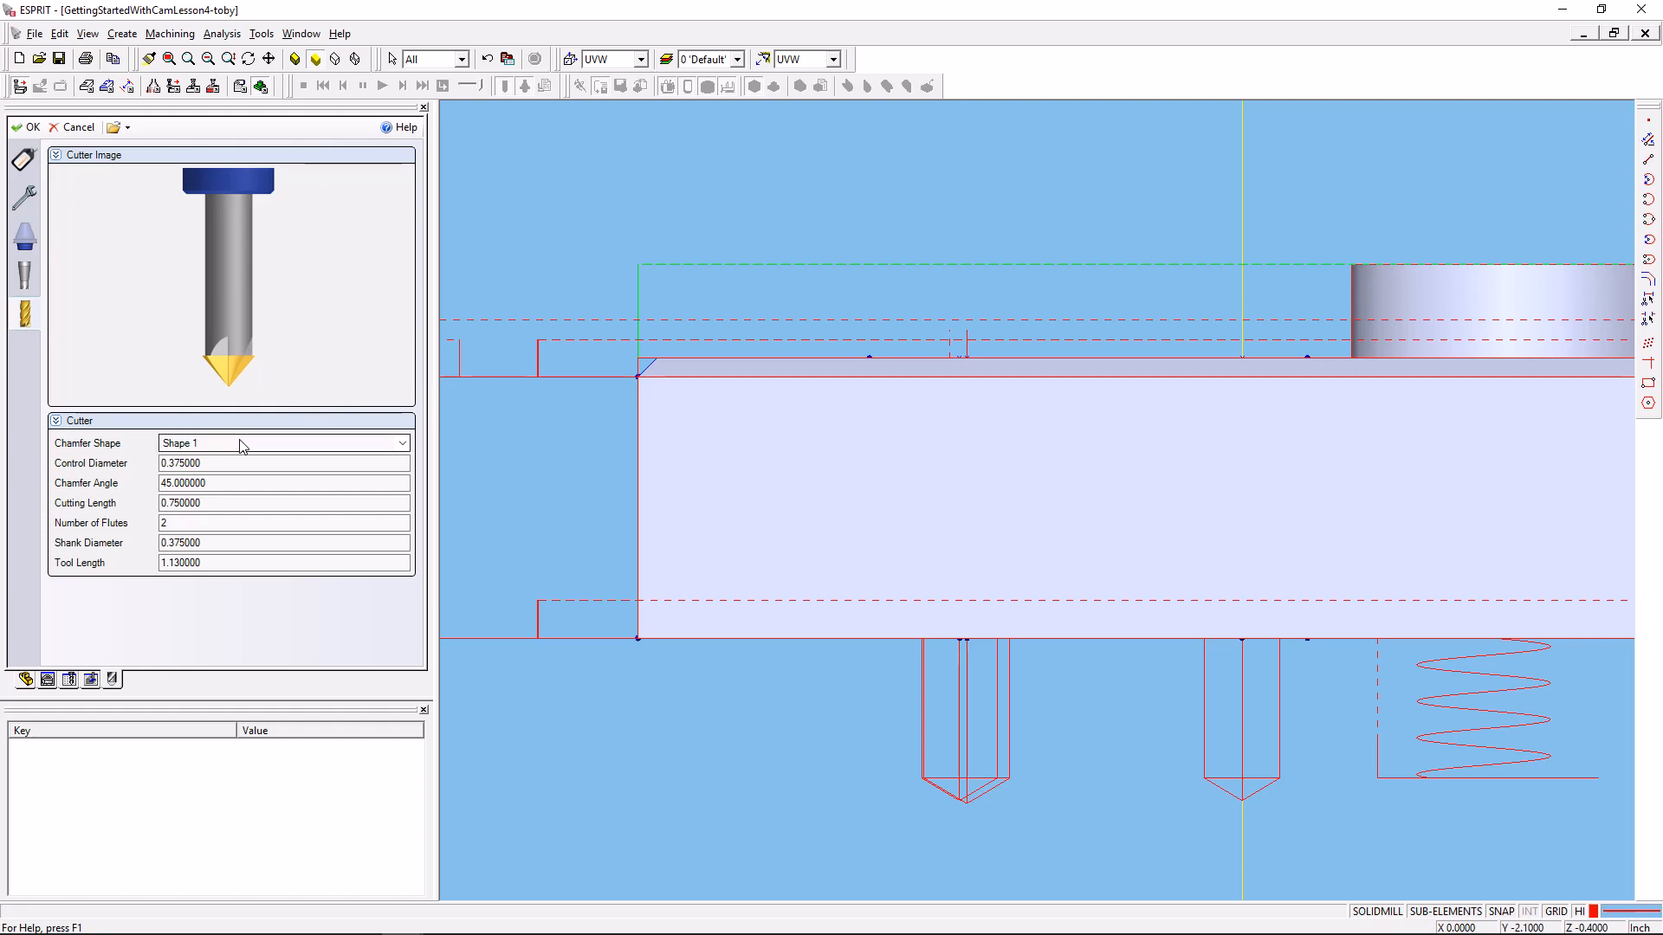
{"action": "left_click", "coordinate": [400, 442]}
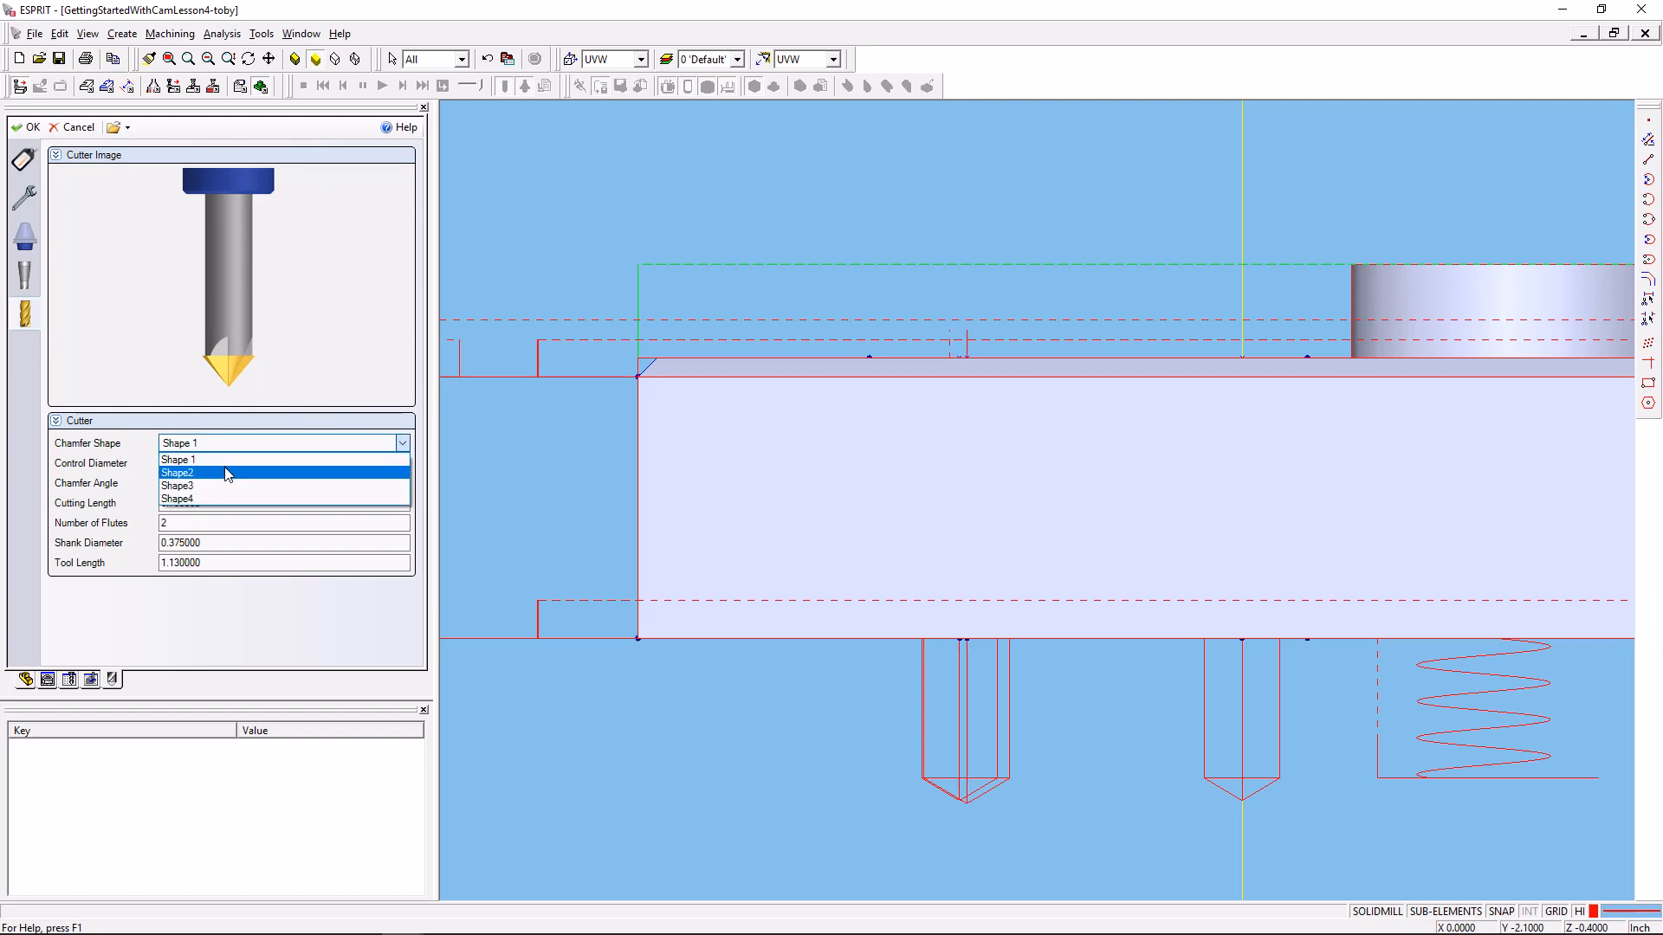
{"action": "left_click", "coordinate": [176, 473]}
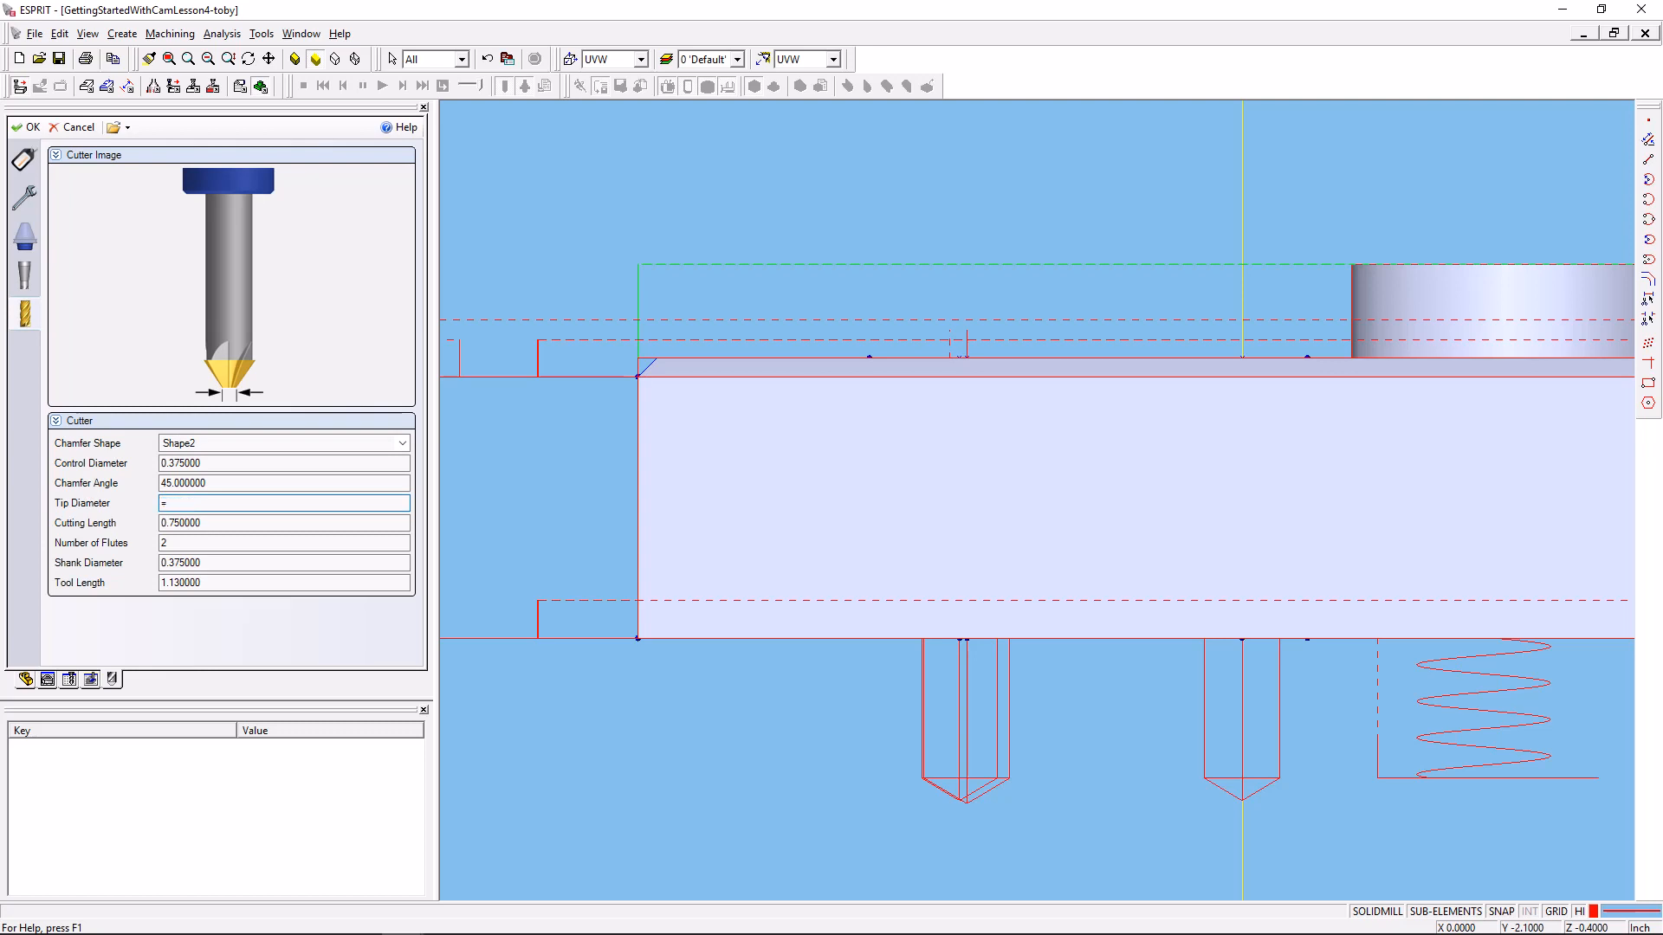
{"action": "type", "text": "1/32"}
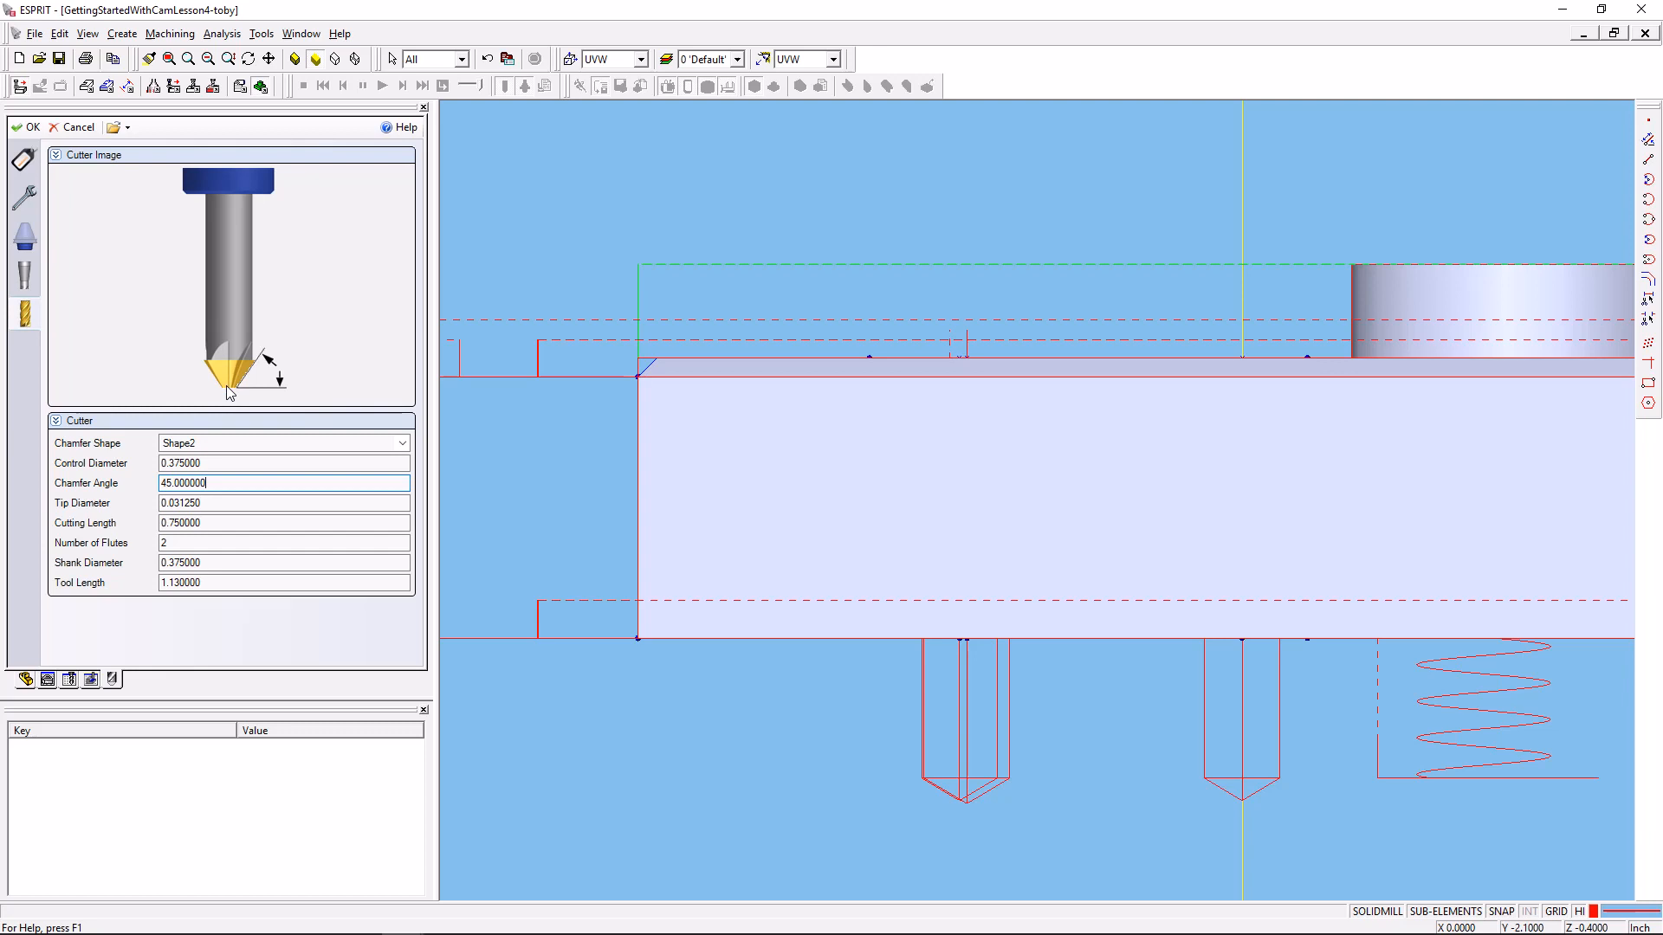
{"action": "mouse_move", "coordinate": [187, 305]}
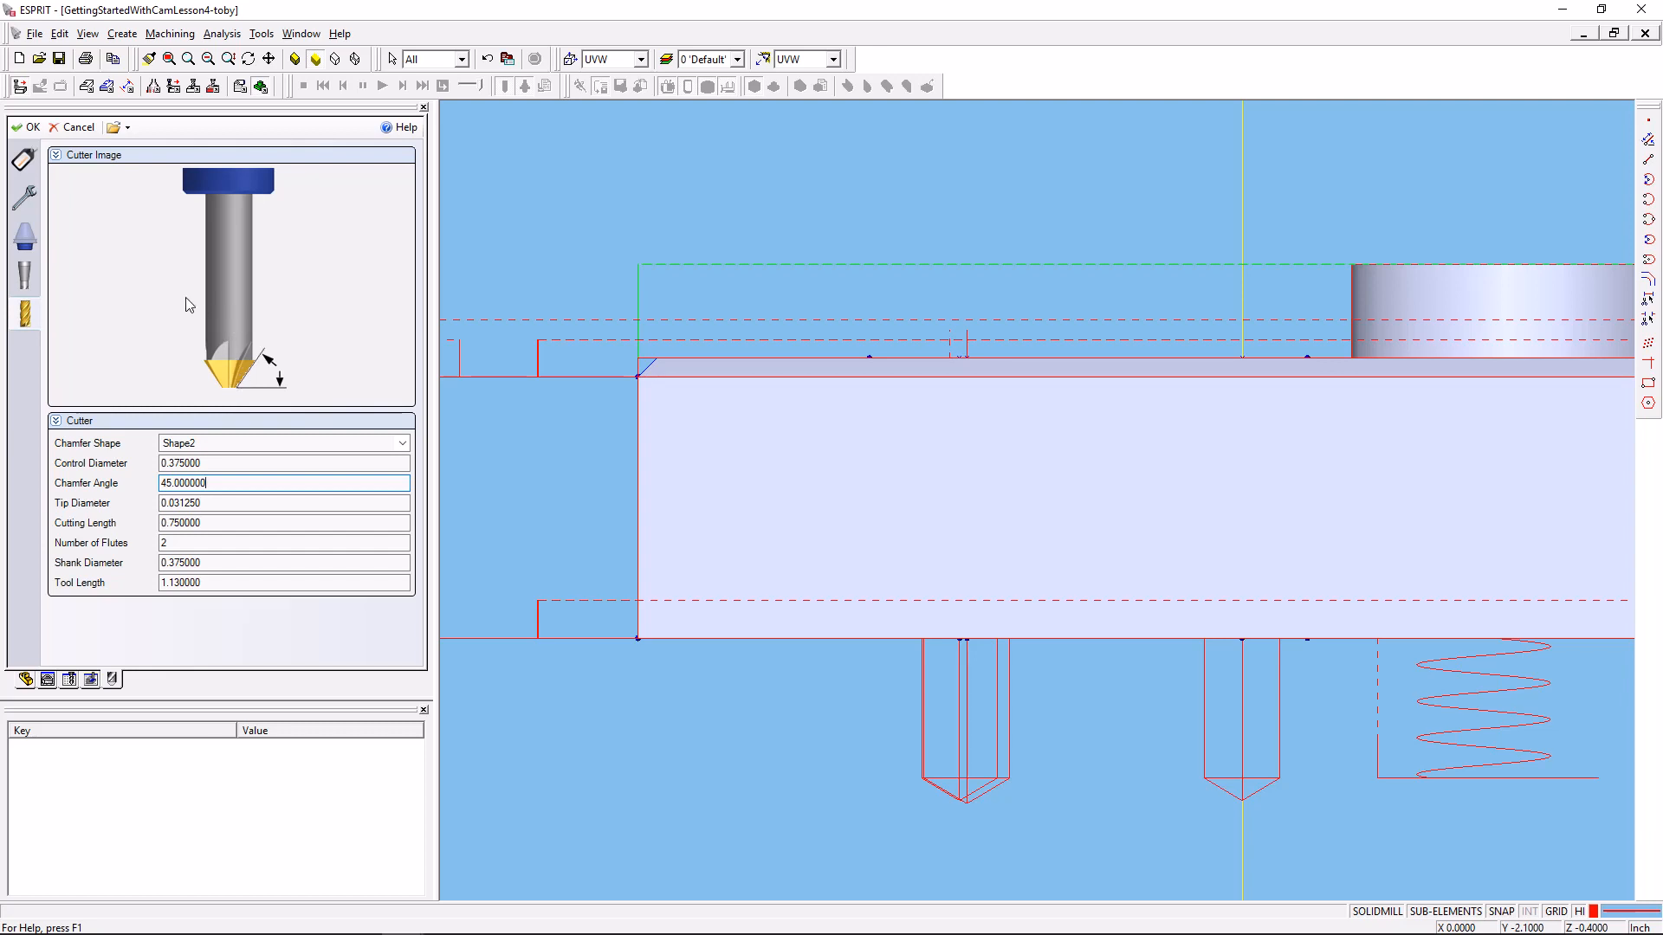
{"action": "mouse_move", "coordinate": [223, 384]}
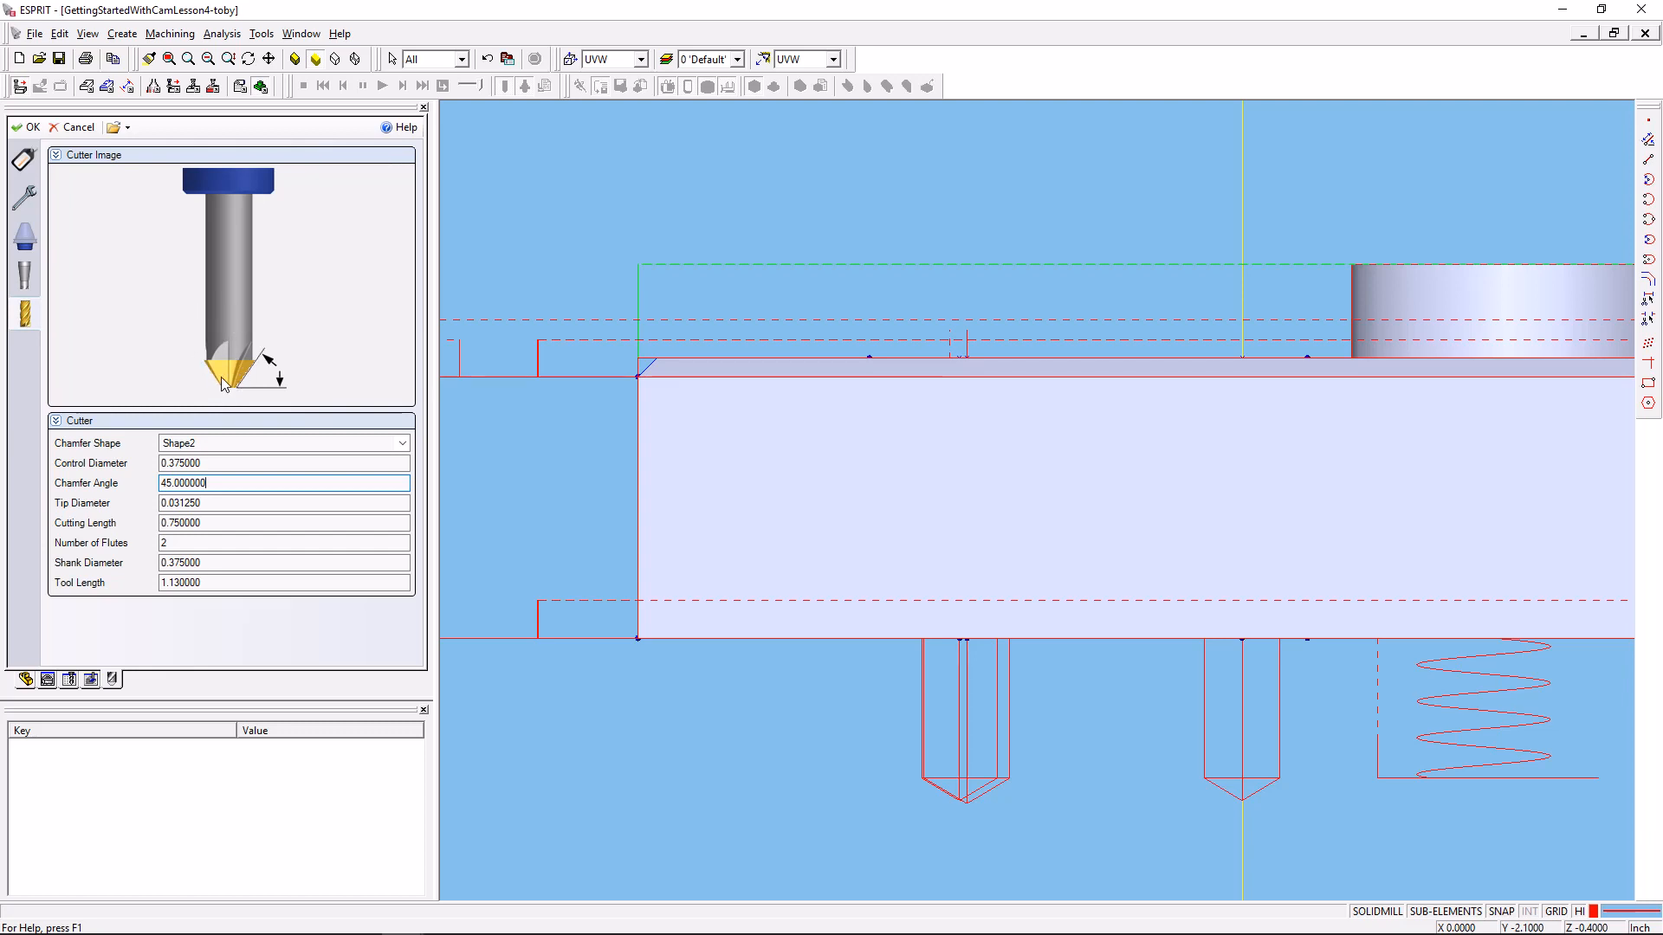
{"action": "mouse_move", "coordinate": [224, 384]}
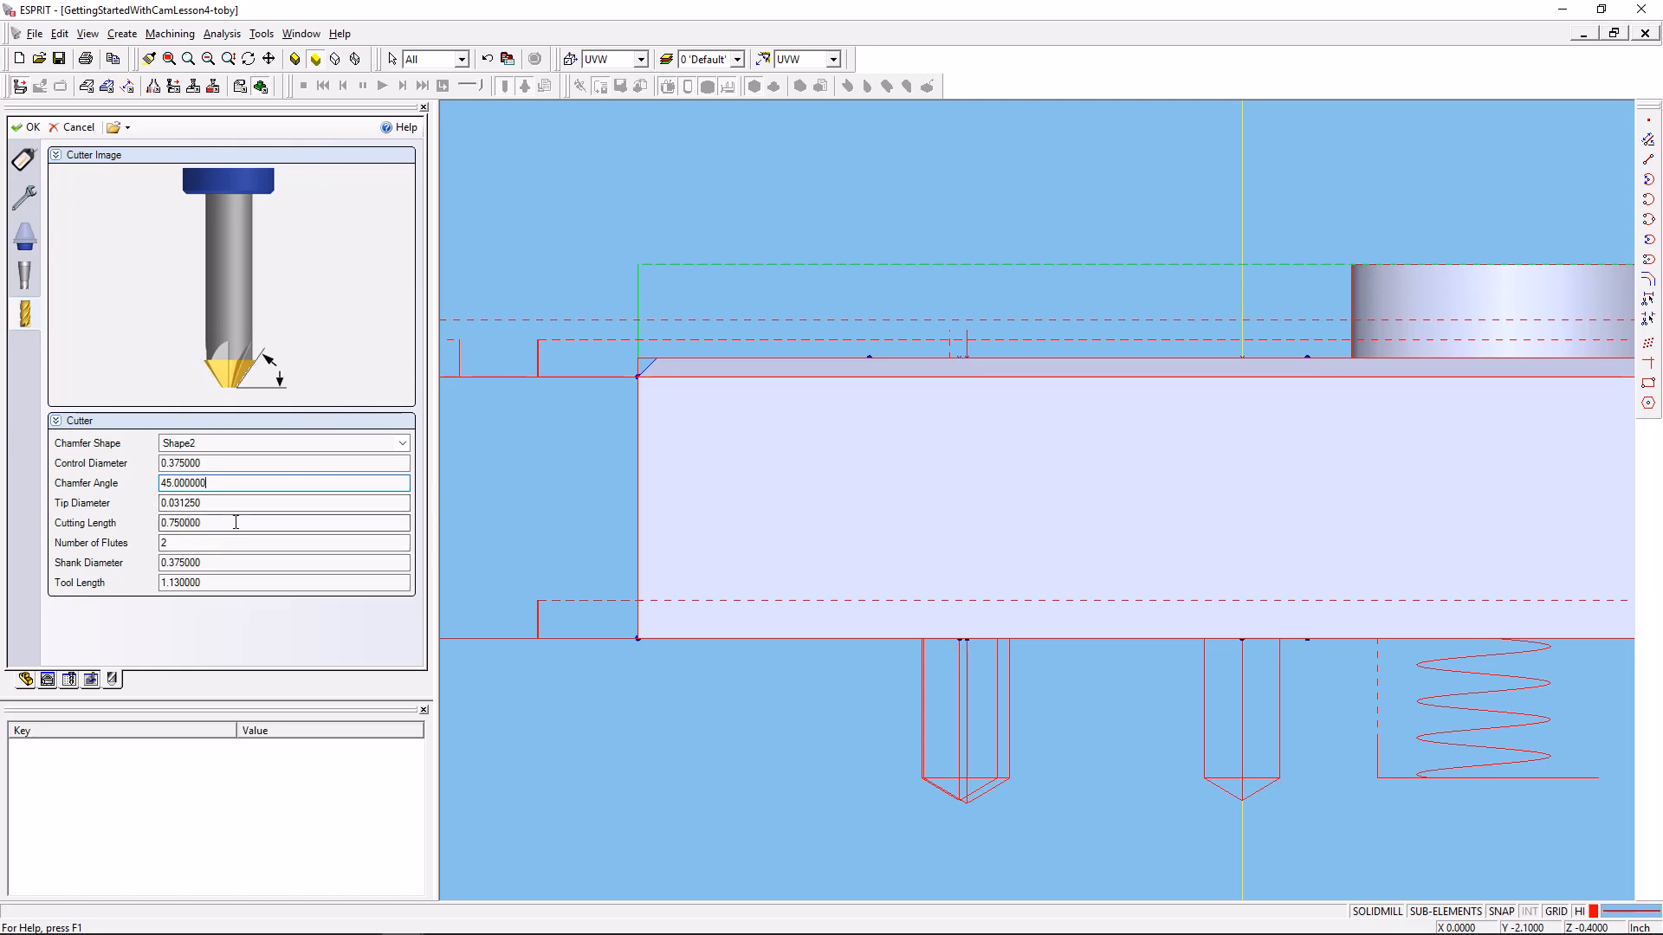
Set the cutting length to =.375/2 (0.1875 in) and apply the tool changes.
{"action": "left_click", "coordinate": [282, 464]}
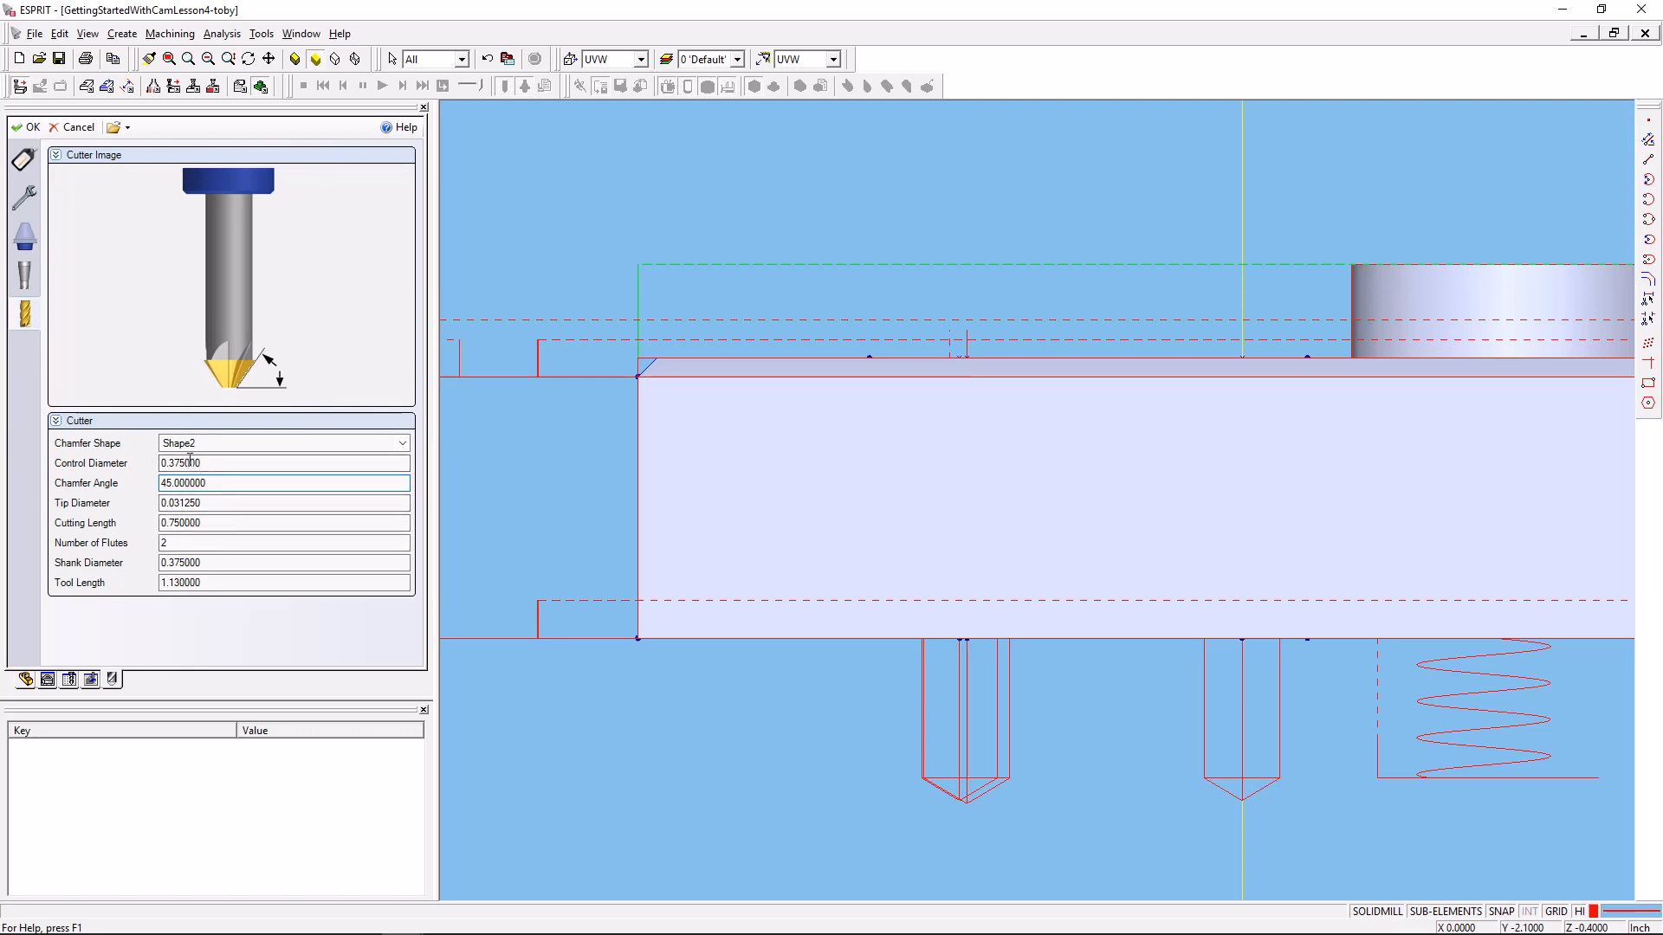
{"action": "triple_click", "coordinate": [282, 521]}
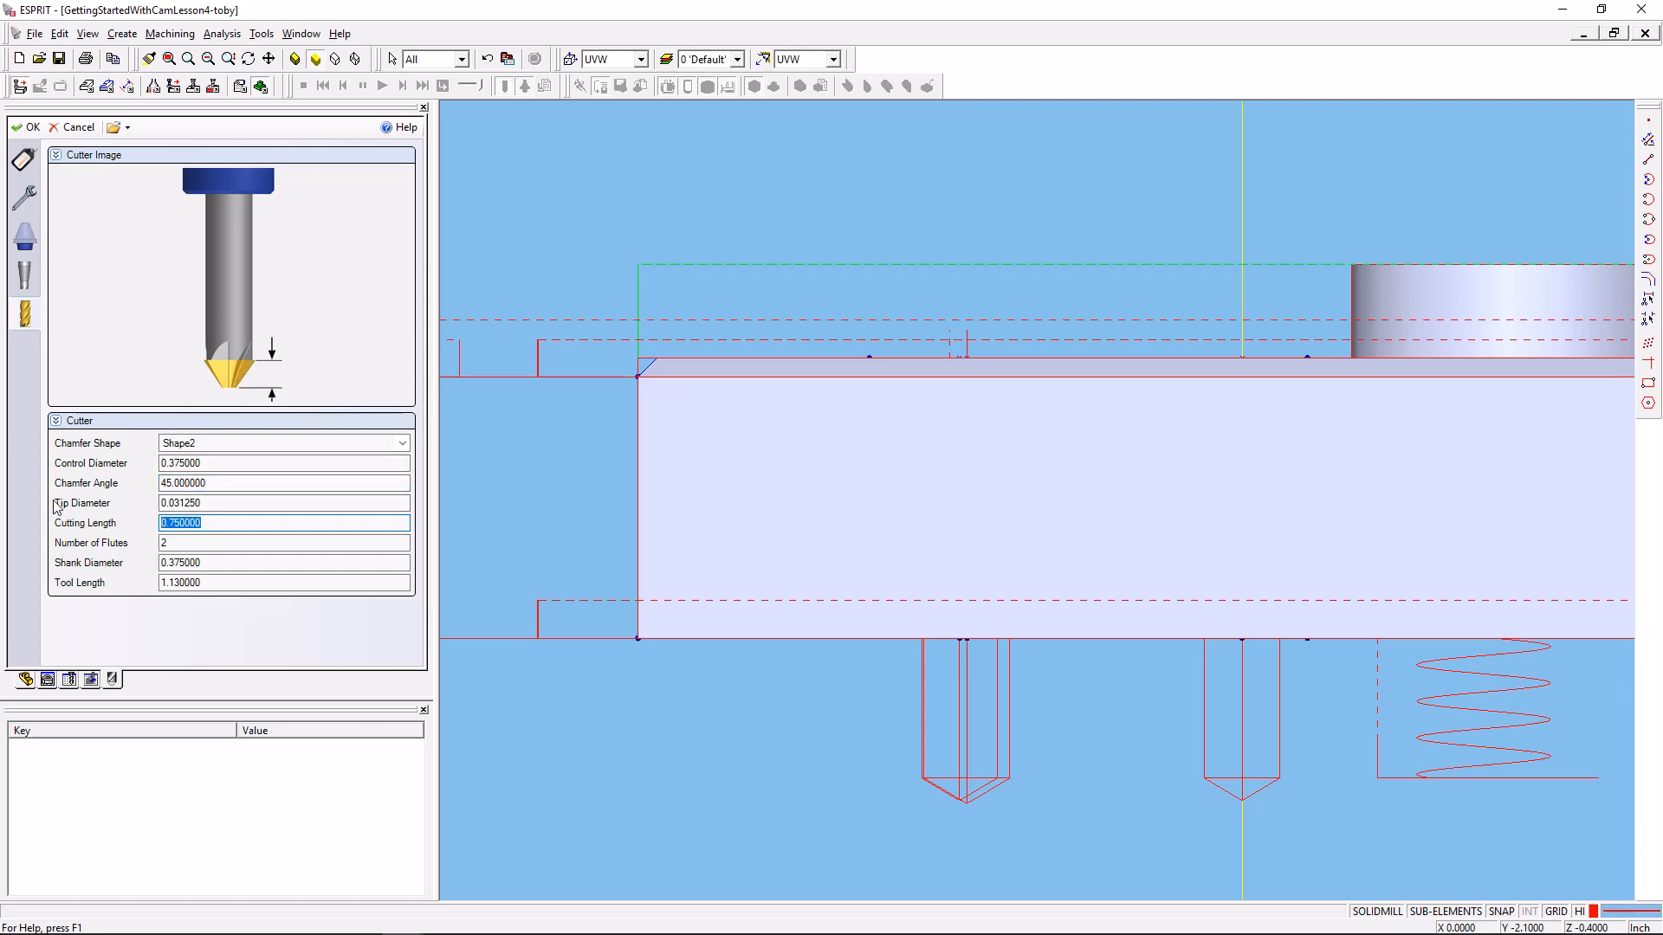
{"action": "type", "text": "=.375/"}
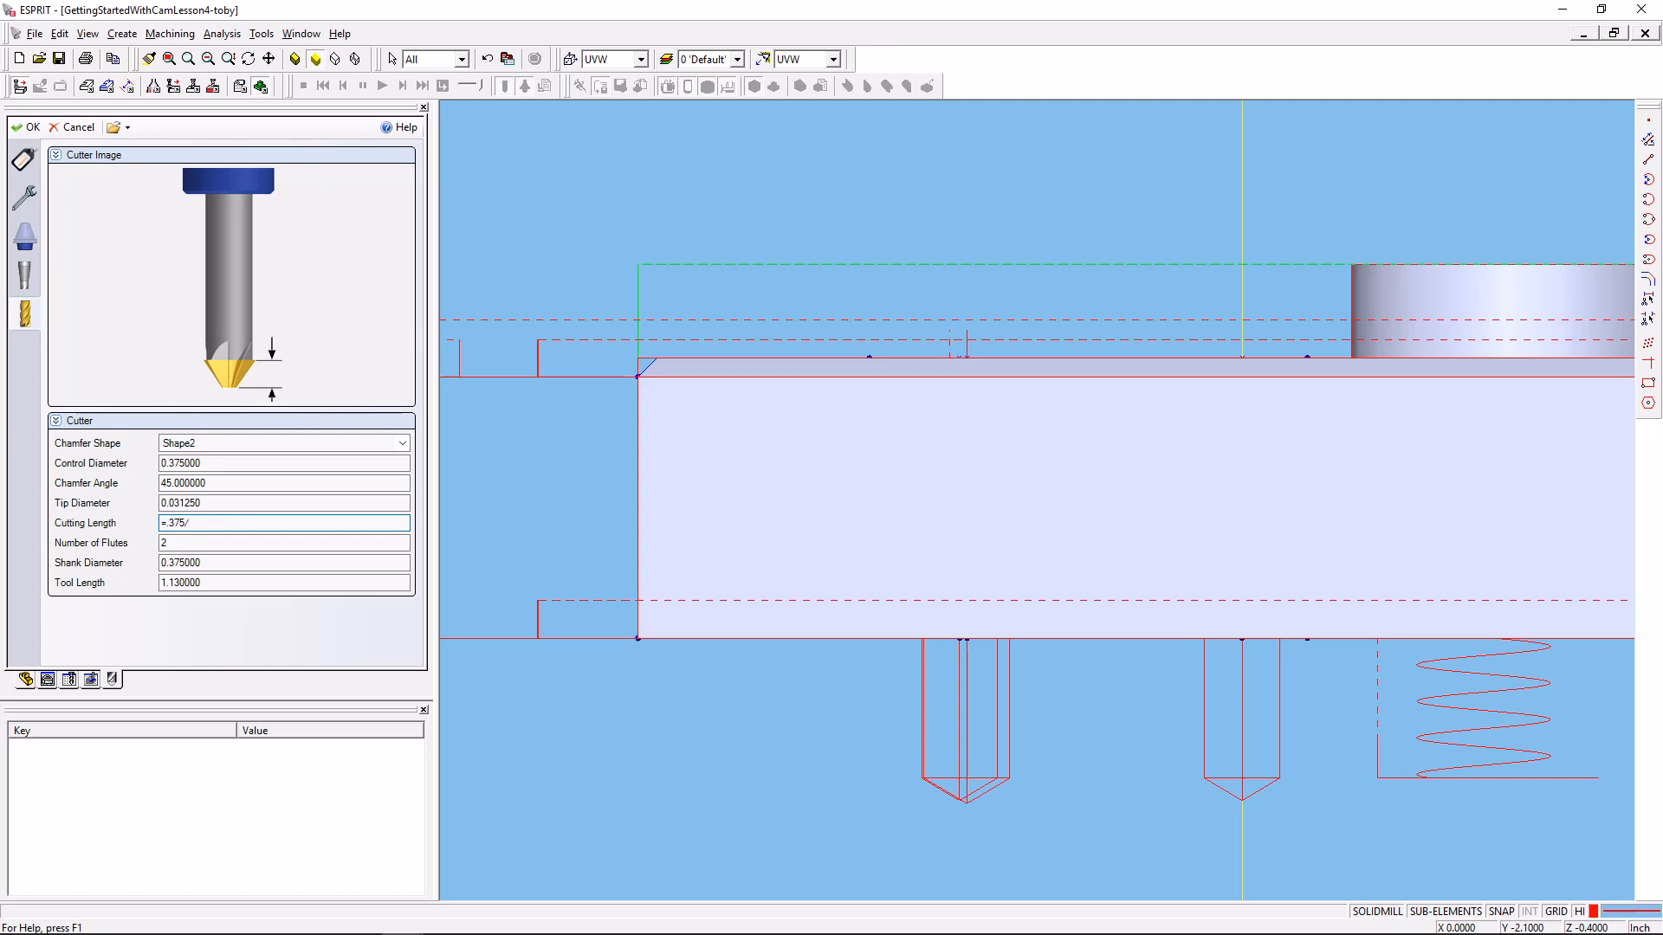
{"action": "type", "text": "2"}
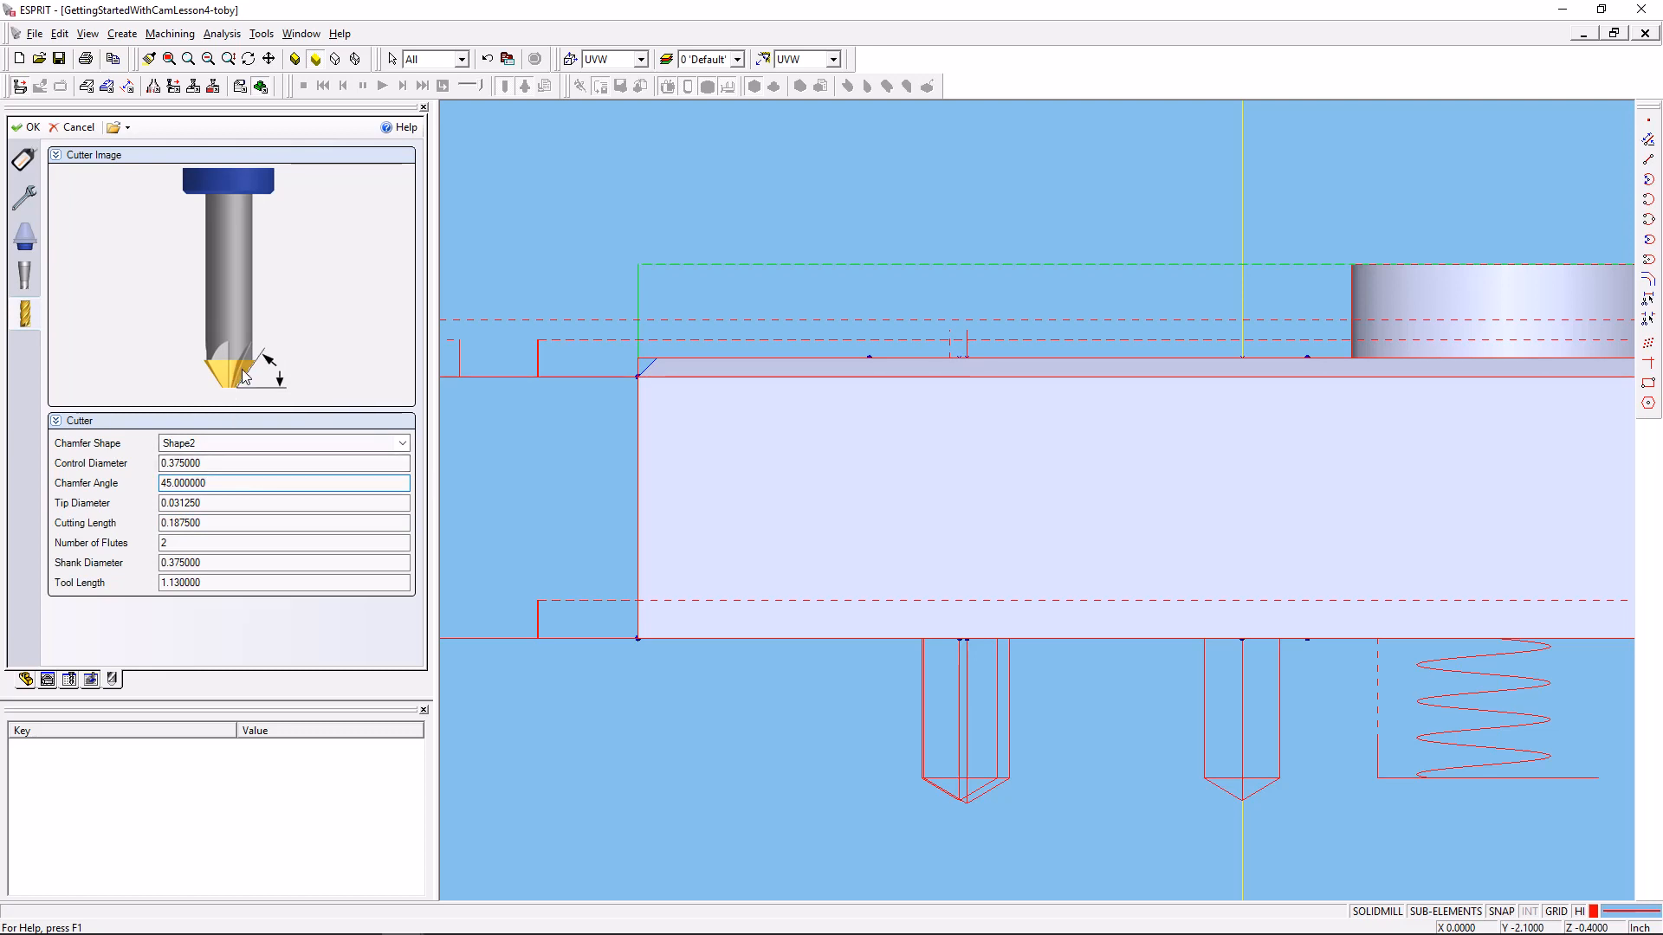
{"action": "left_click", "coordinate": [282, 561]}
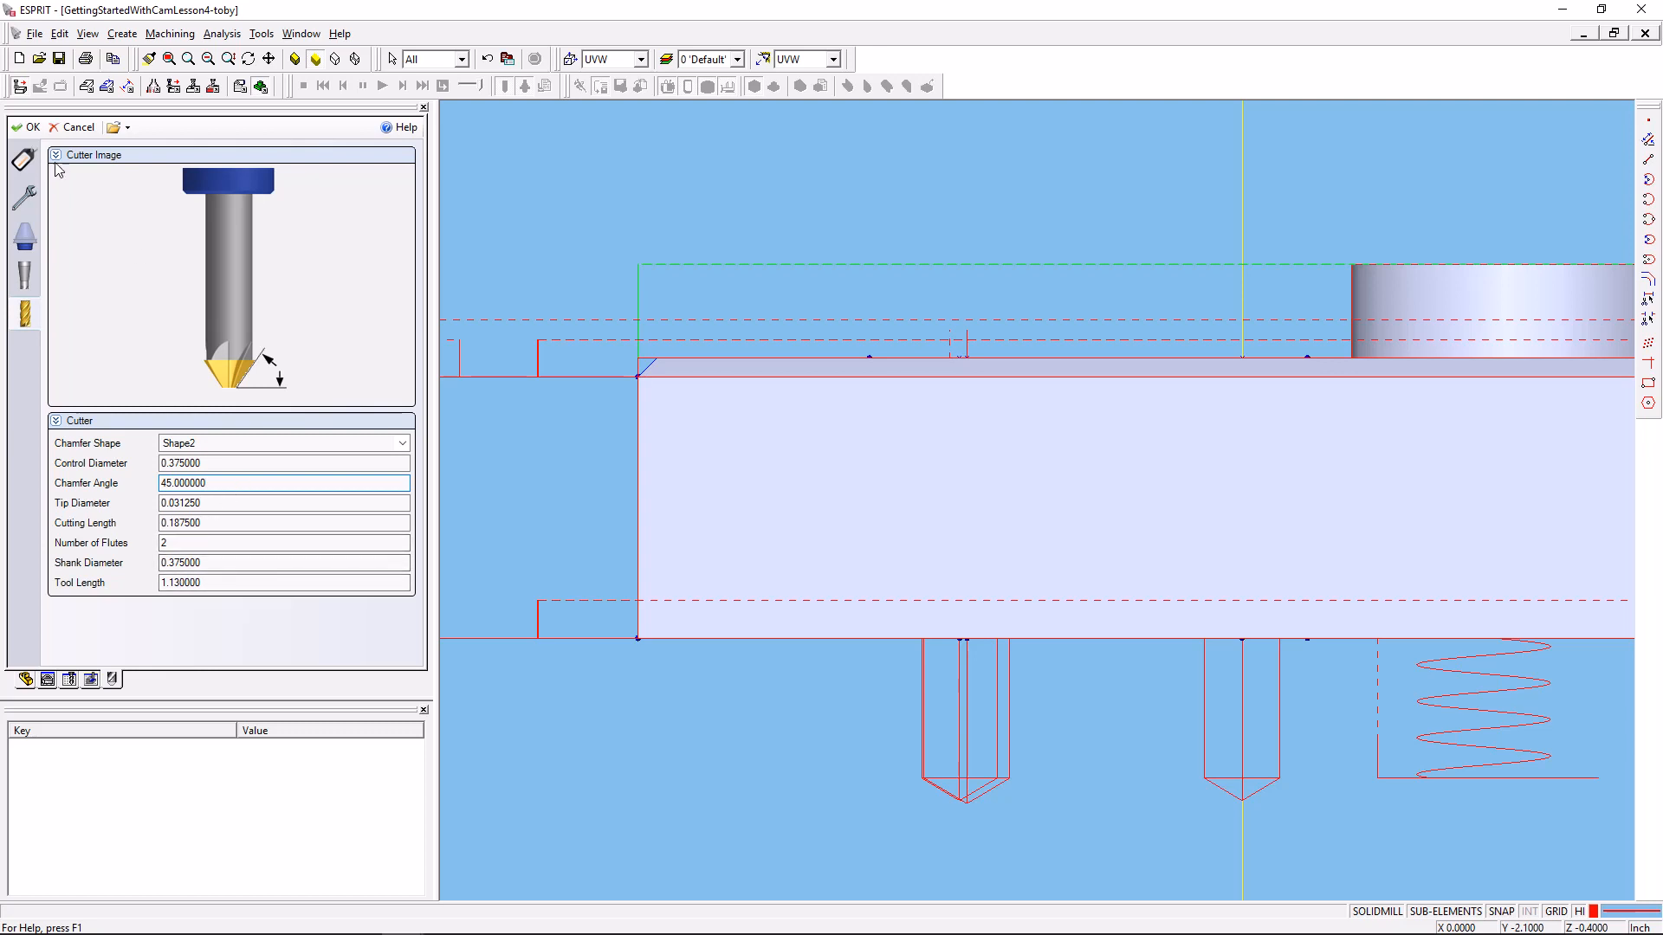
{"action": "mouse_move", "coordinate": [26, 126]}
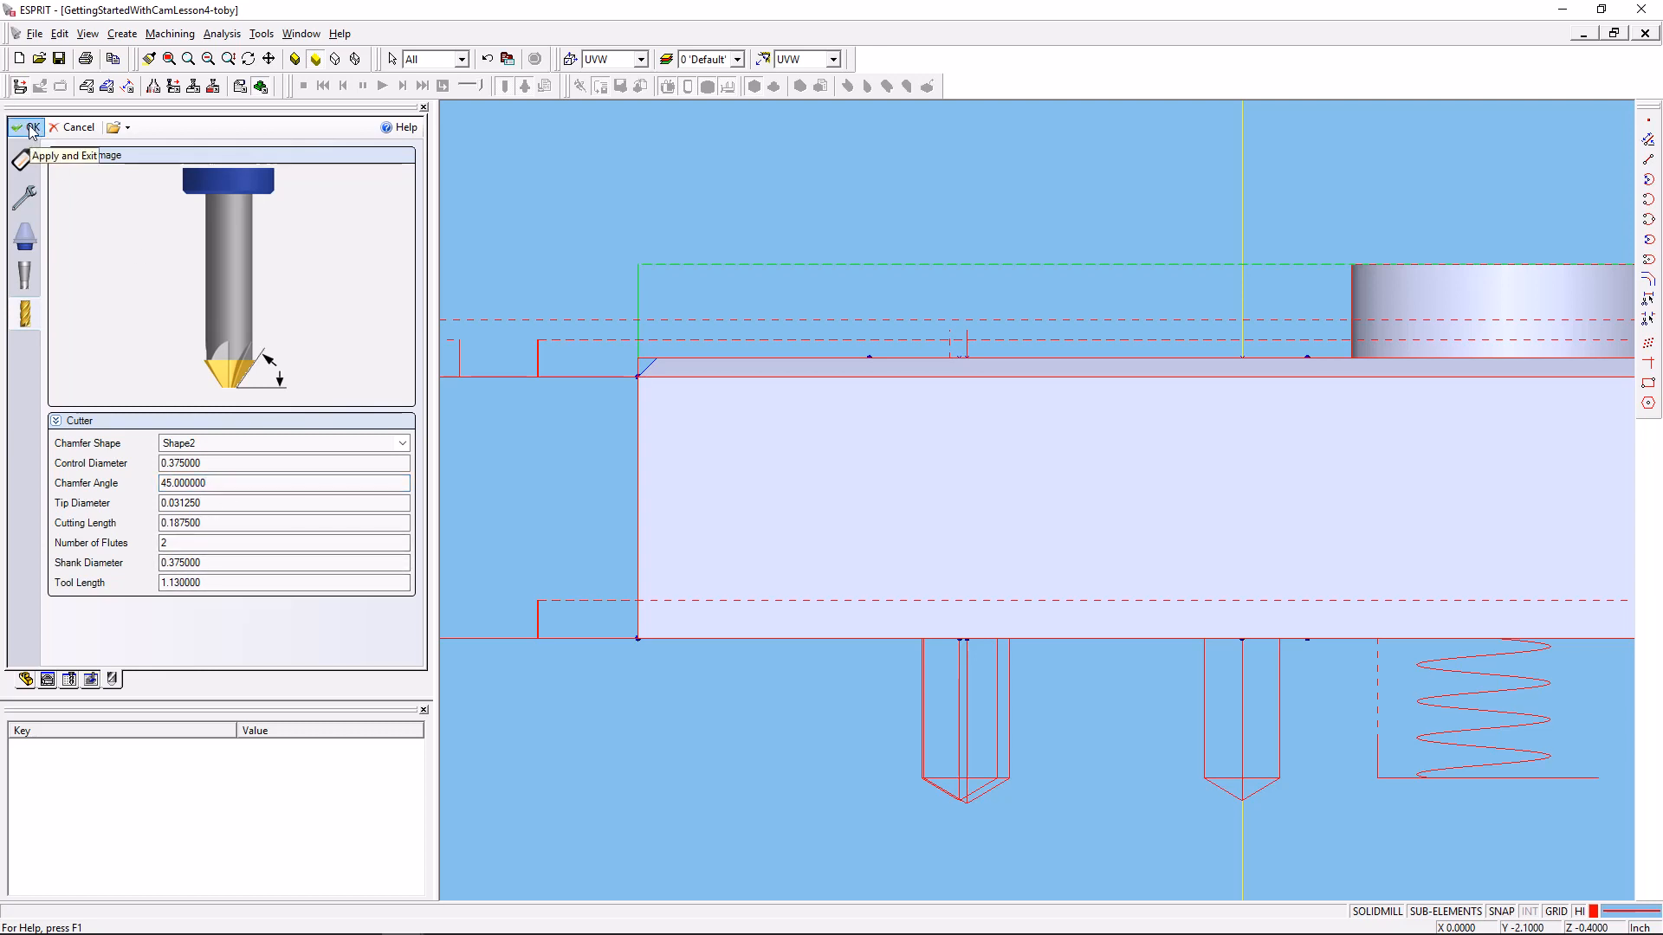
{"action": "left_click", "coordinate": [32, 126]}
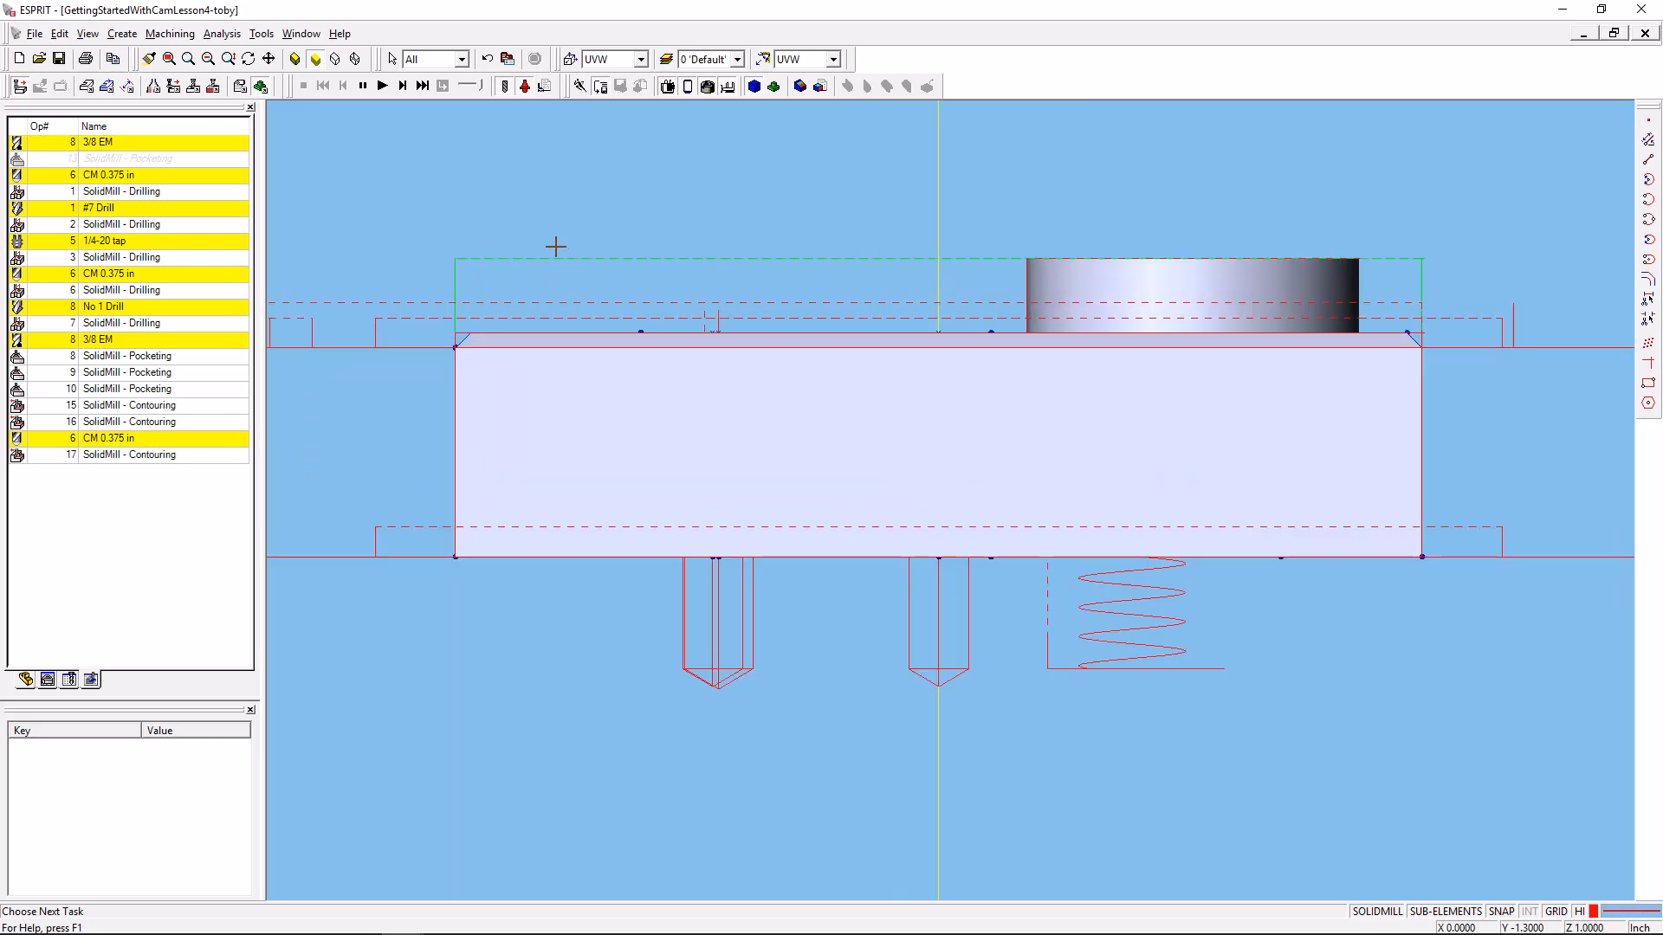
{"action": "mouse_move", "coordinate": [698, 185]}
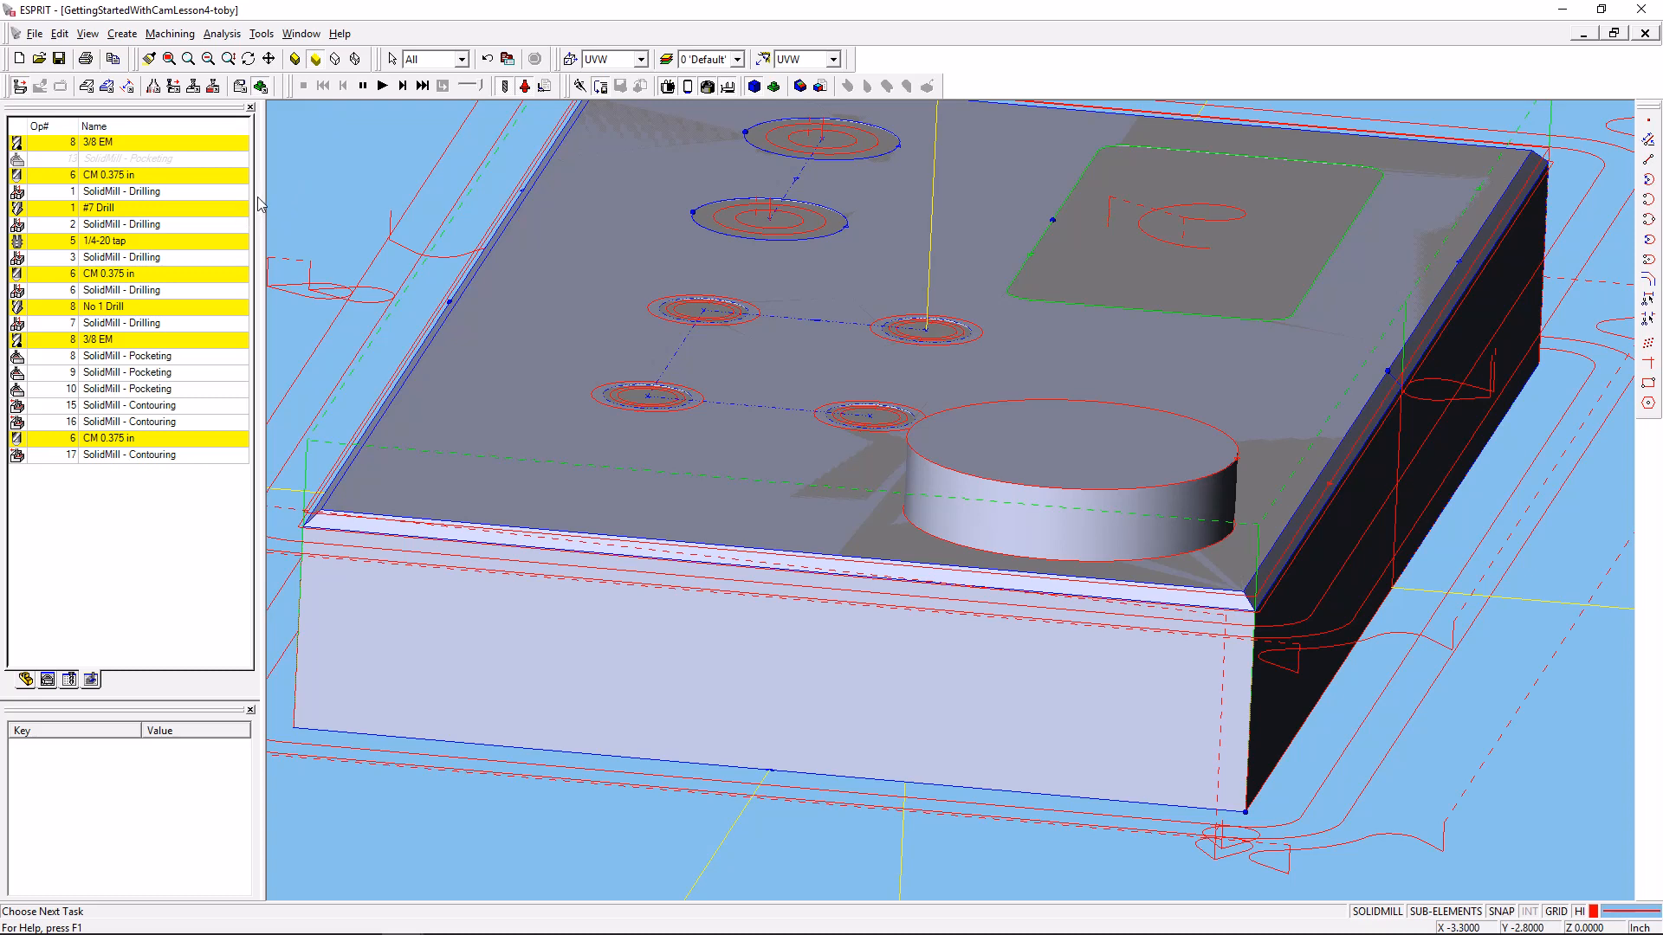
{"action": "mouse_move", "coordinate": [314, 167]}
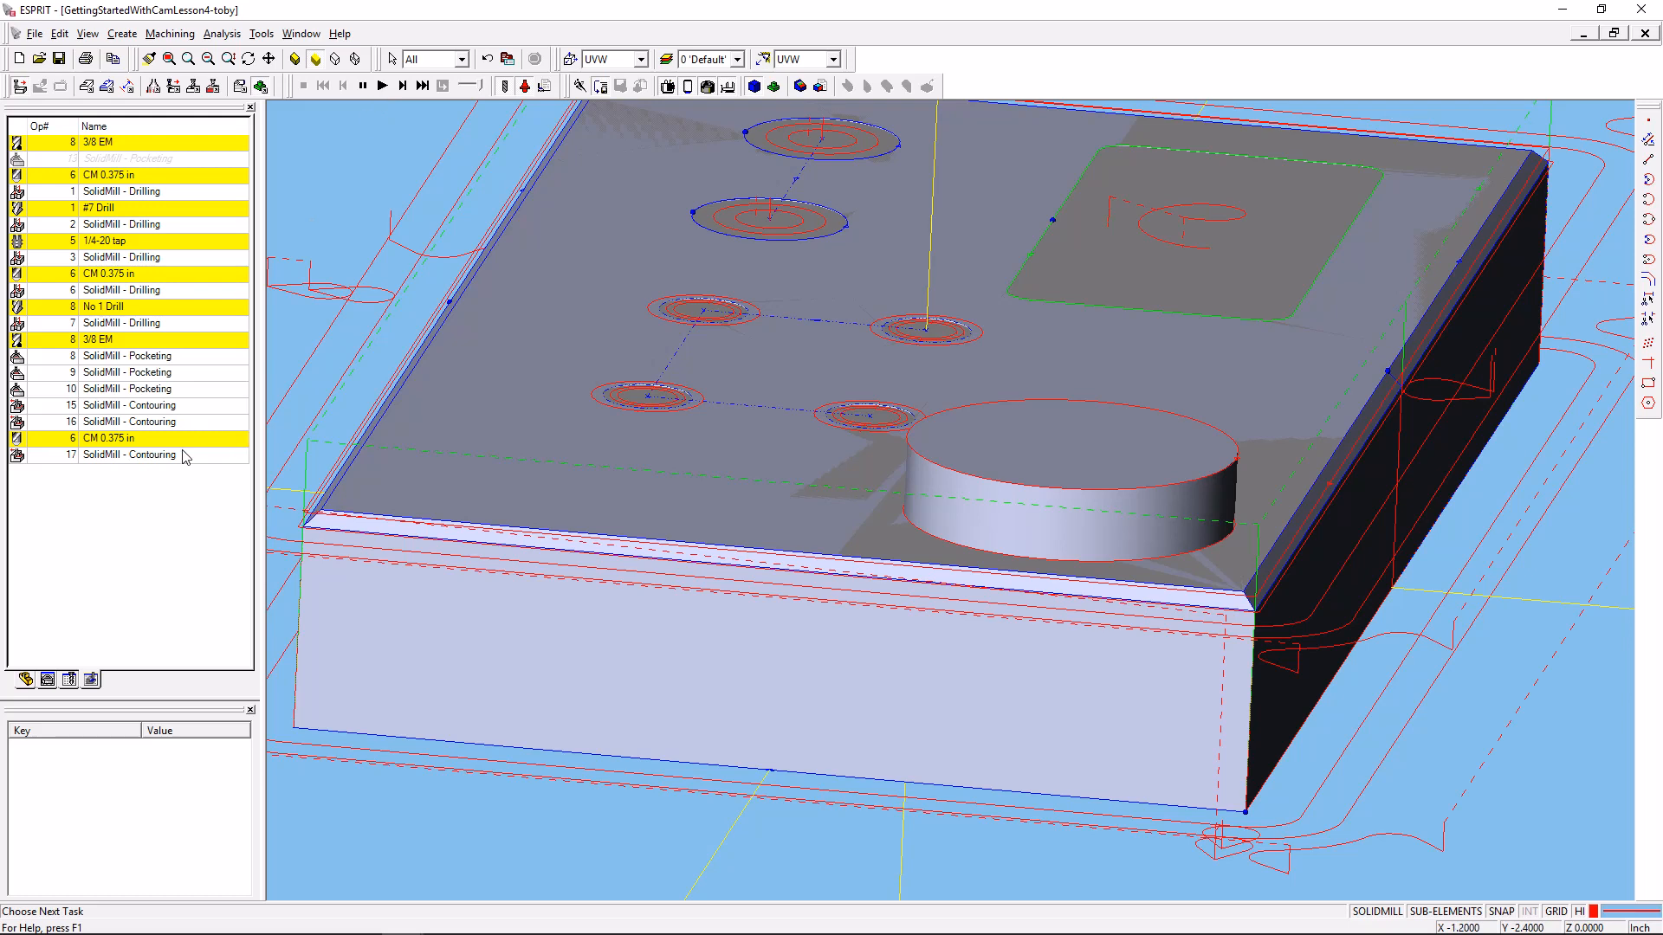
Select SolidMill - Contouring operation 17 to show its details with the revised chamfer mill.
{"action": "left_click", "coordinate": [126, 454]}
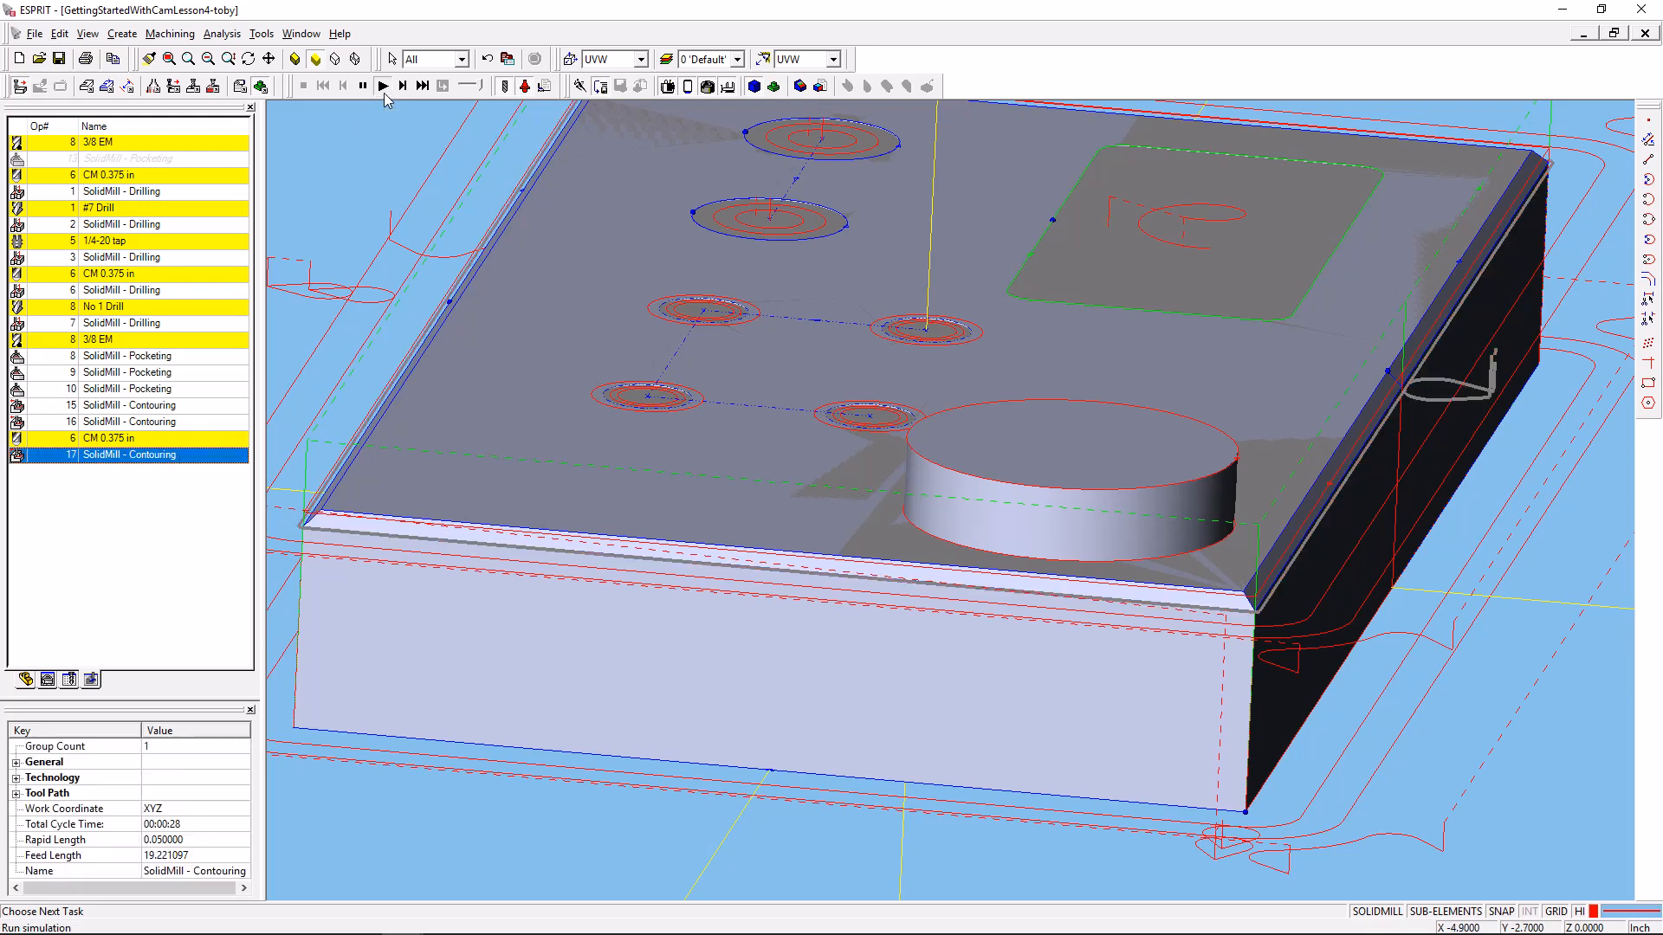
Run the simulation and play the chamfer contouring pass at an adjusted playback speed.
{"action": "left_click", "coordinate": [381, 87]}
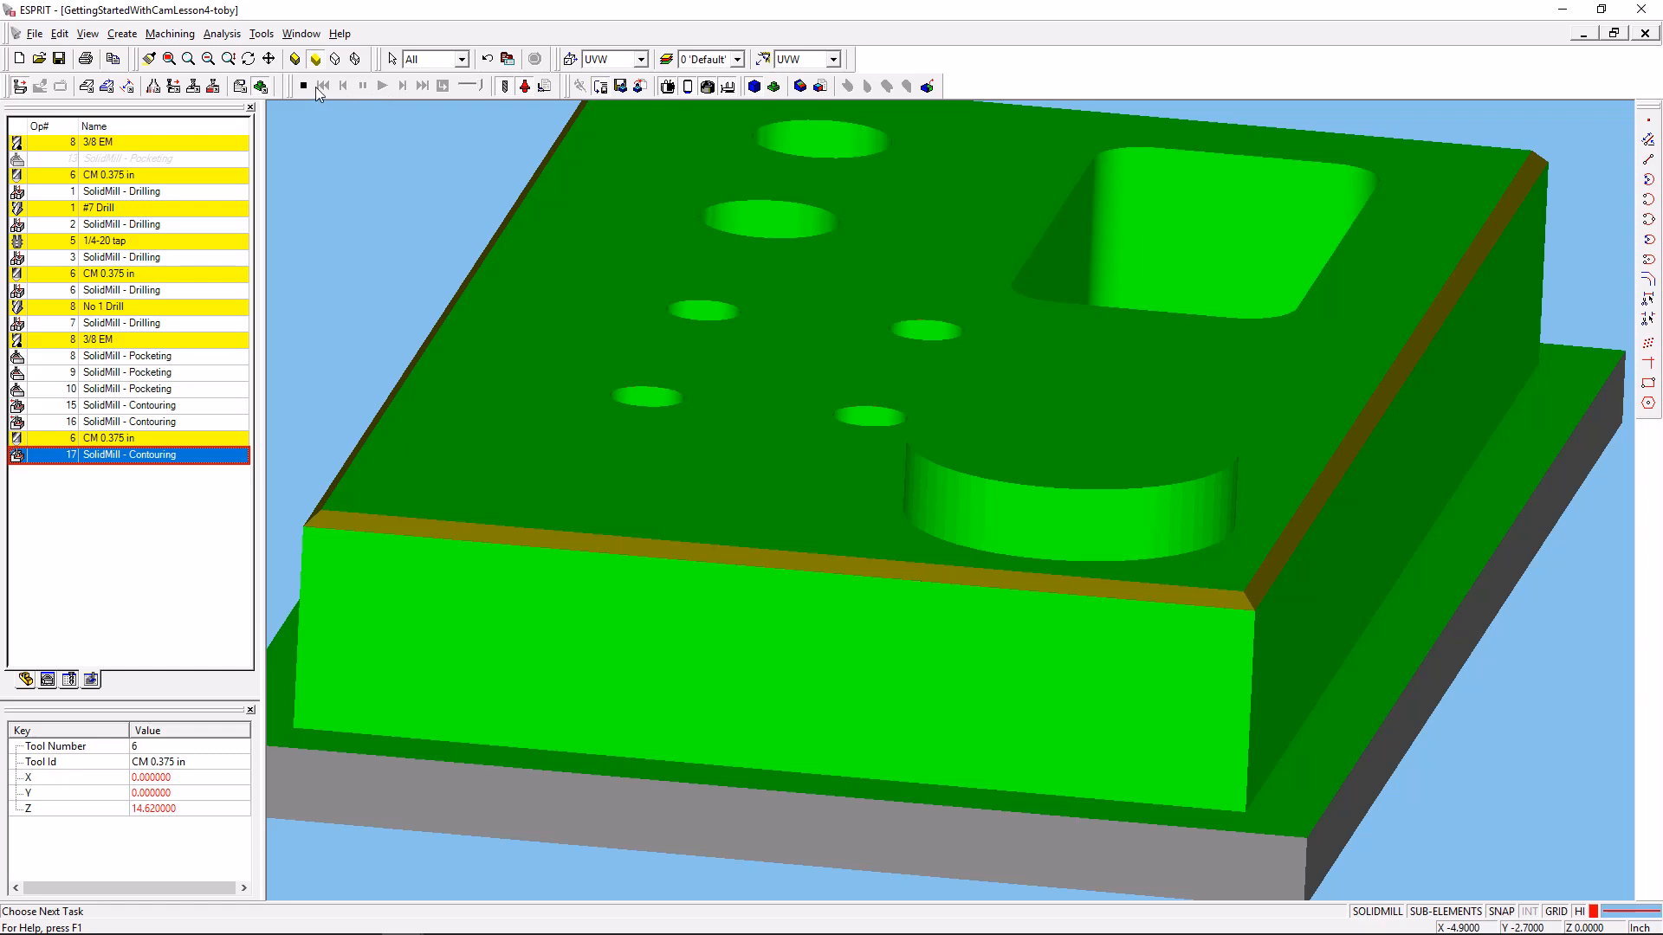
{"action": "left_click", "coordinate": [381, 86]}
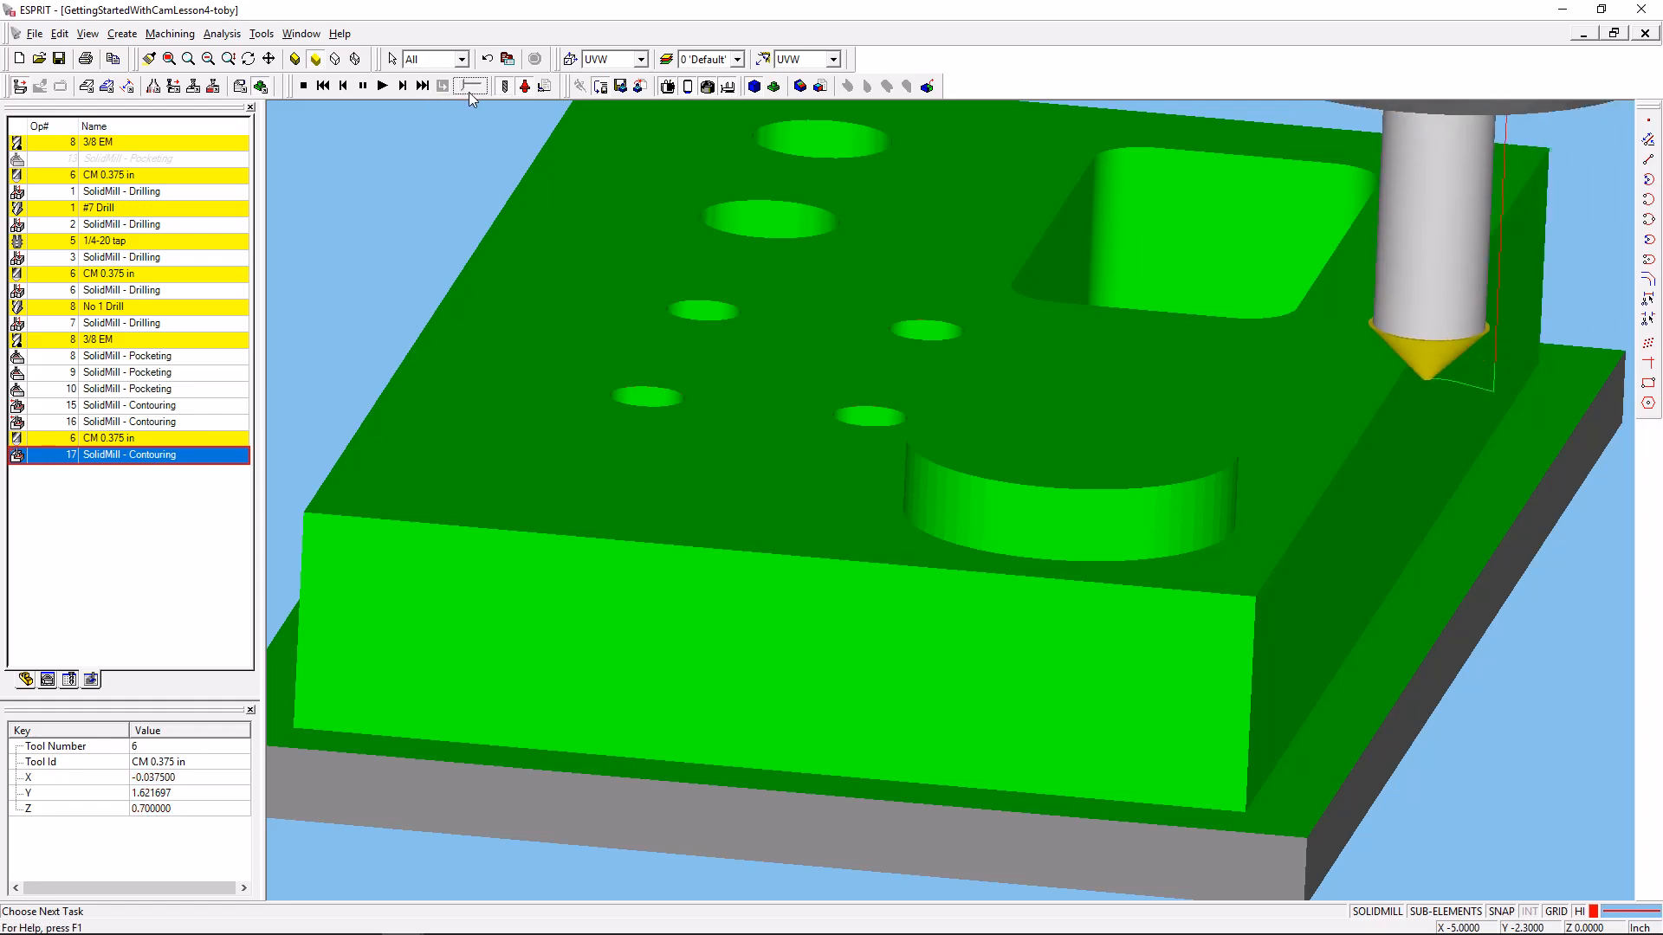
{"action": "left_click", "coordinate": [381, 87]}
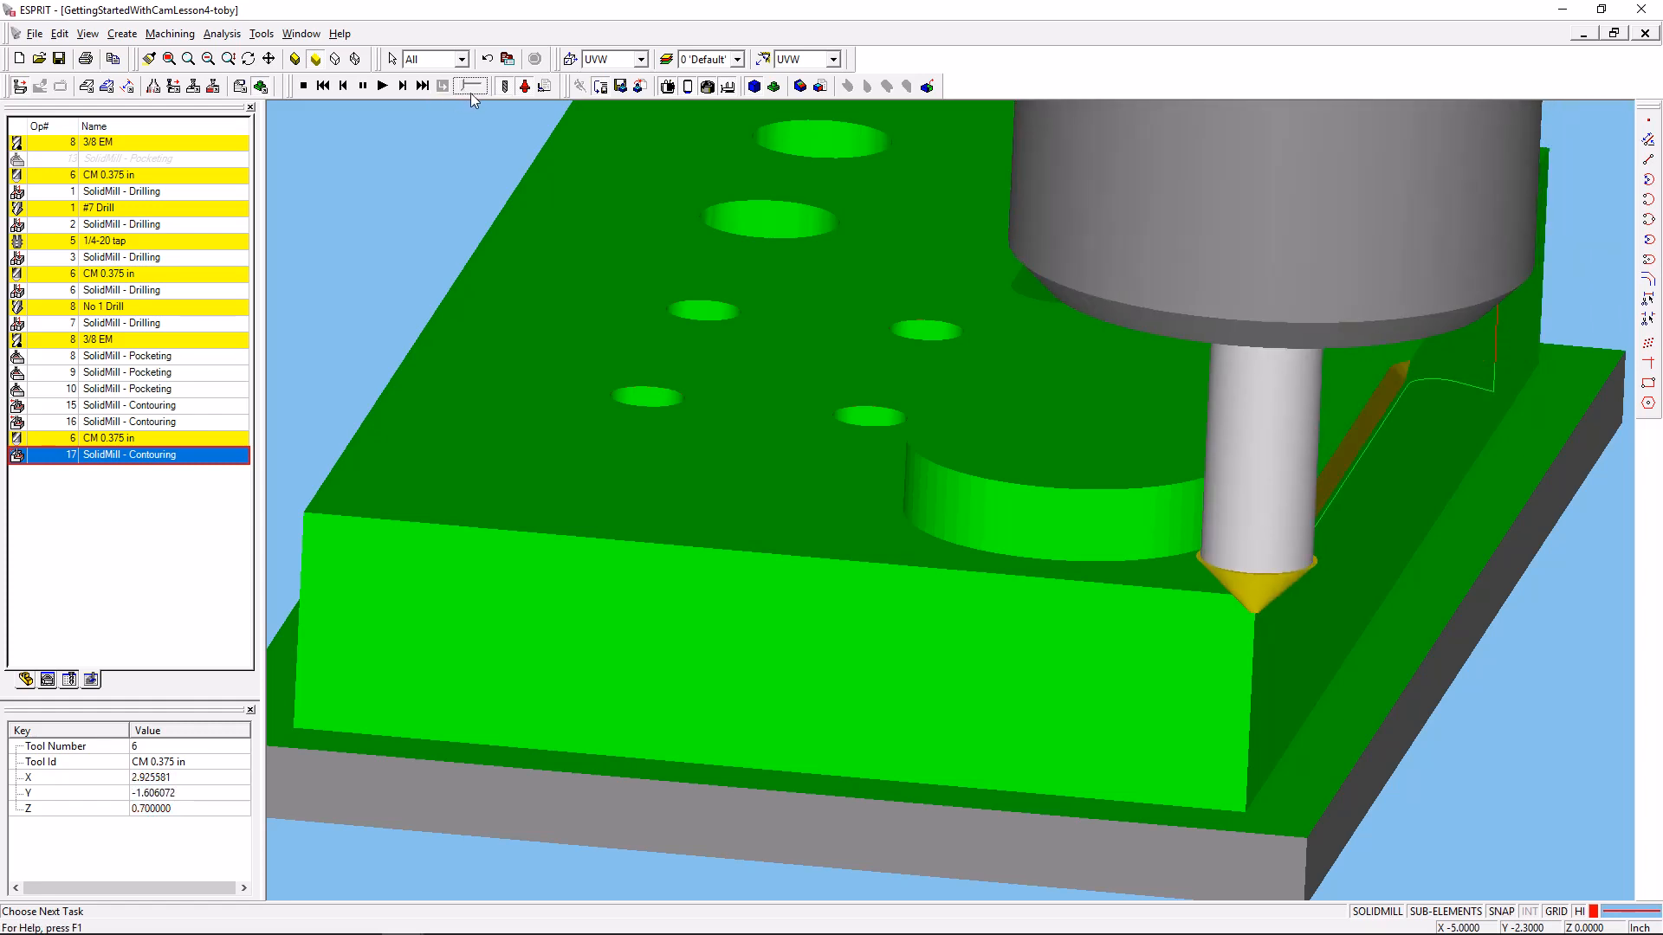